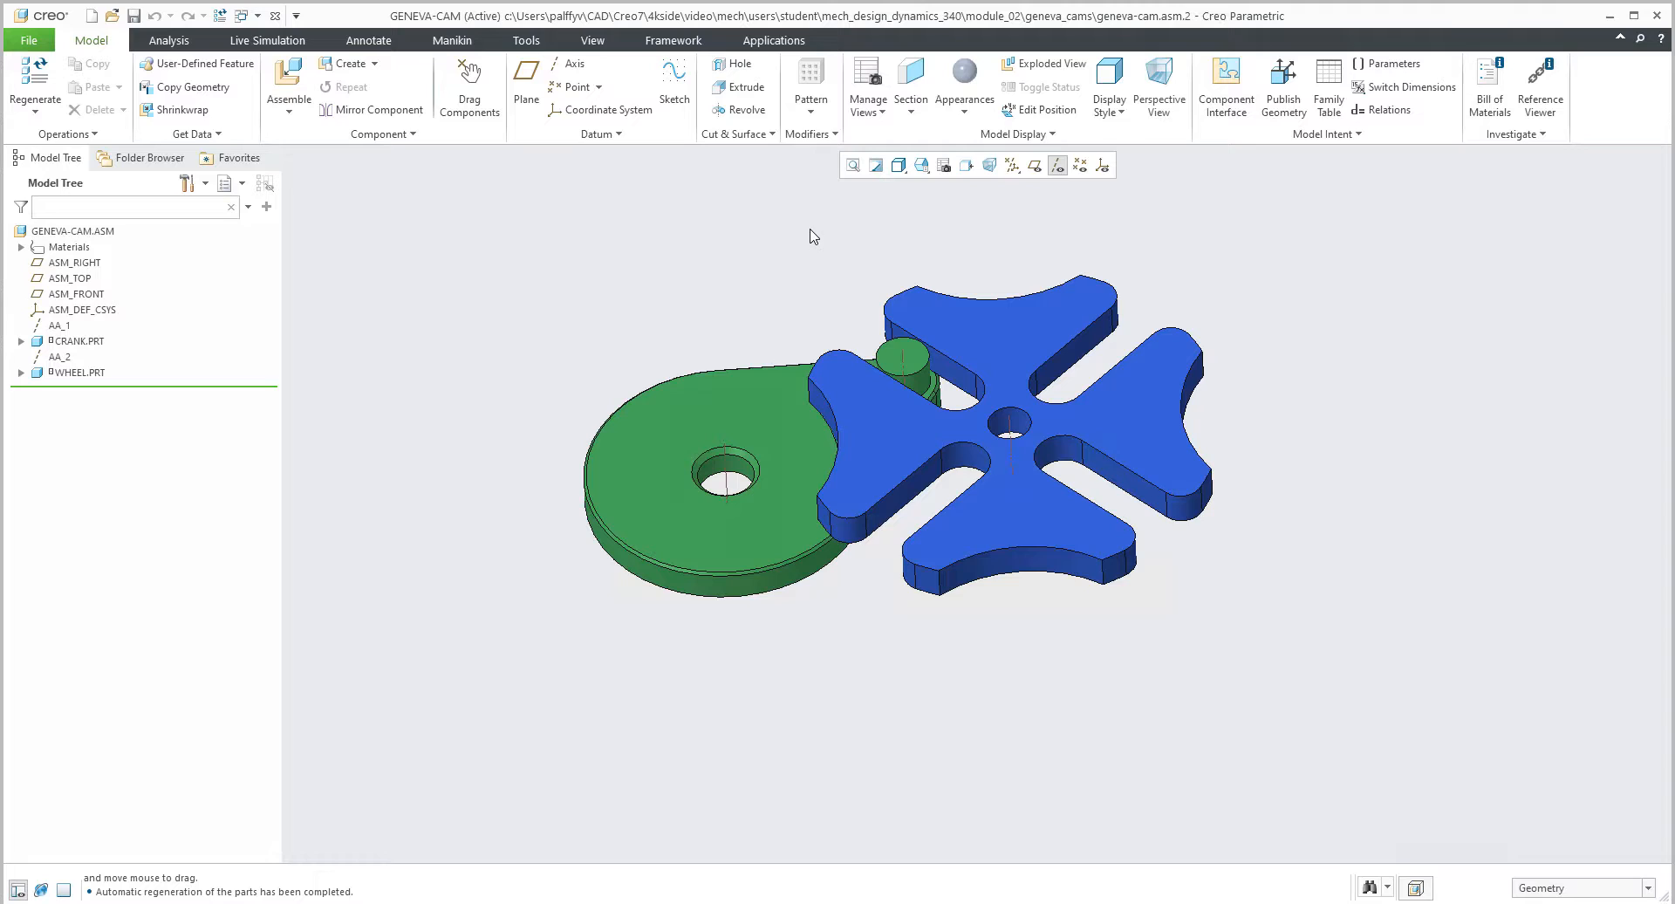
mouse_move(732, 248)
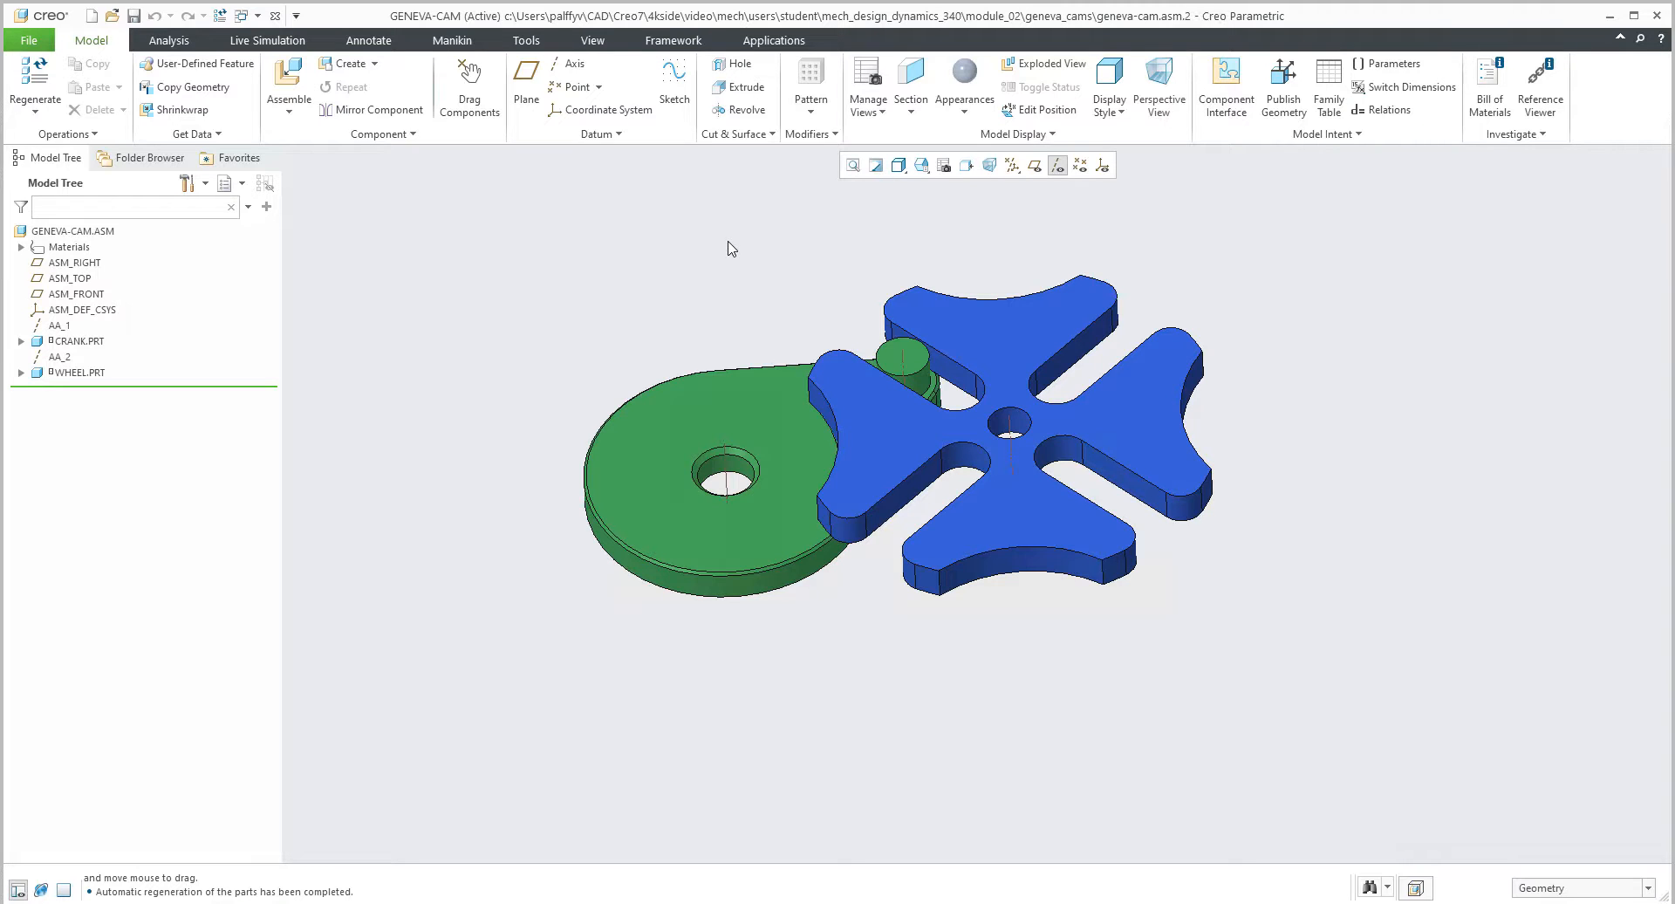
mouse_move(818, 310)
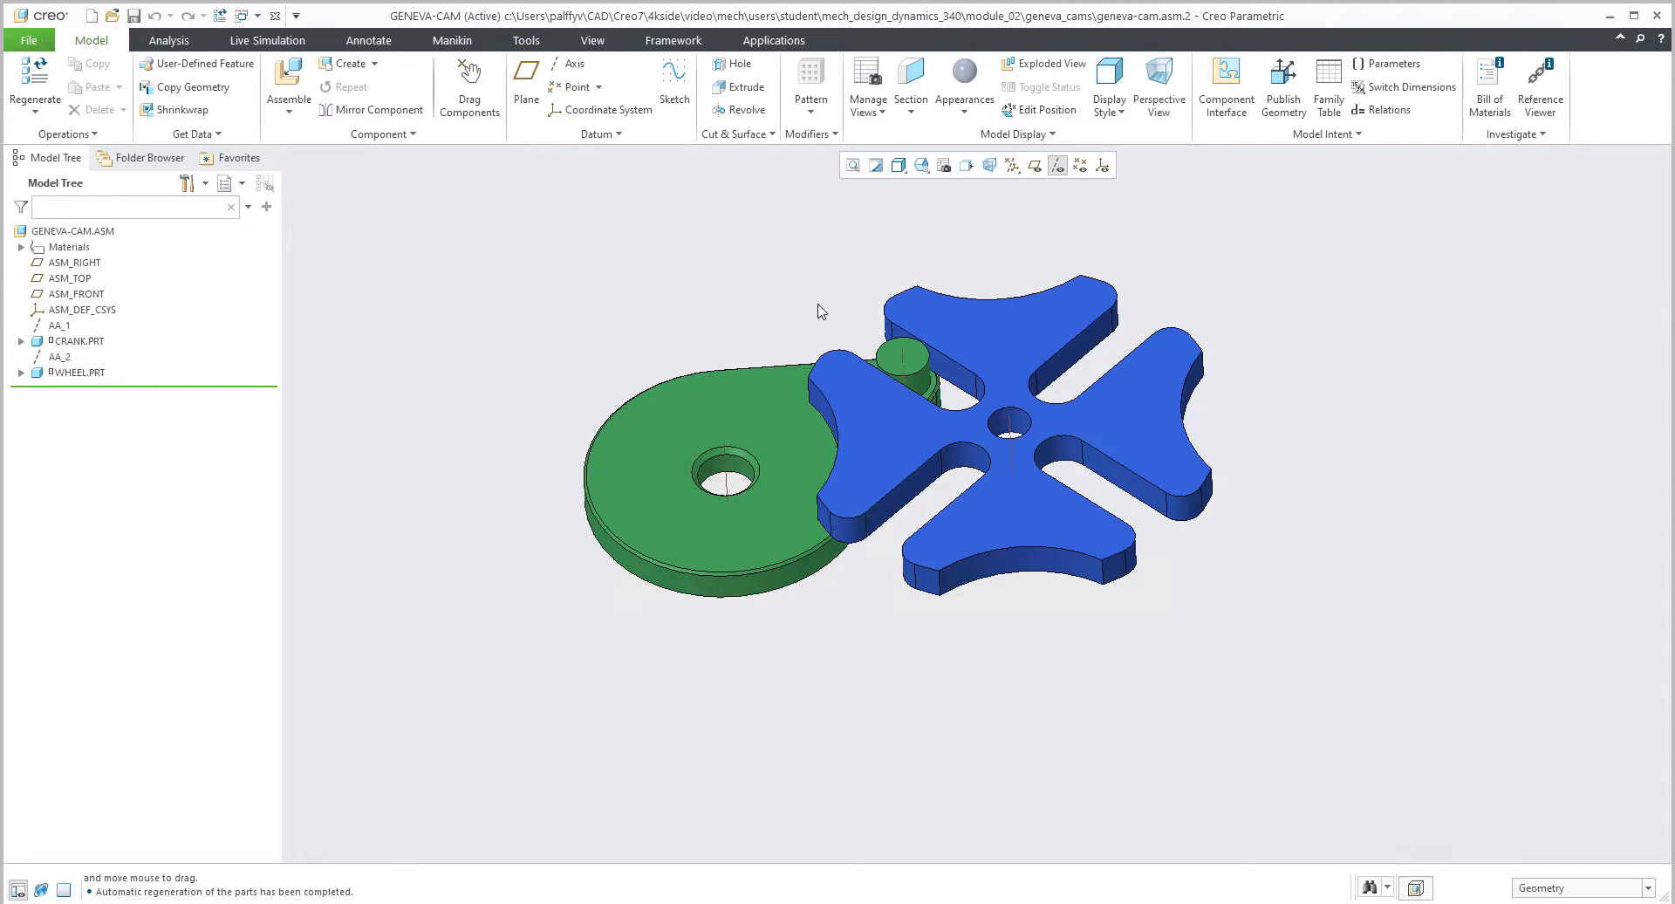
Try dragging the Geneva wheel by hand, then switch into the Mechanism environment
left_click(468, 81)
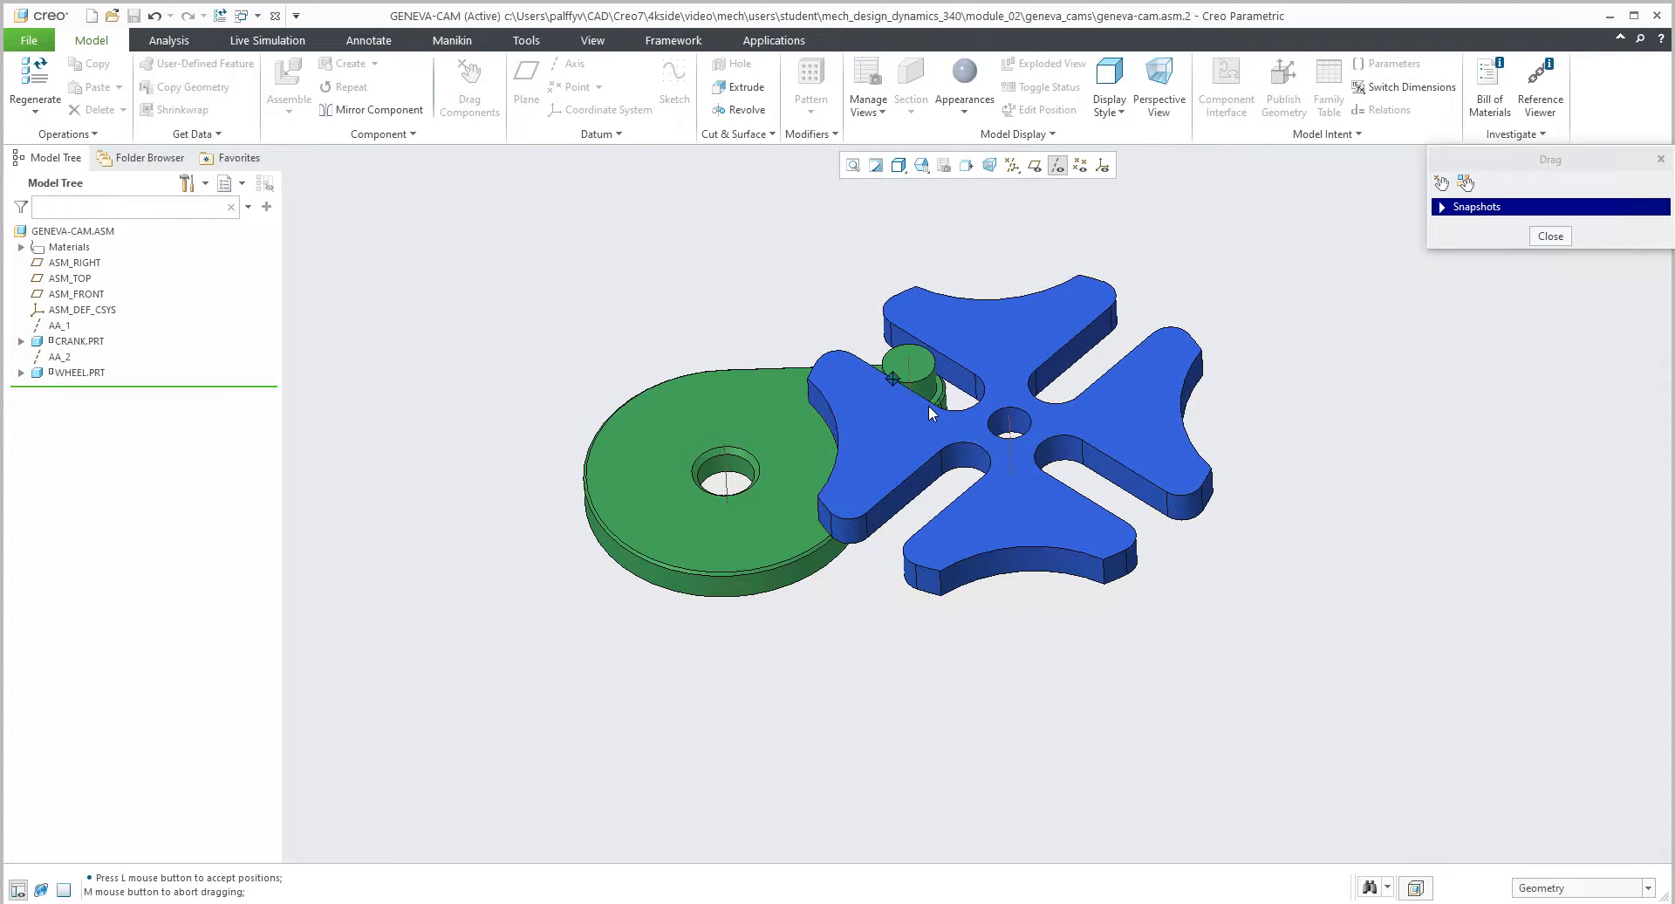
left_click(1548, 235)
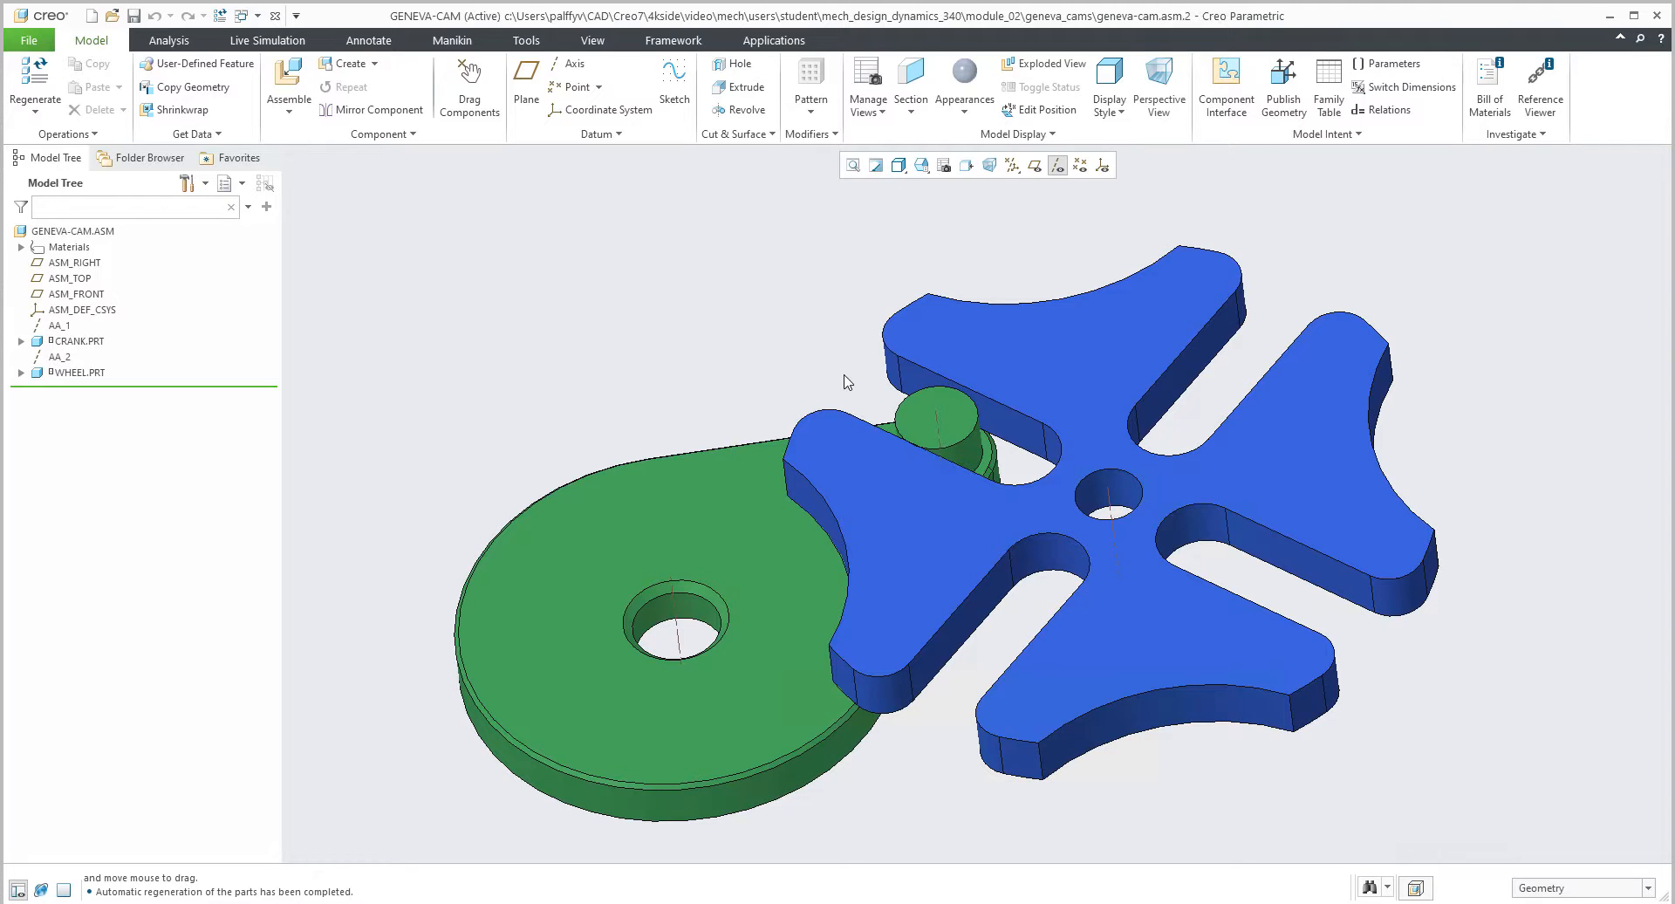
mouse_move(595, 204)
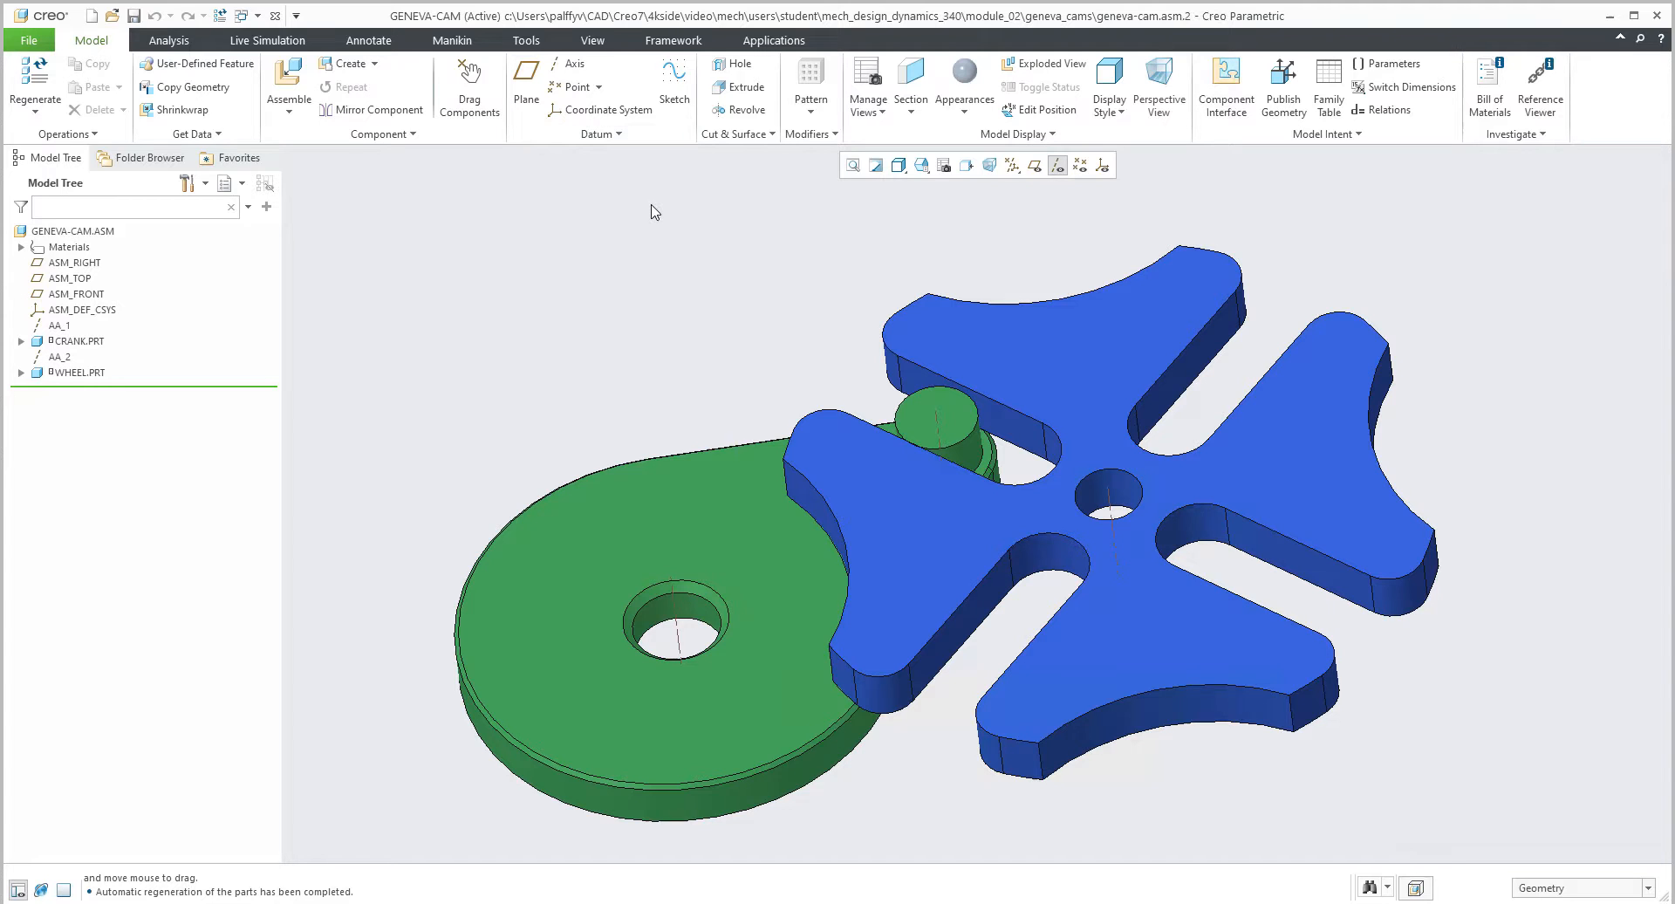
left_click(772, 40)
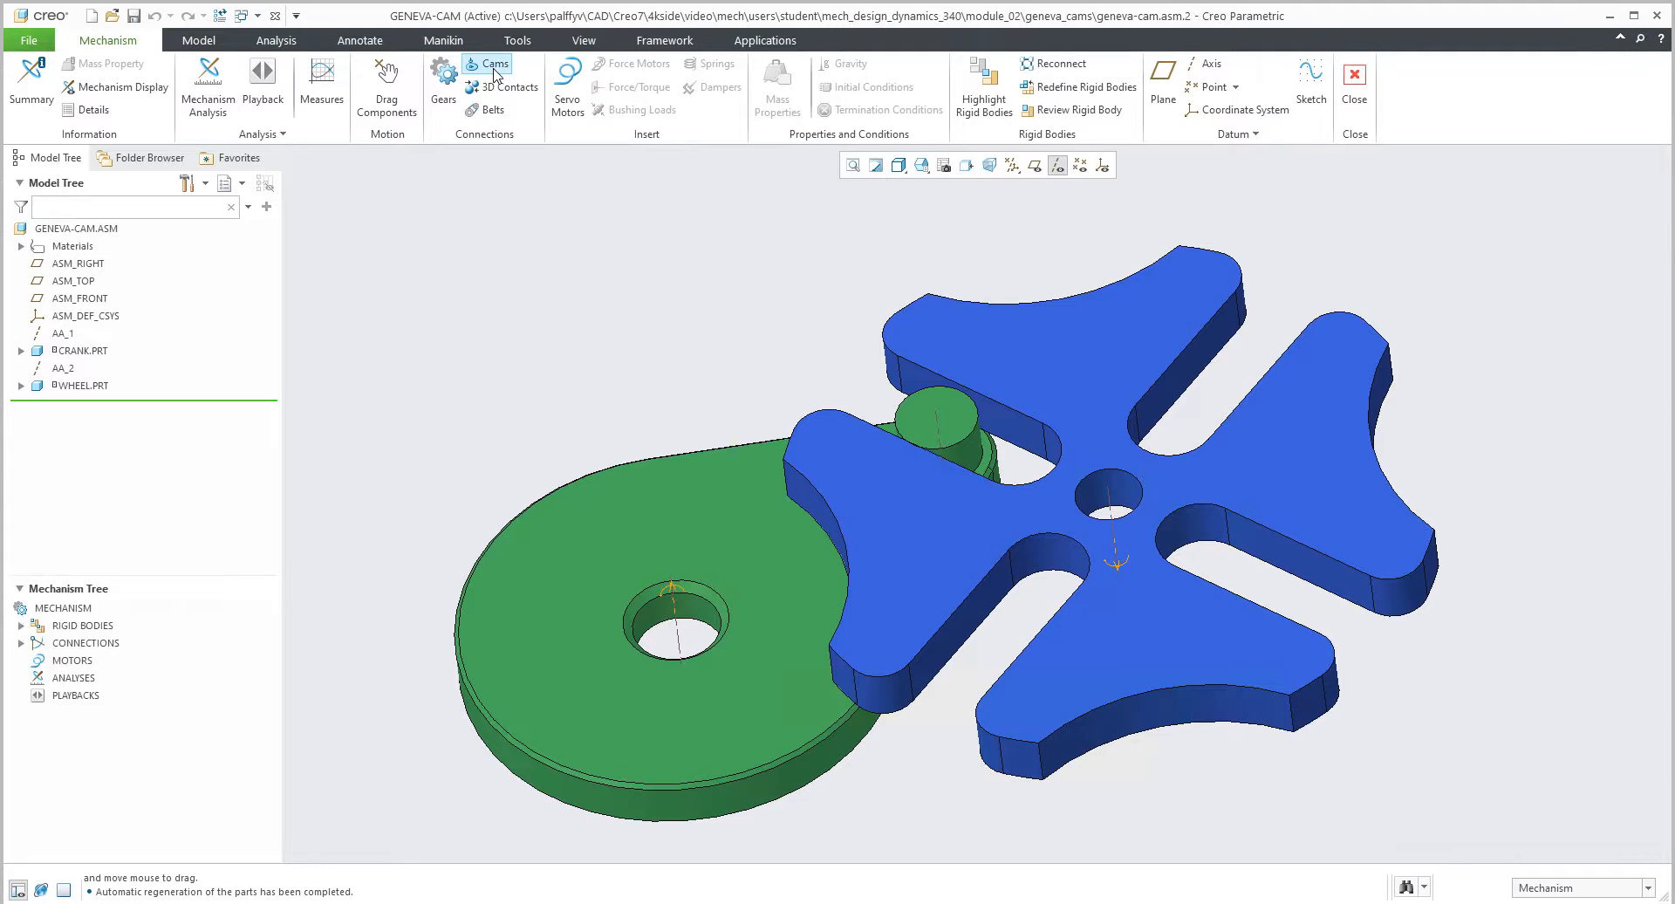
Create a cam-follower connection from the crank pin surface to the wheel's slot surface using Autoselect
left_click(487, 64)
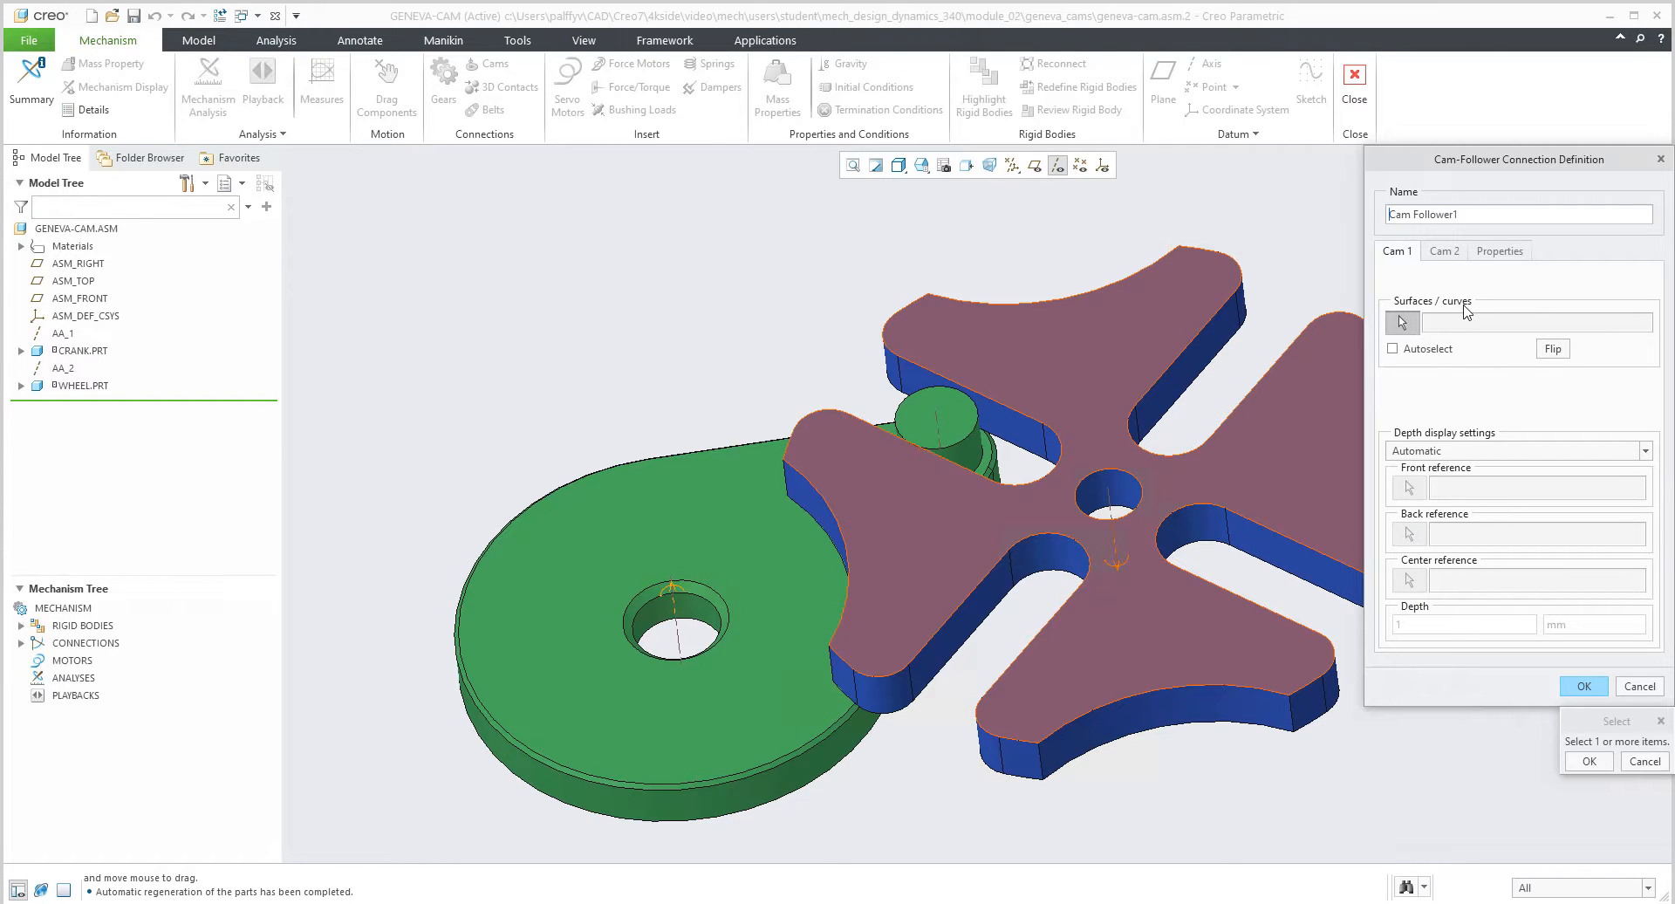
left_click(1392, 348)
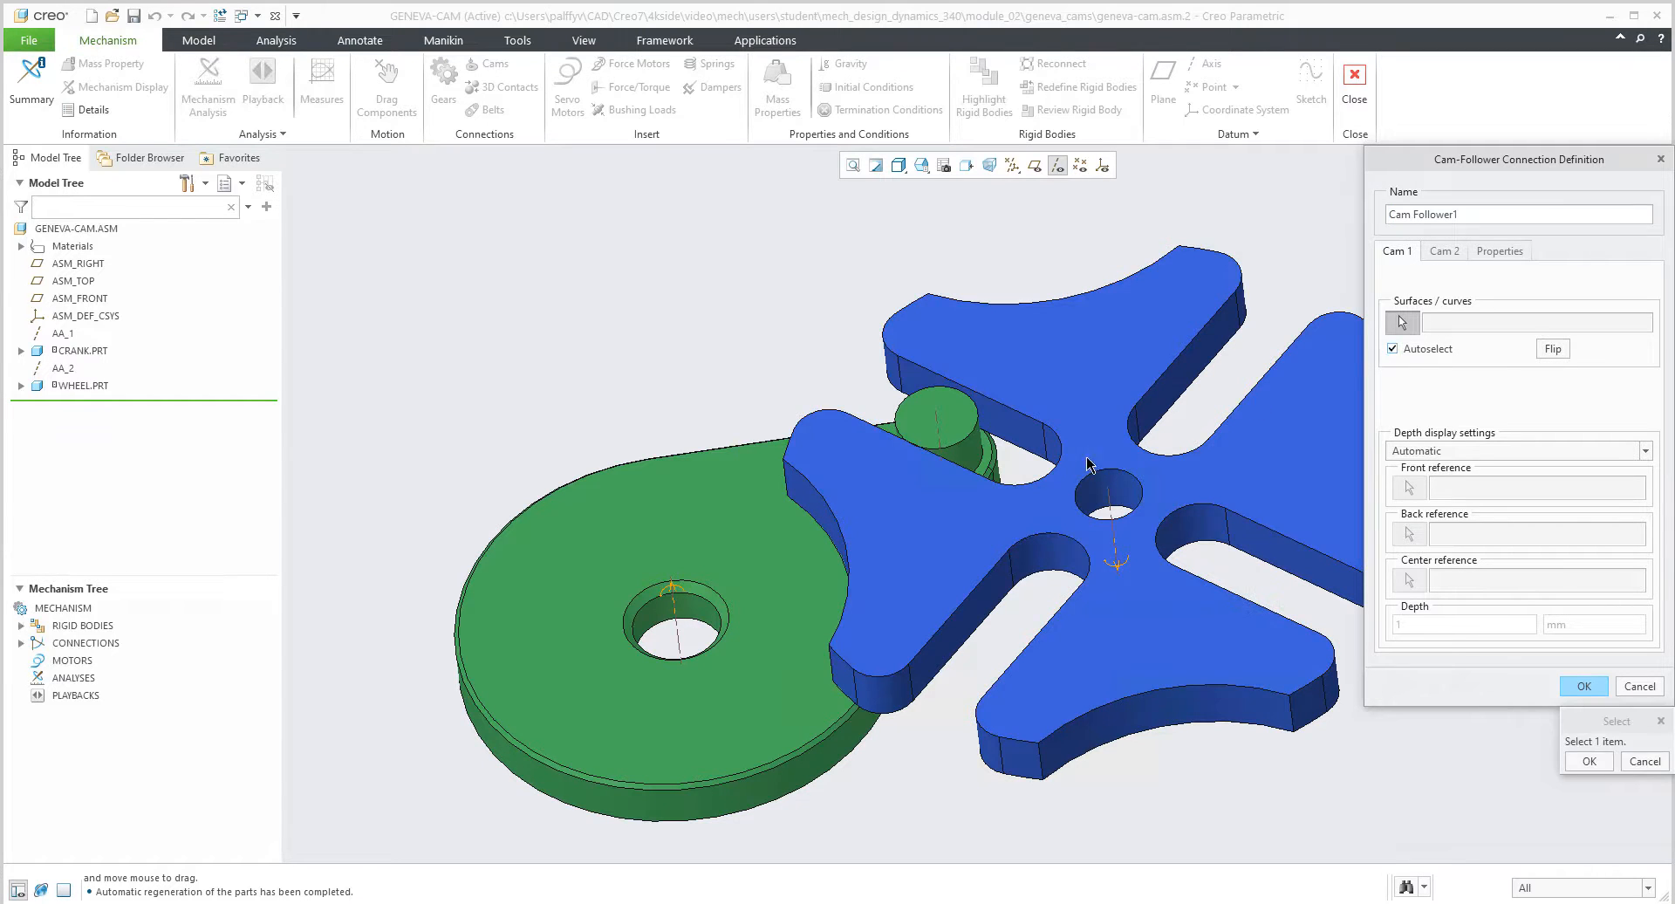
left_click(935, 438)
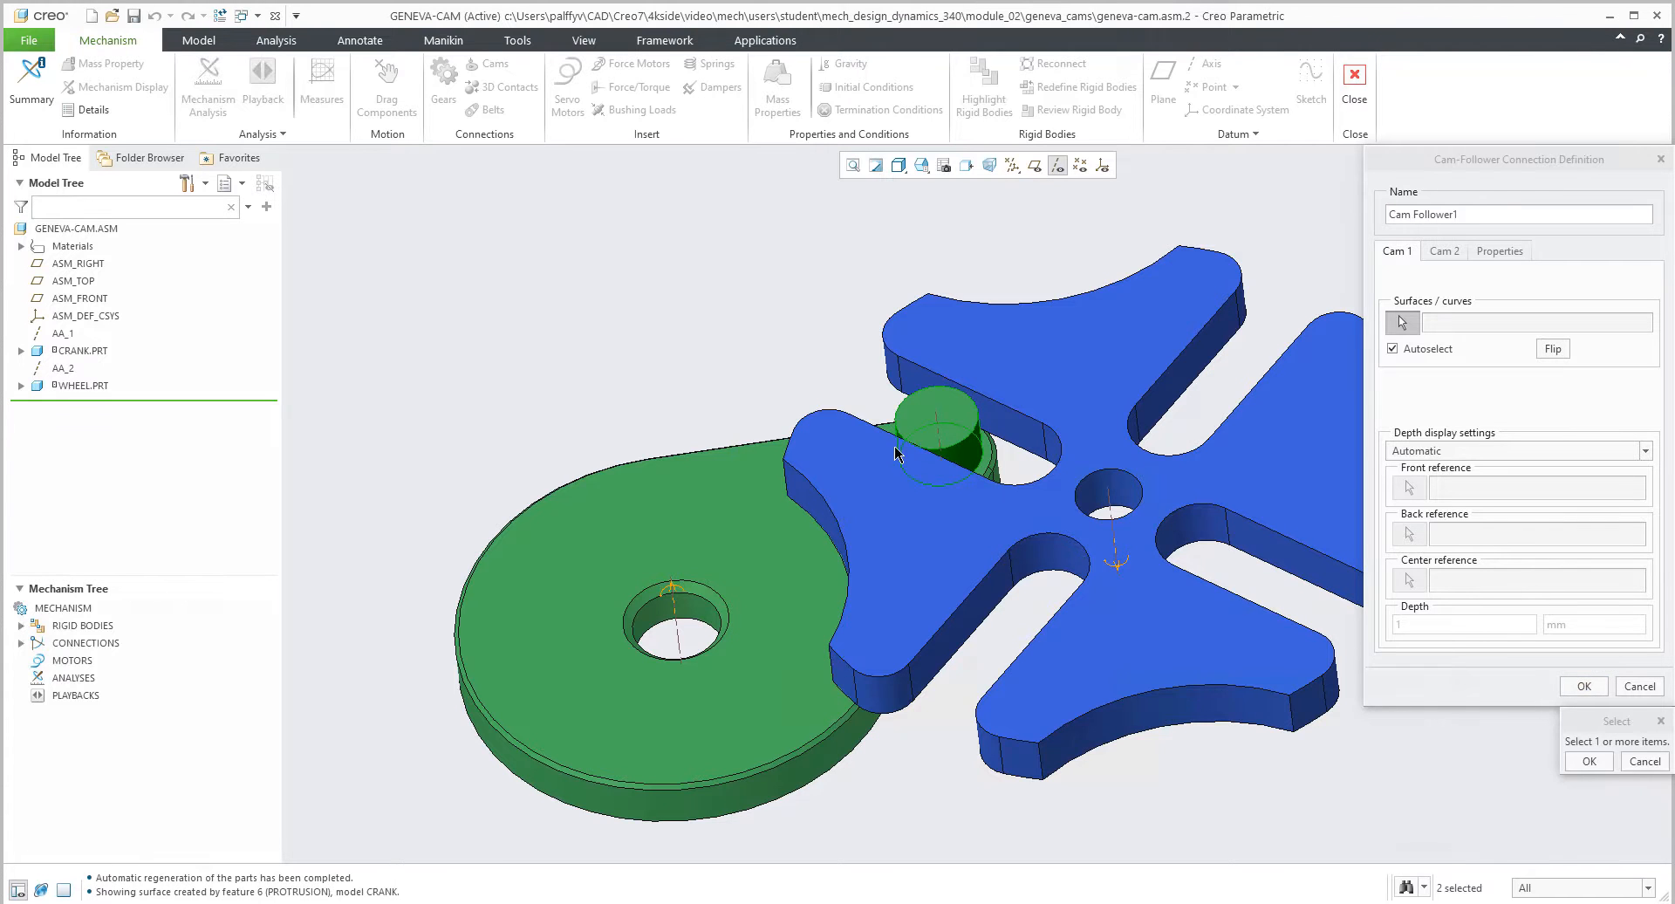
mouse_move(938, 417)
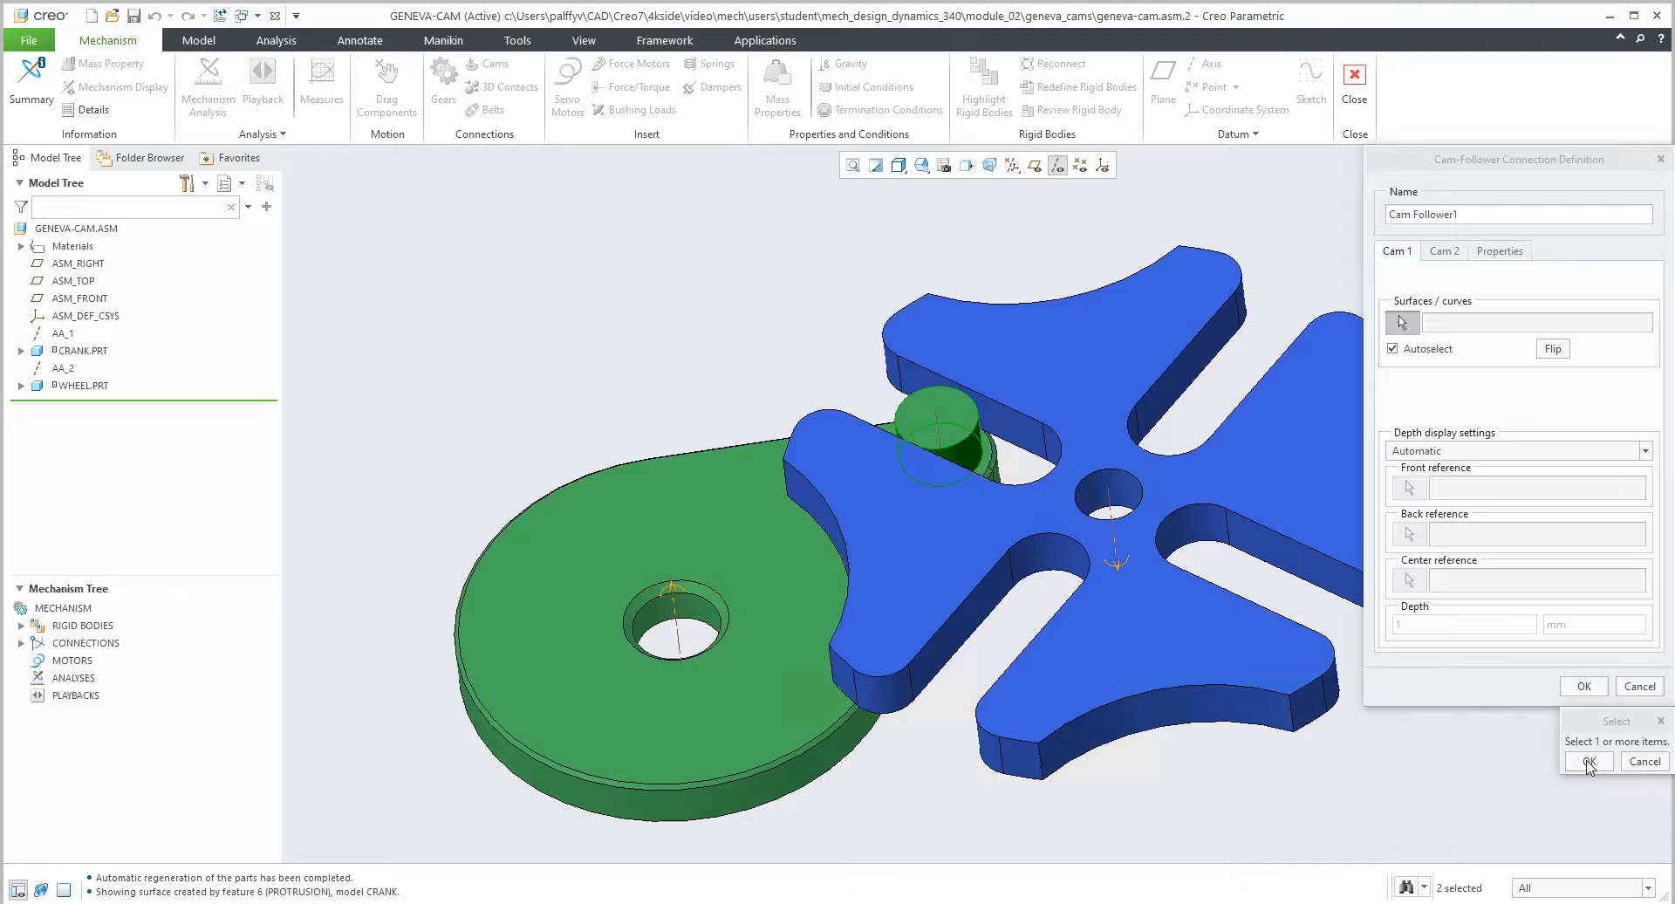
left_click(1586, 761)
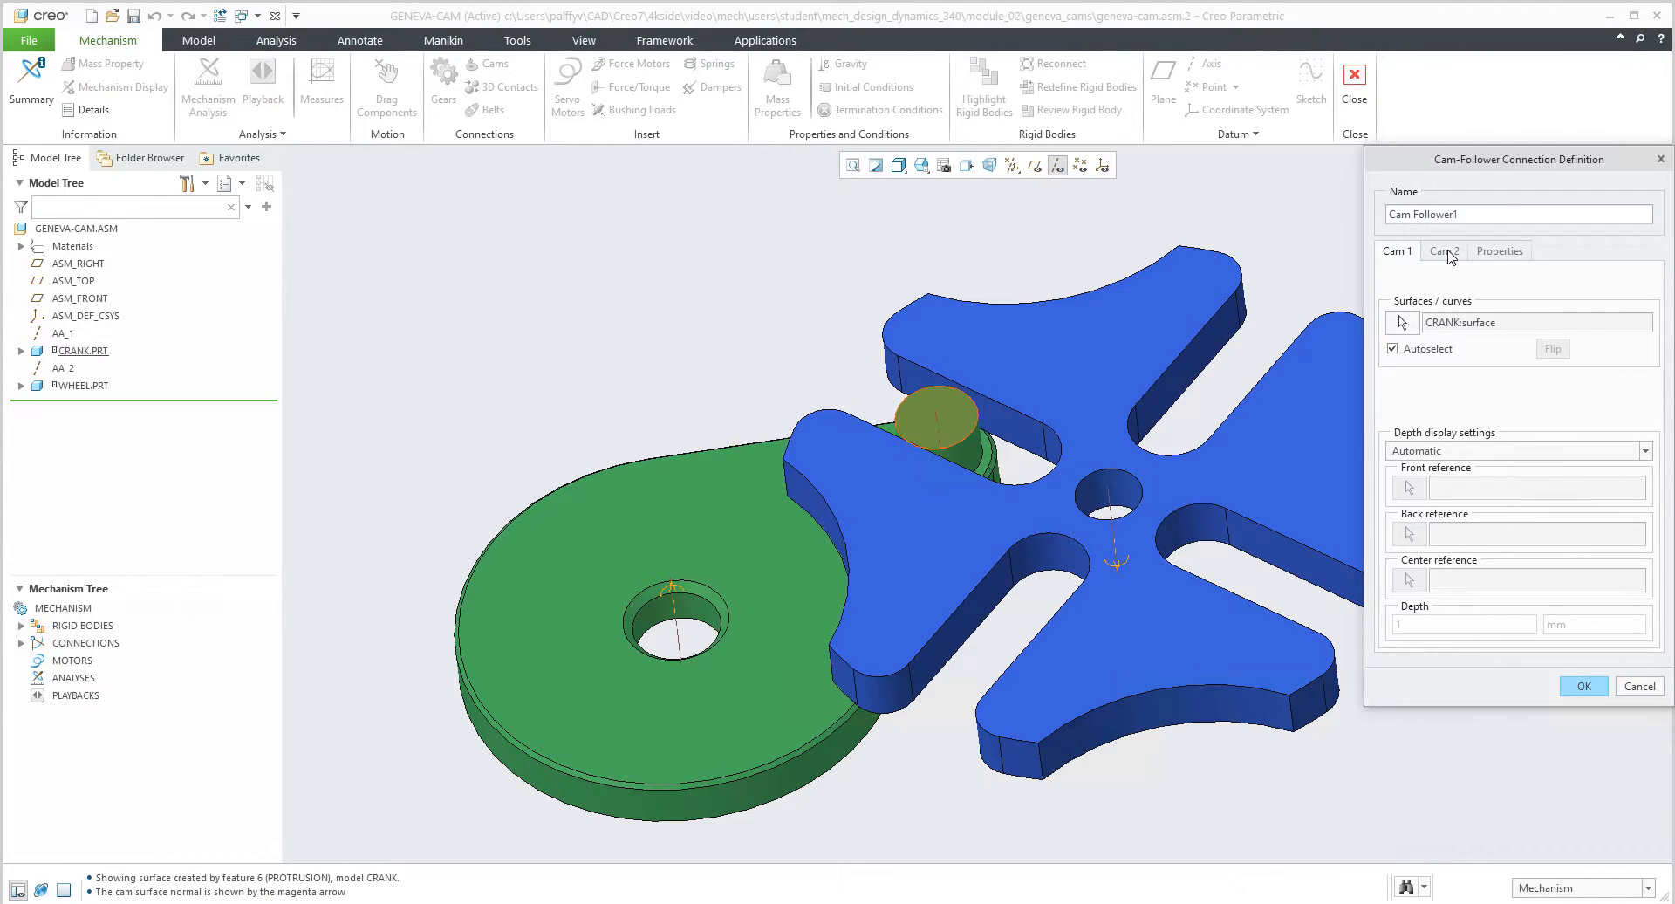
left_click(1443, 251)
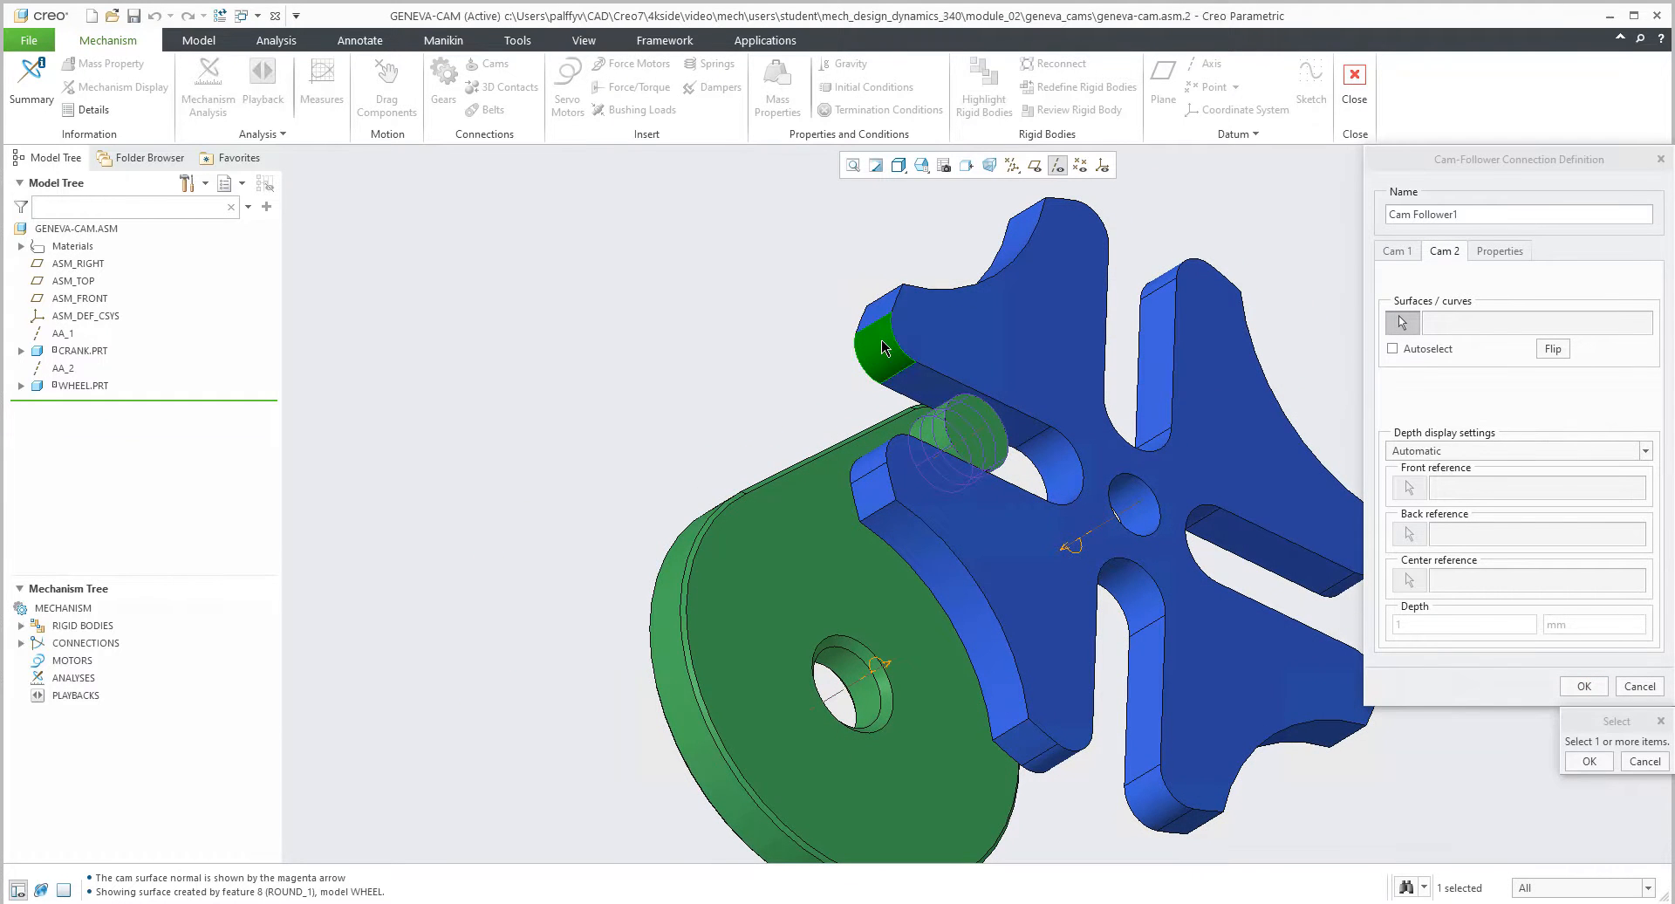
left_click(1058, 465)
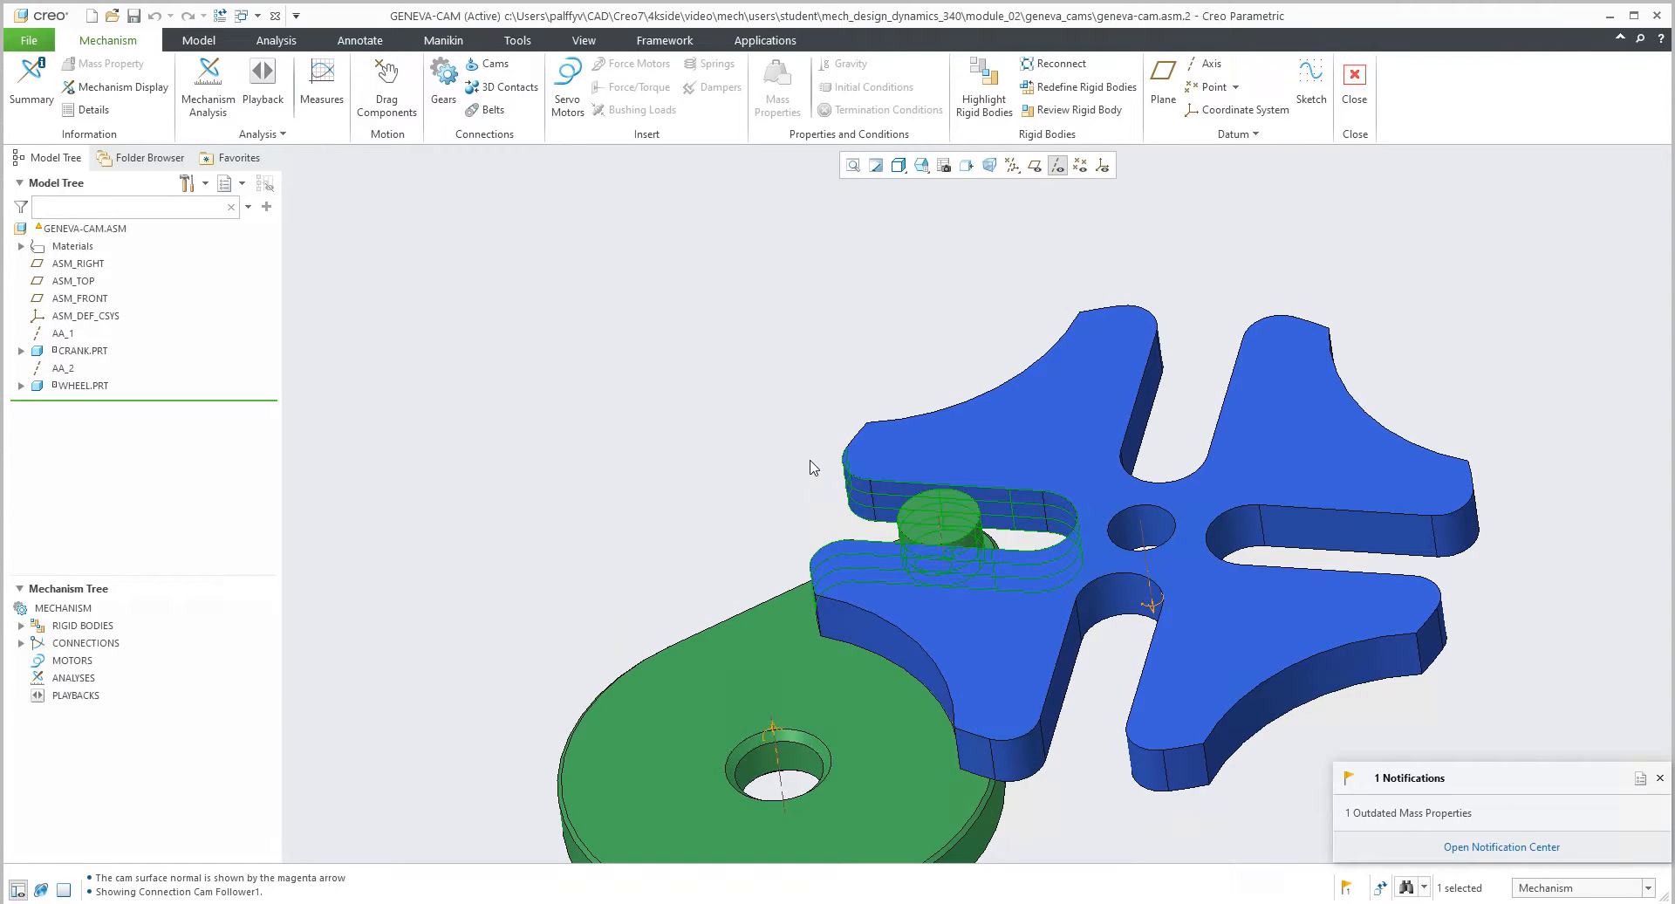
Drag the wheel so the crank pin travels within its slot through the cam-follower connection
left_click(385, 86)
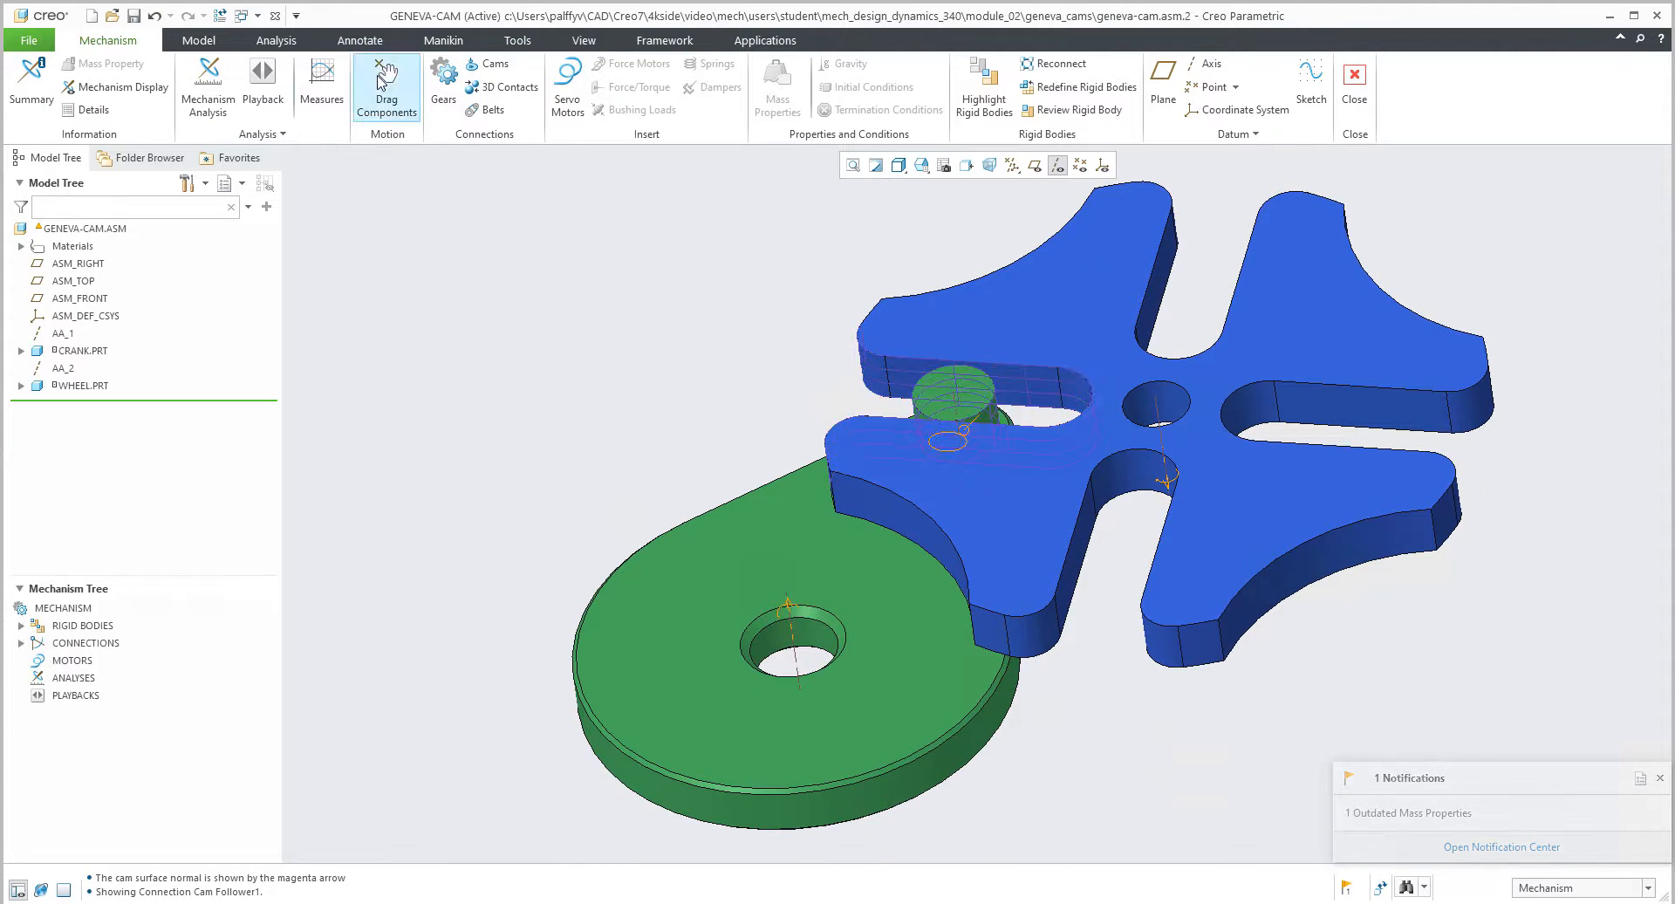
left_click(386, 91)
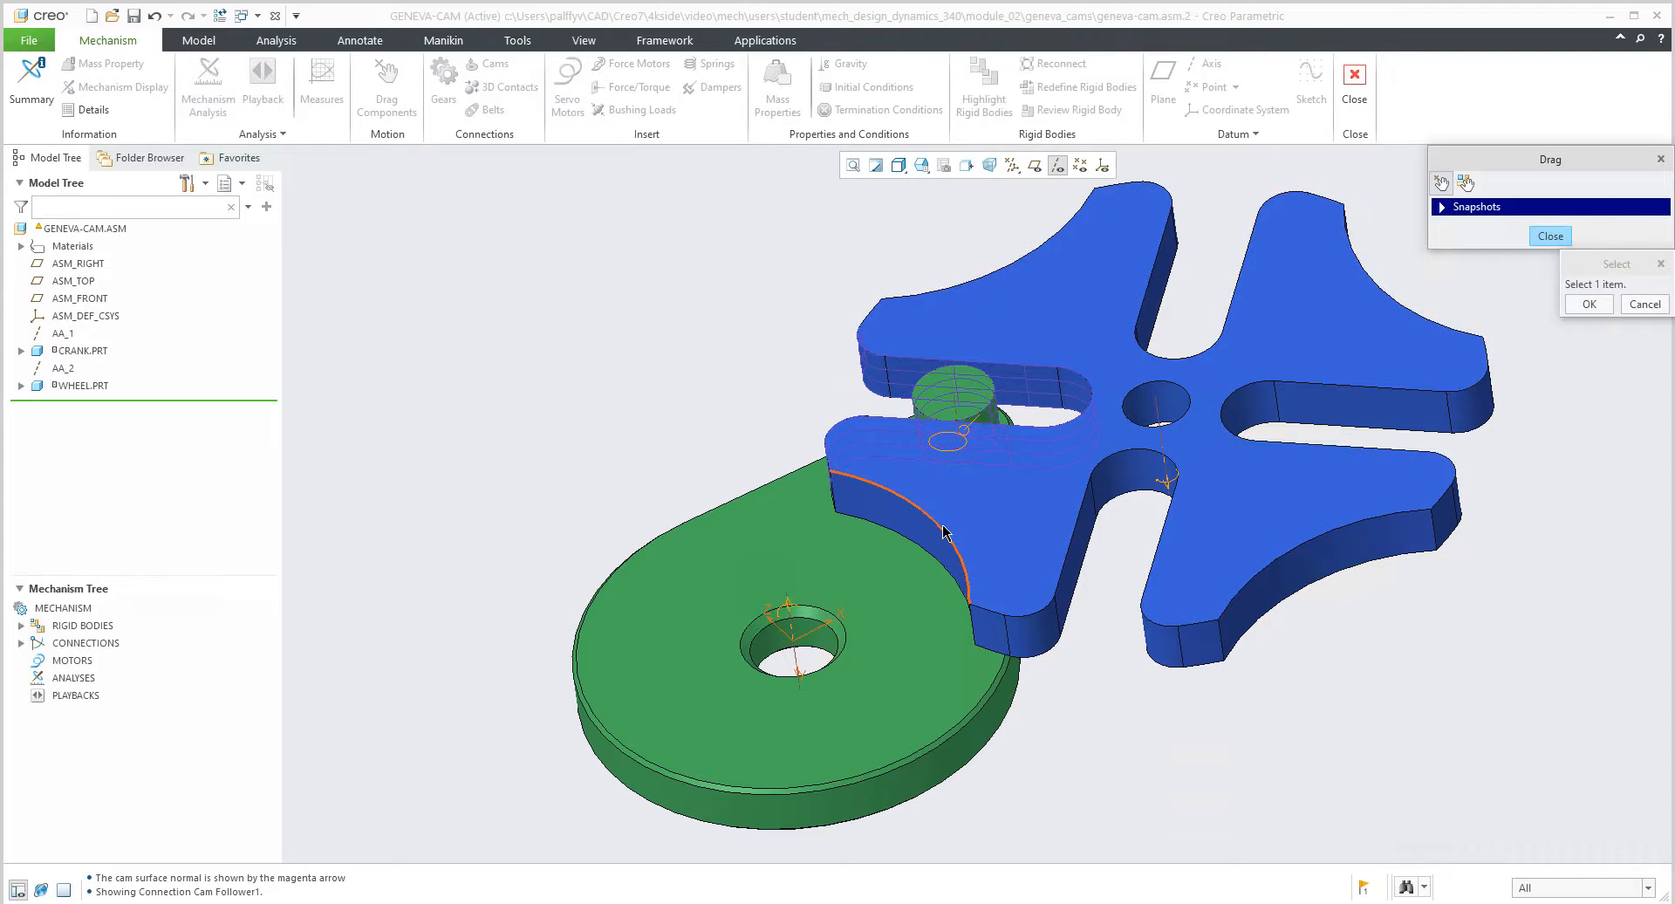
left_click_drag(945, 533, 922, 510)
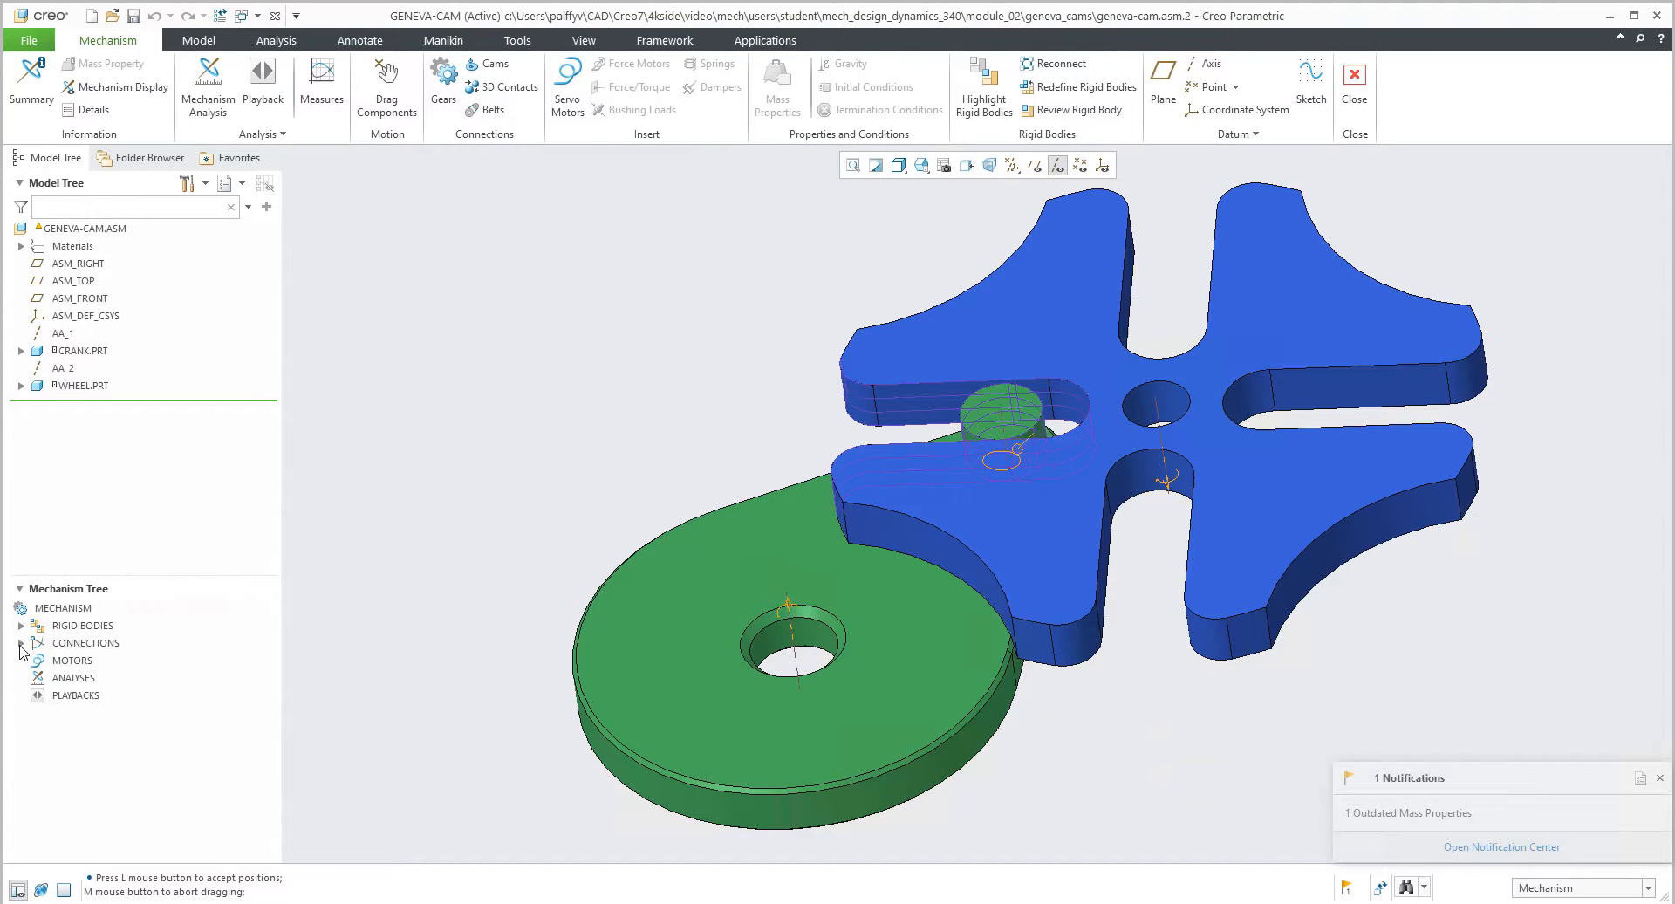
Edit Cam Follower1 and enable liftoff in its Properties, then confirm
left_click(20, 642)
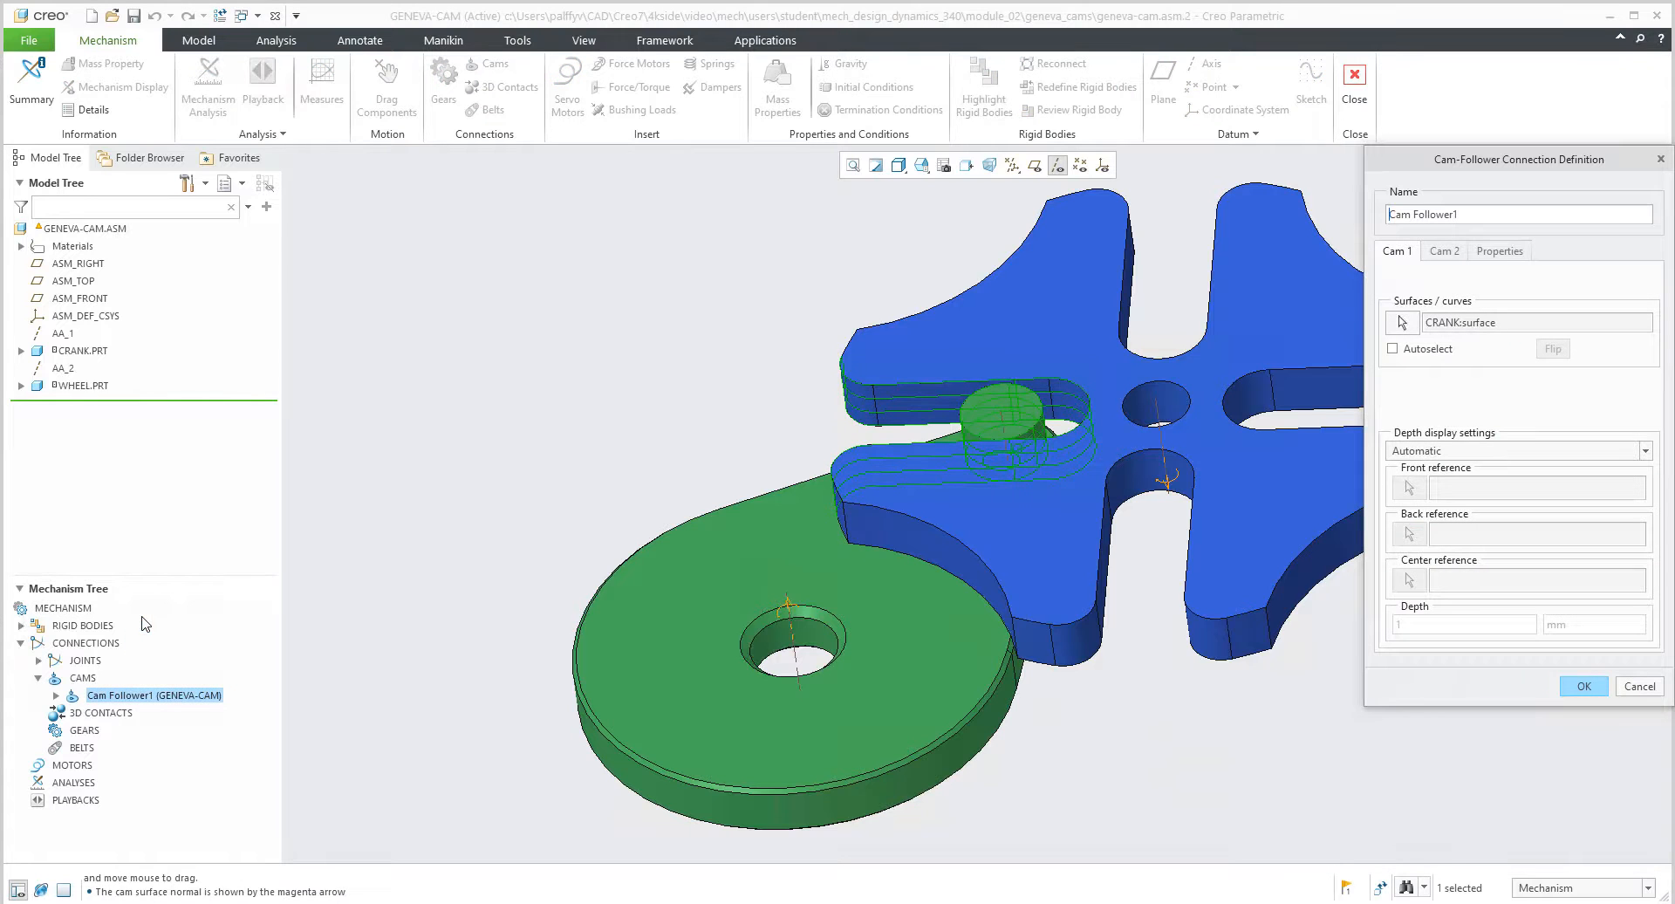
left_click(1499, 250)
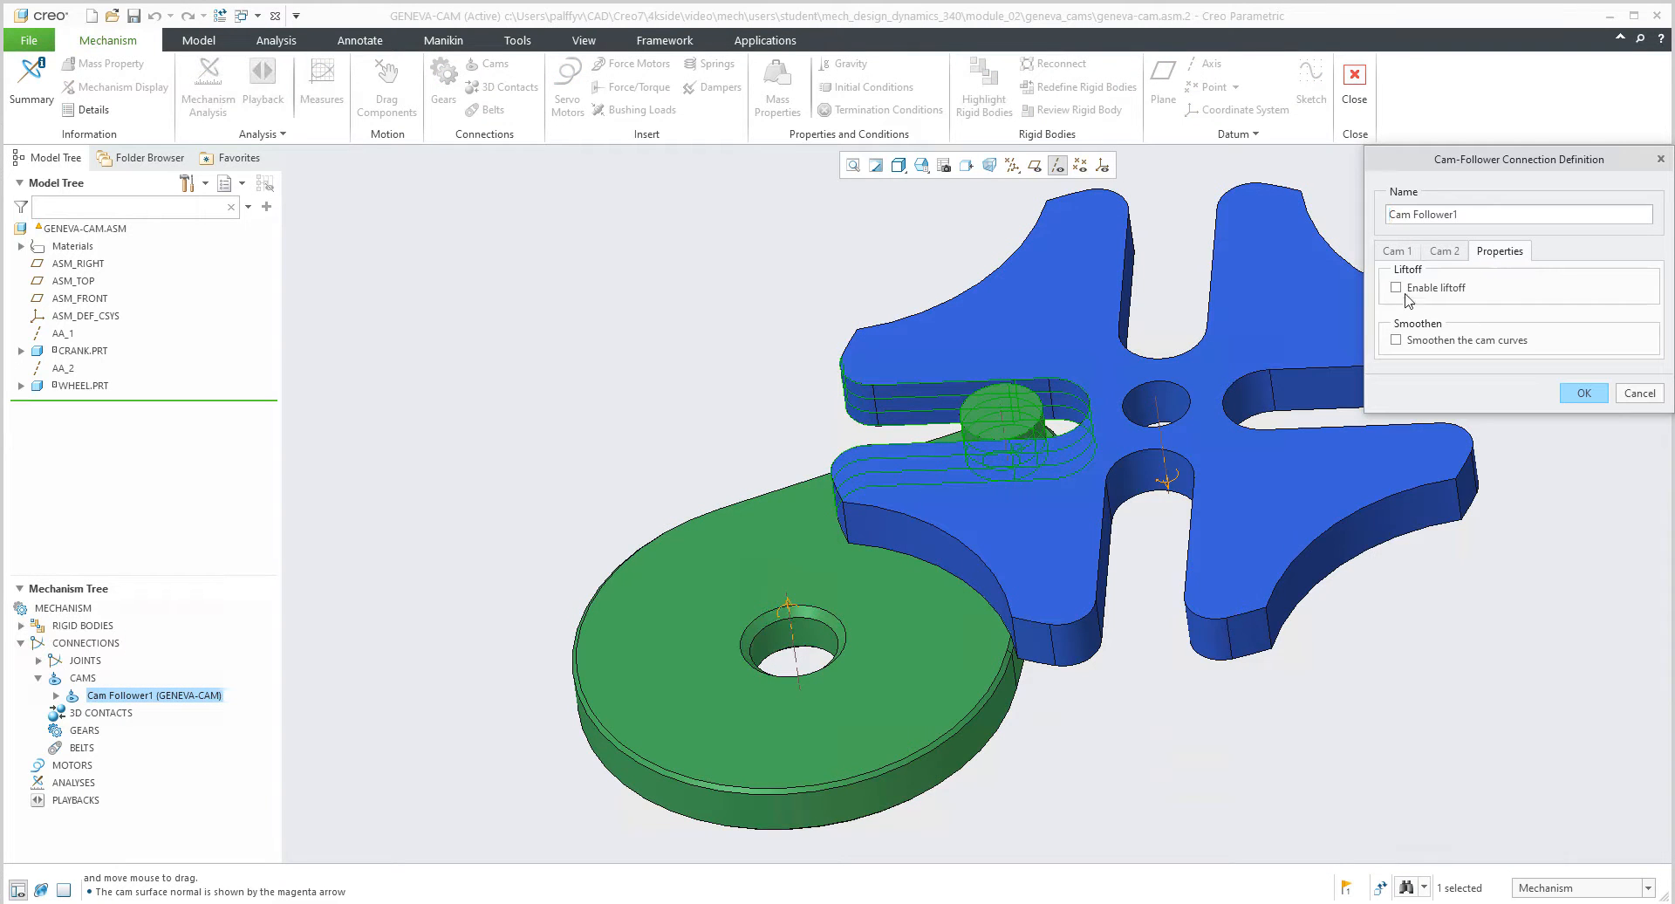
left_click(1396, 287)
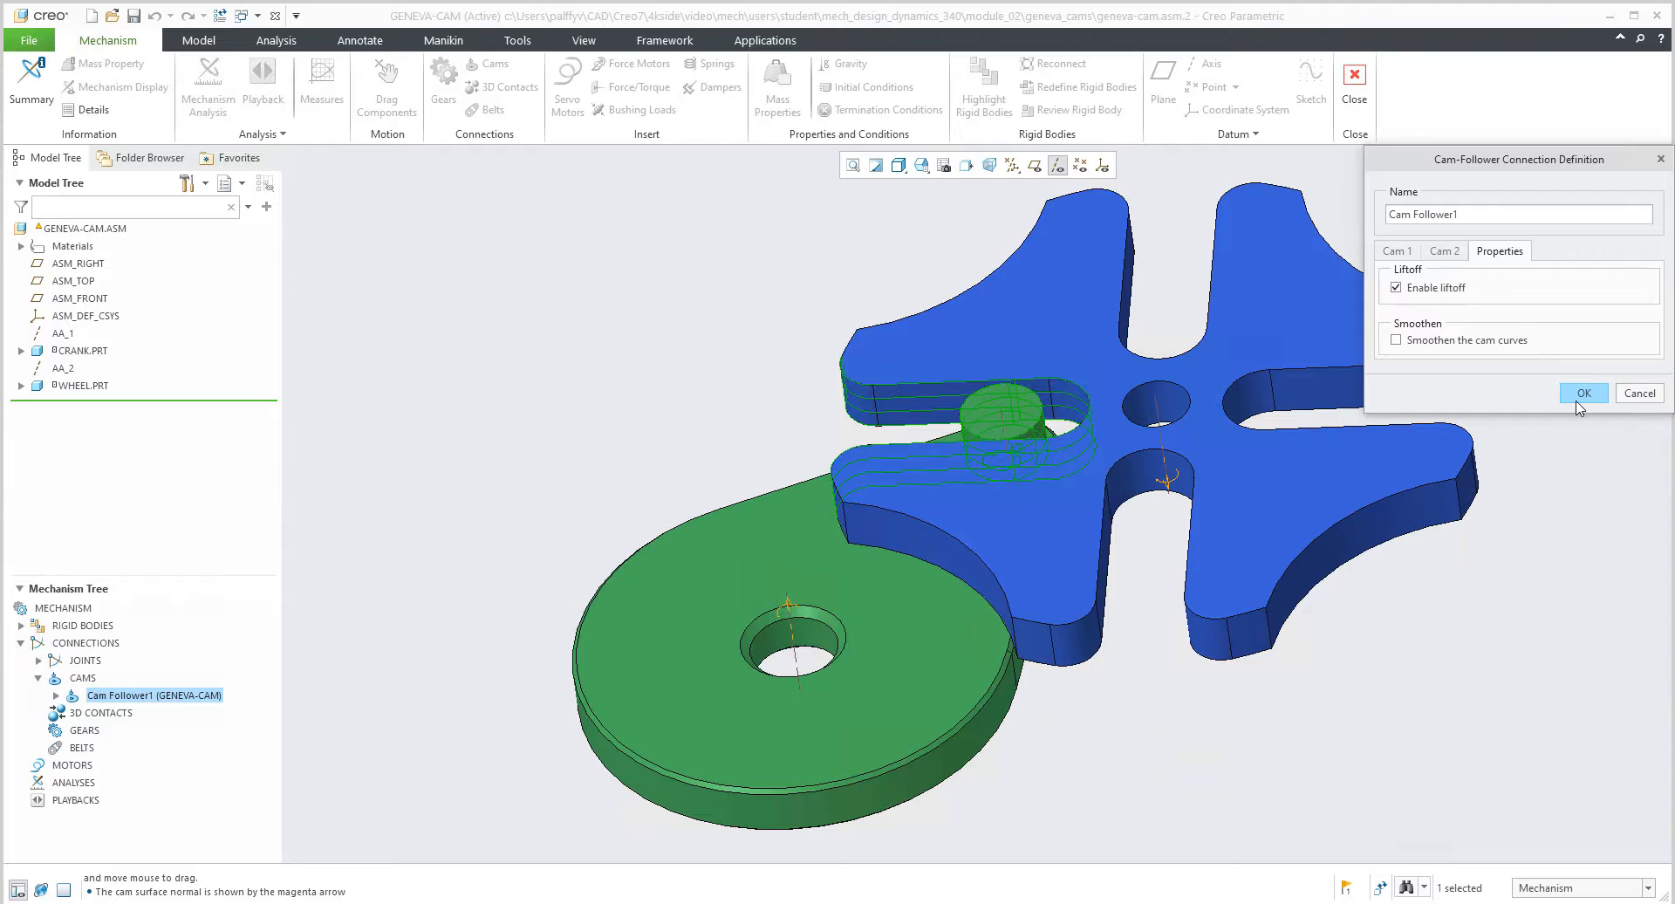
left_click(1581, 391)
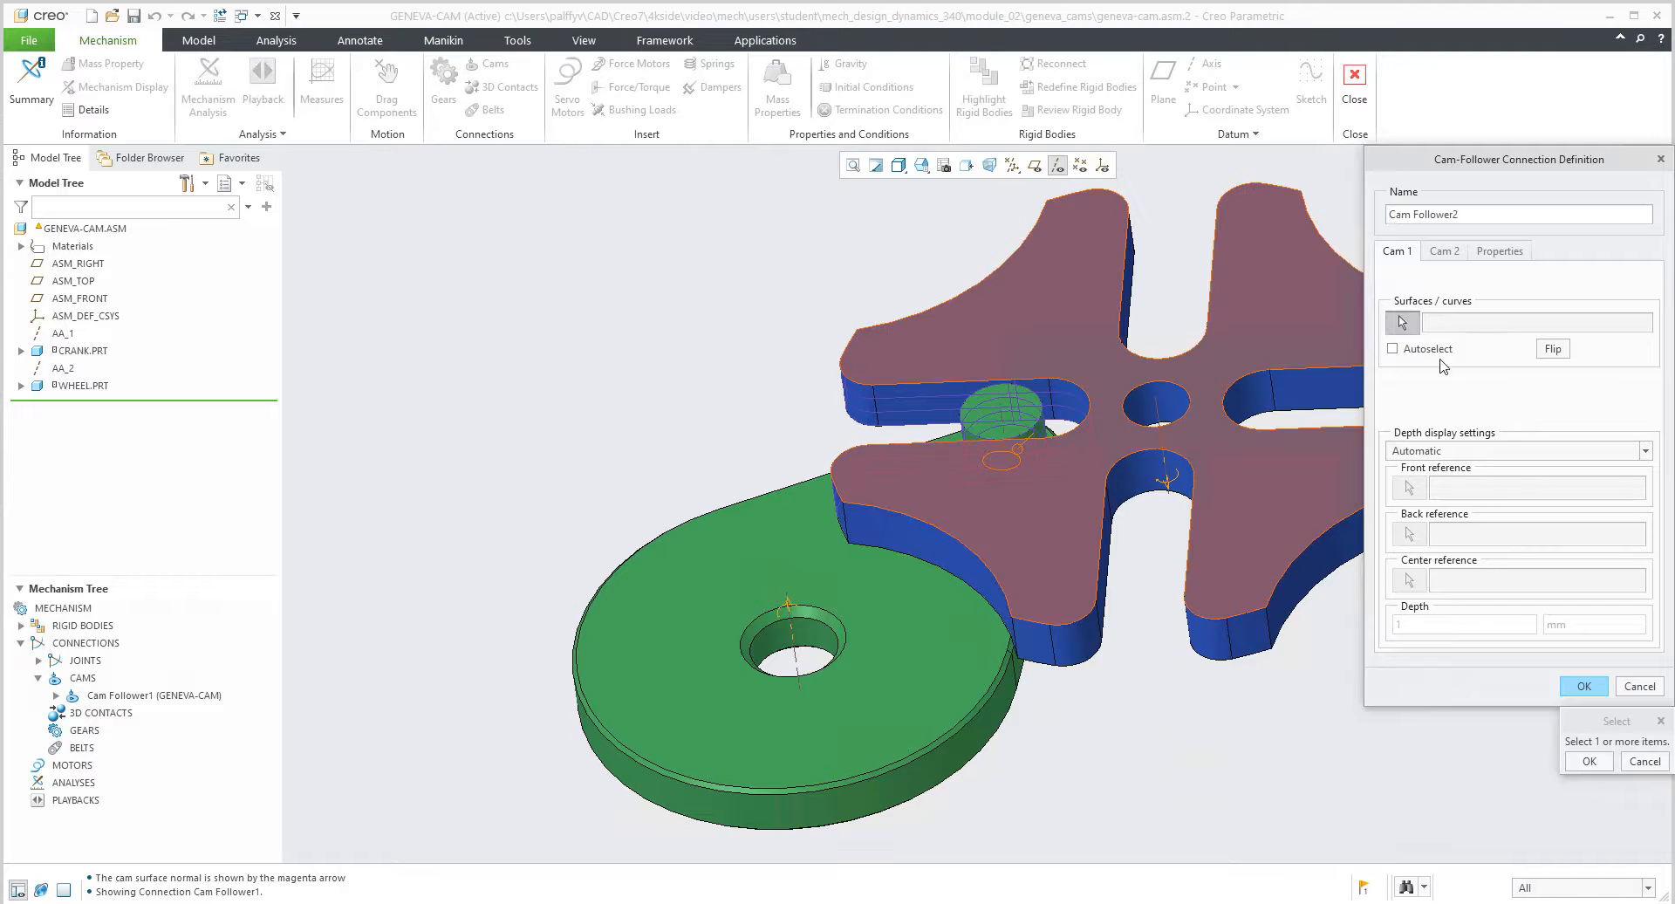
Create Cam Follower2 from the crank pin to the next wheel slot with Autoselect, checking its liftoff options
left_click(1393, 347)
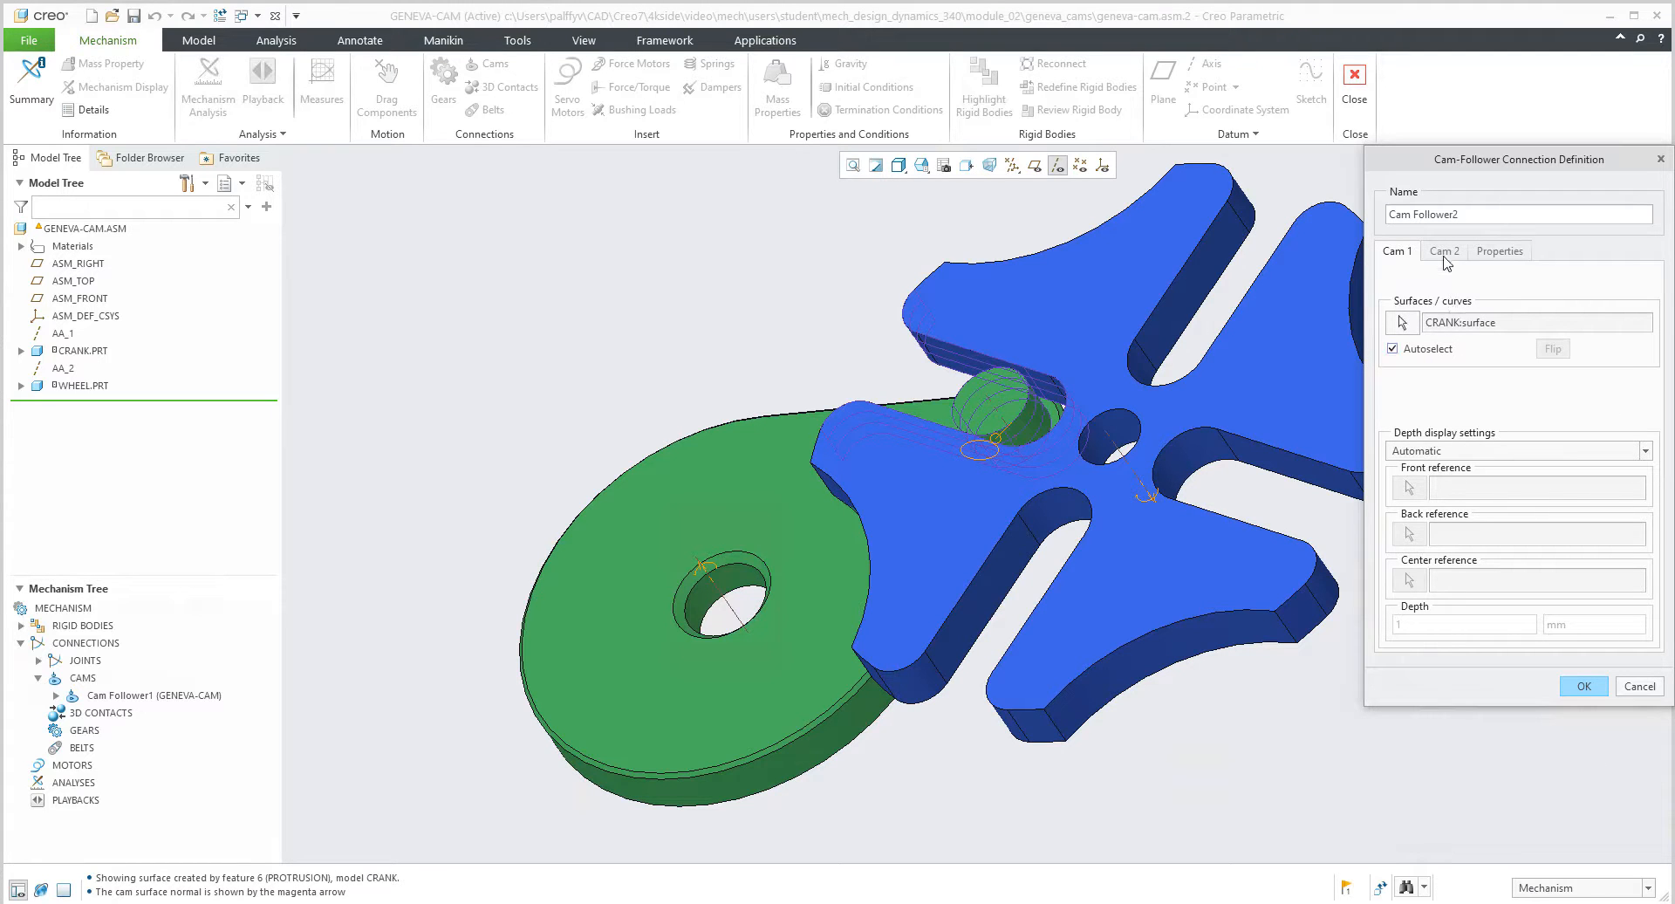
left_click(1442, 251)
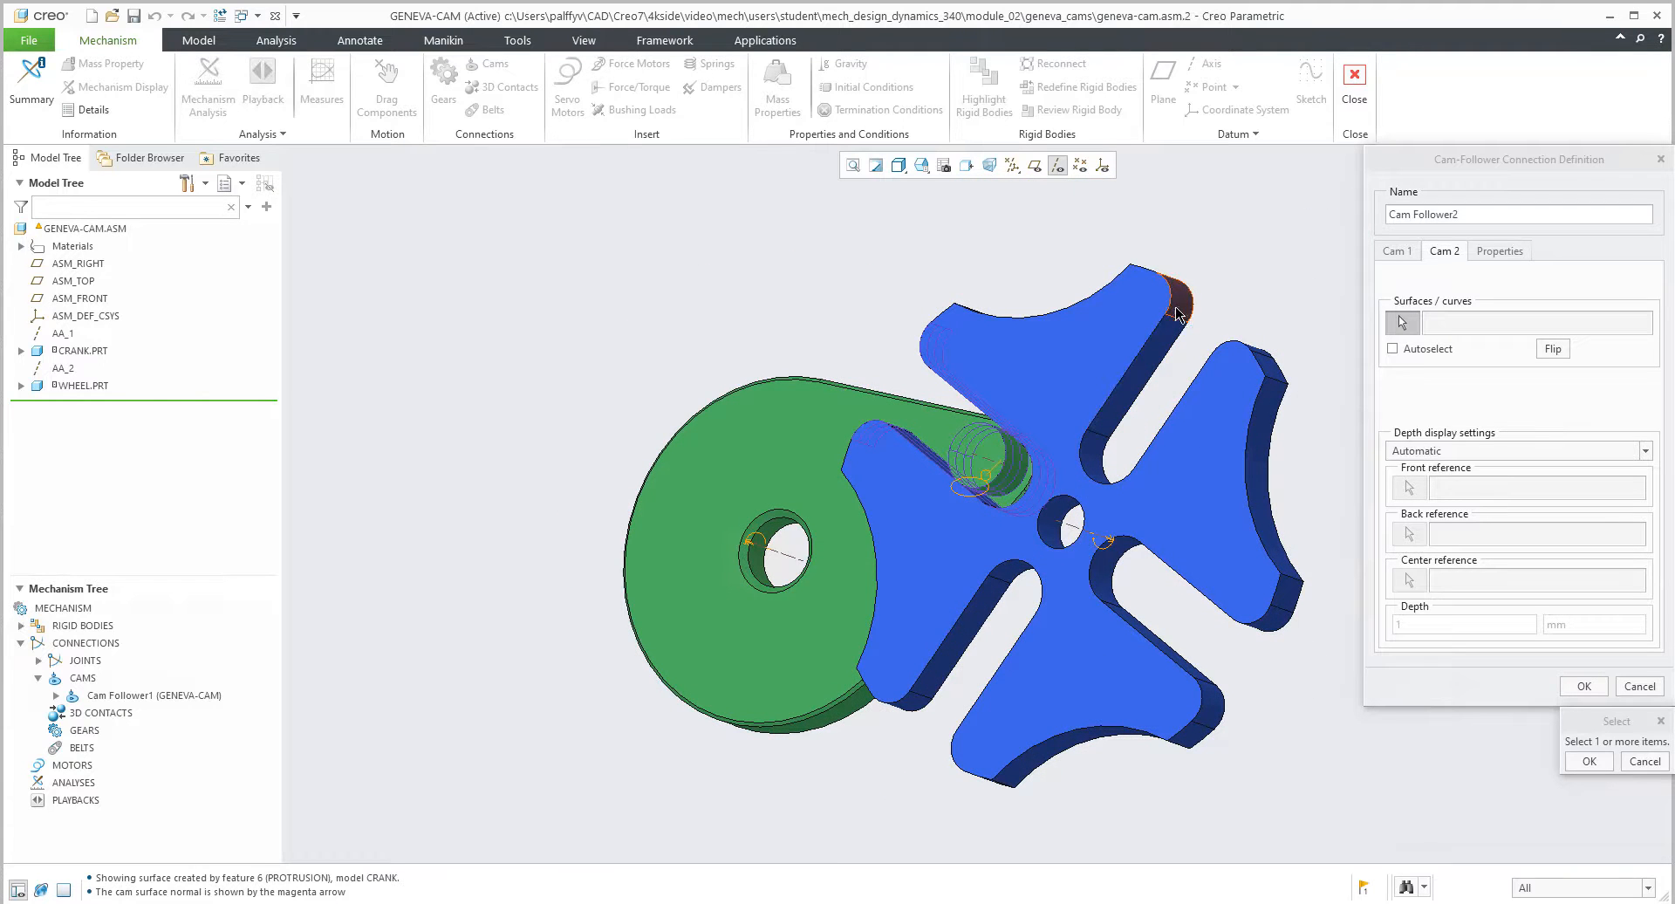
left_click(1095, 477)
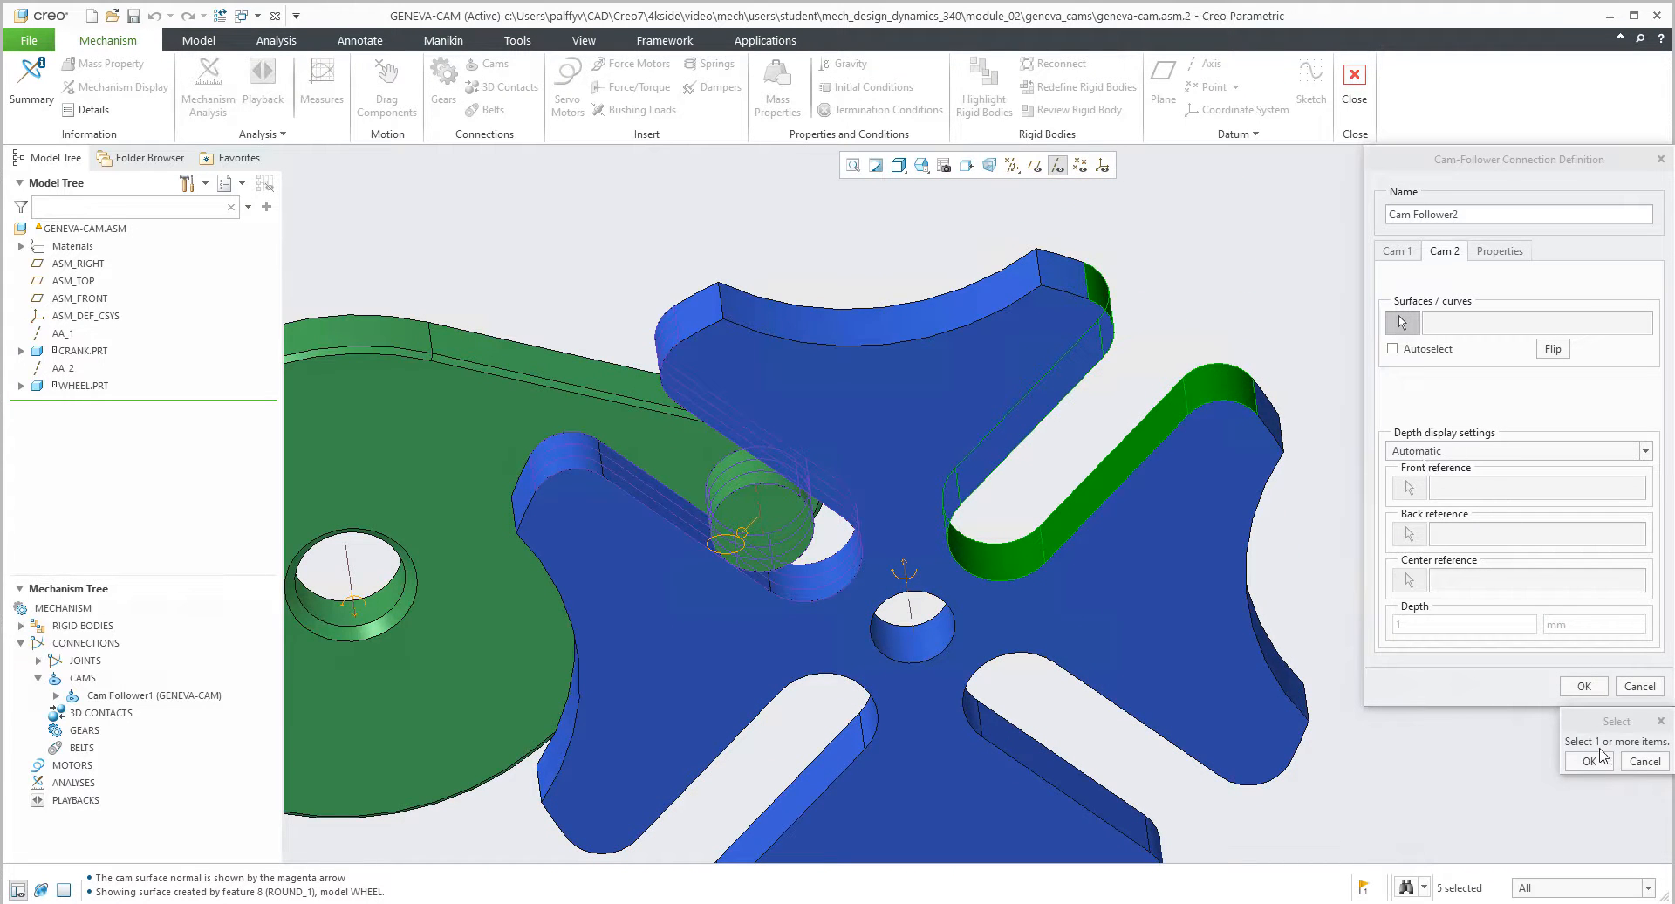
left_click(1499, 250)
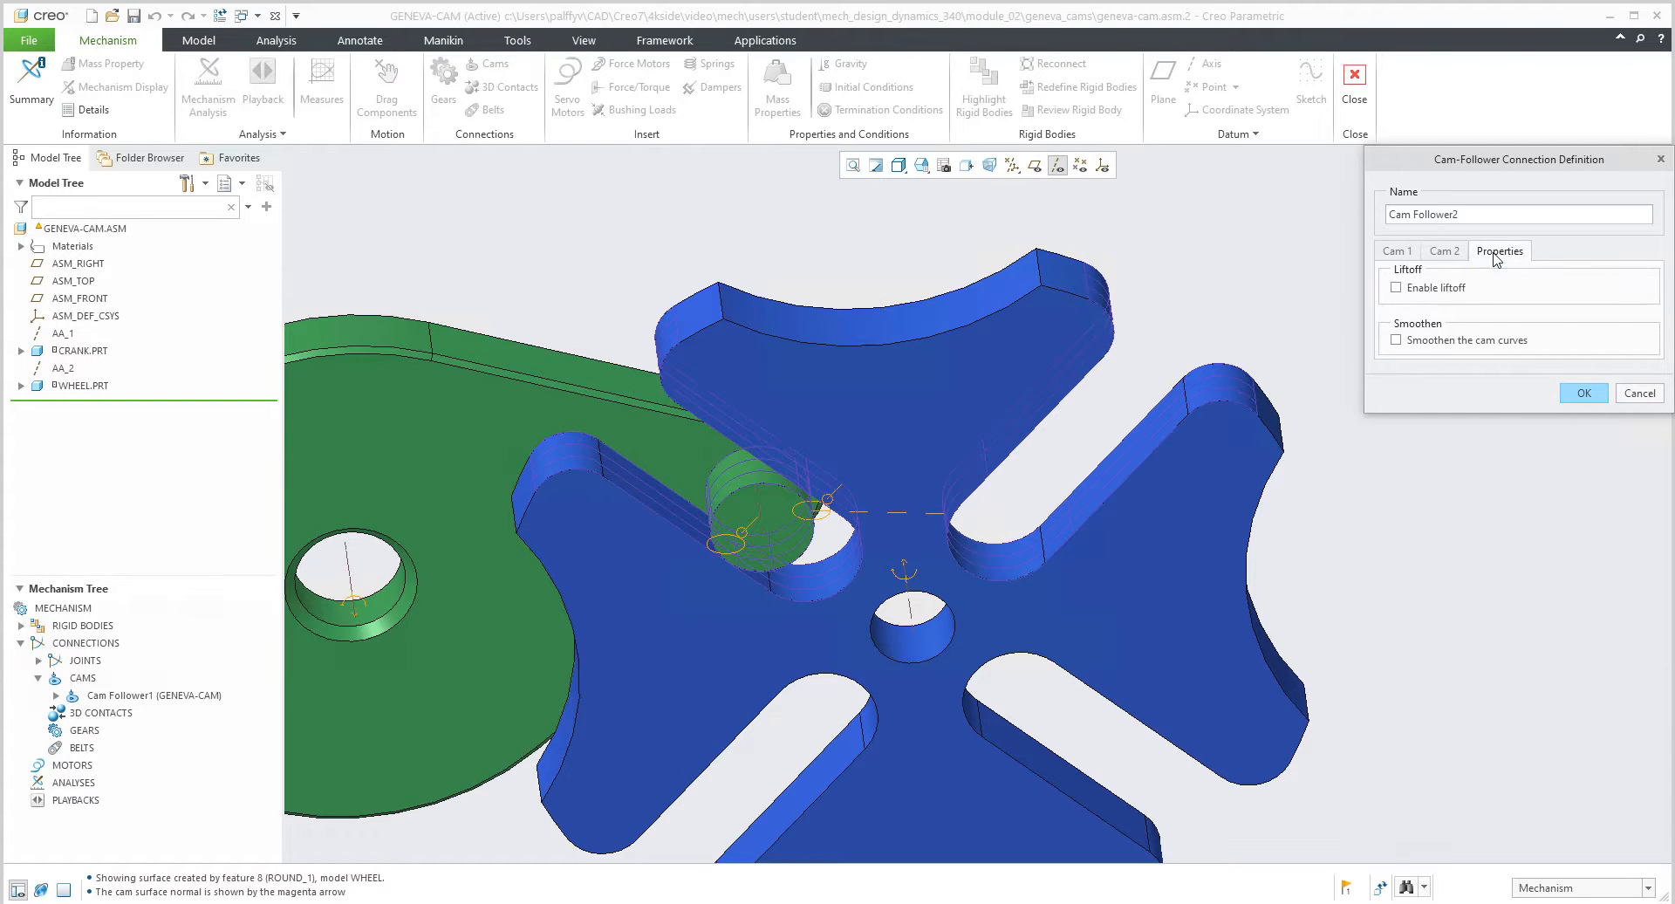
left_click(1584, 392)
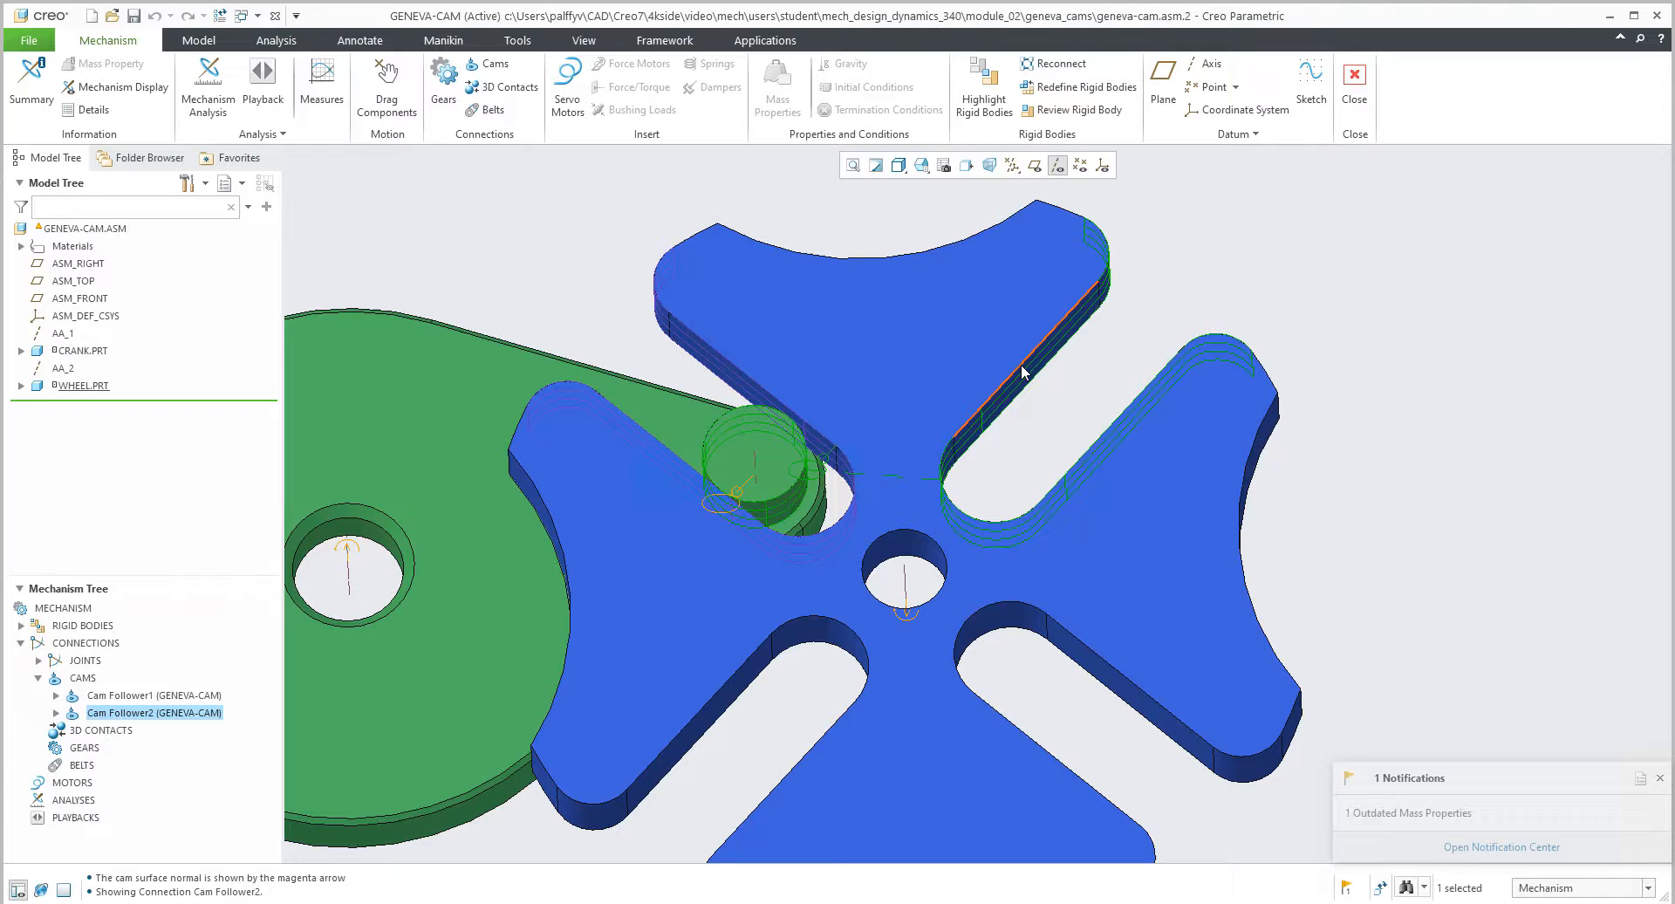
left_click(493, 63)
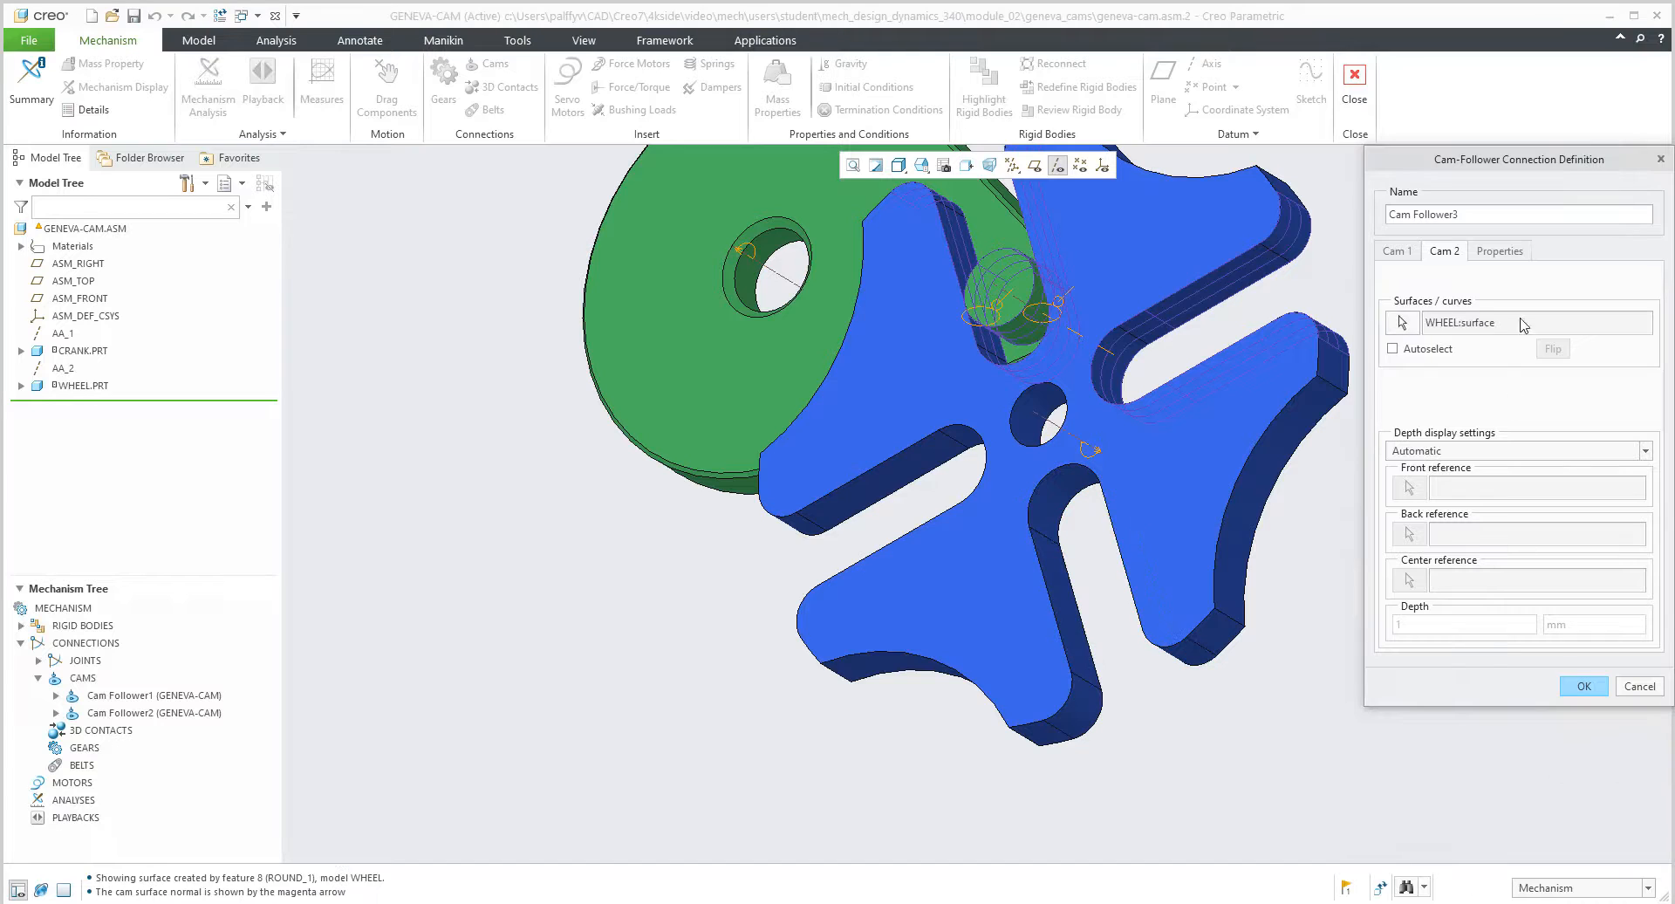
Confirm Cam Follower3's liftoff properties and finish creating it
left_click(1499, 250)
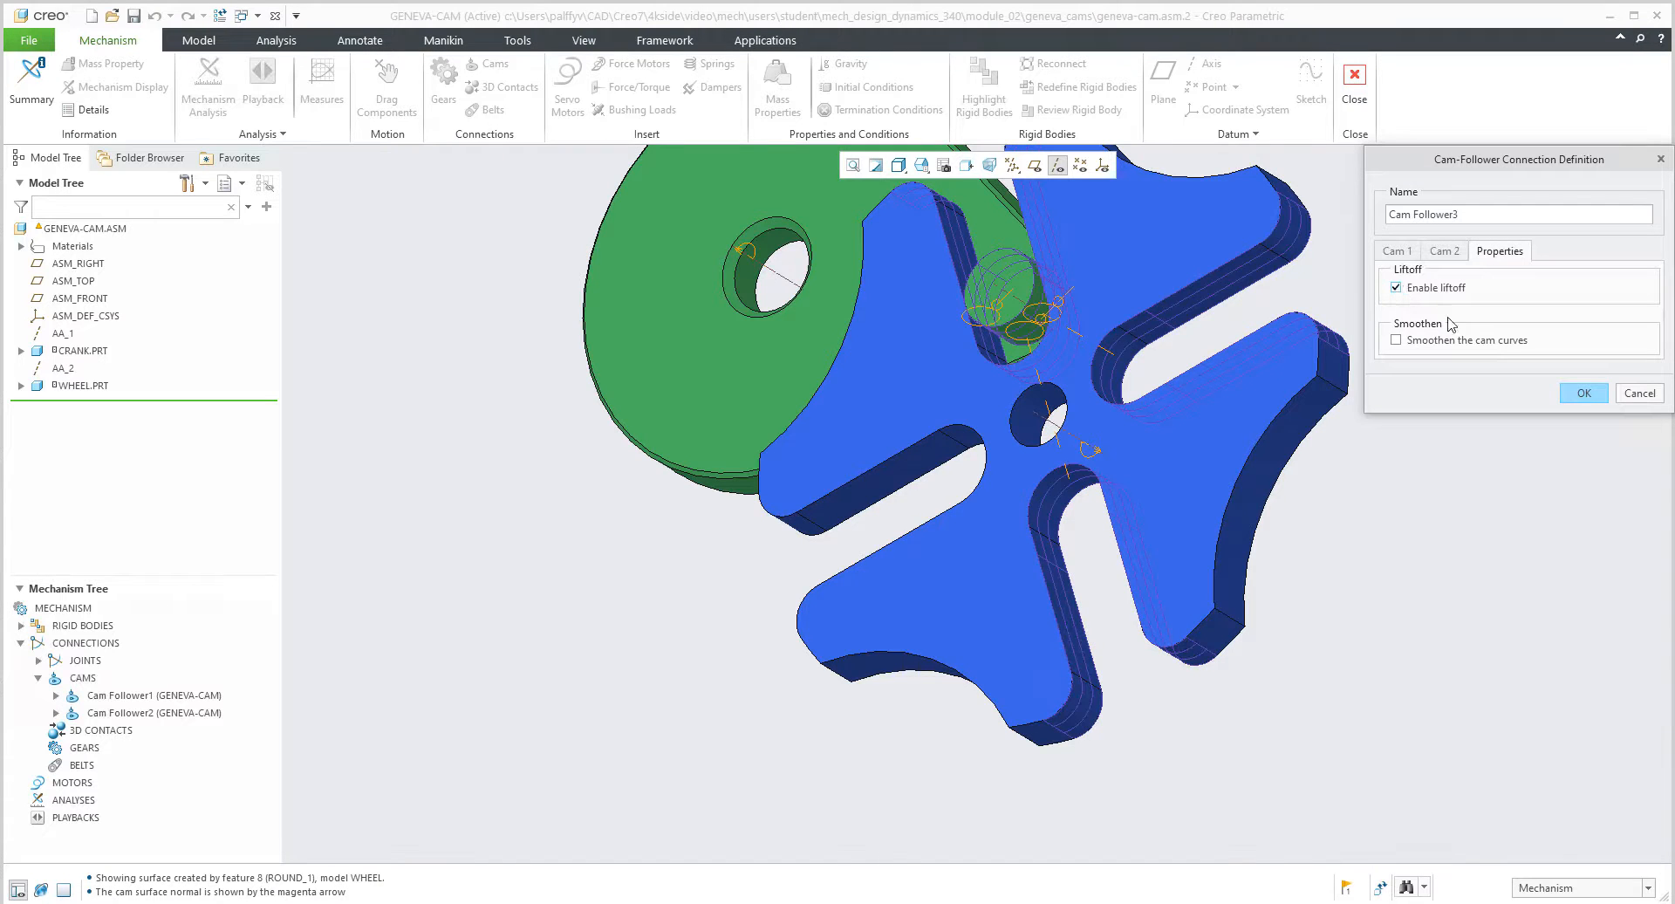
left_click(1582, 392)
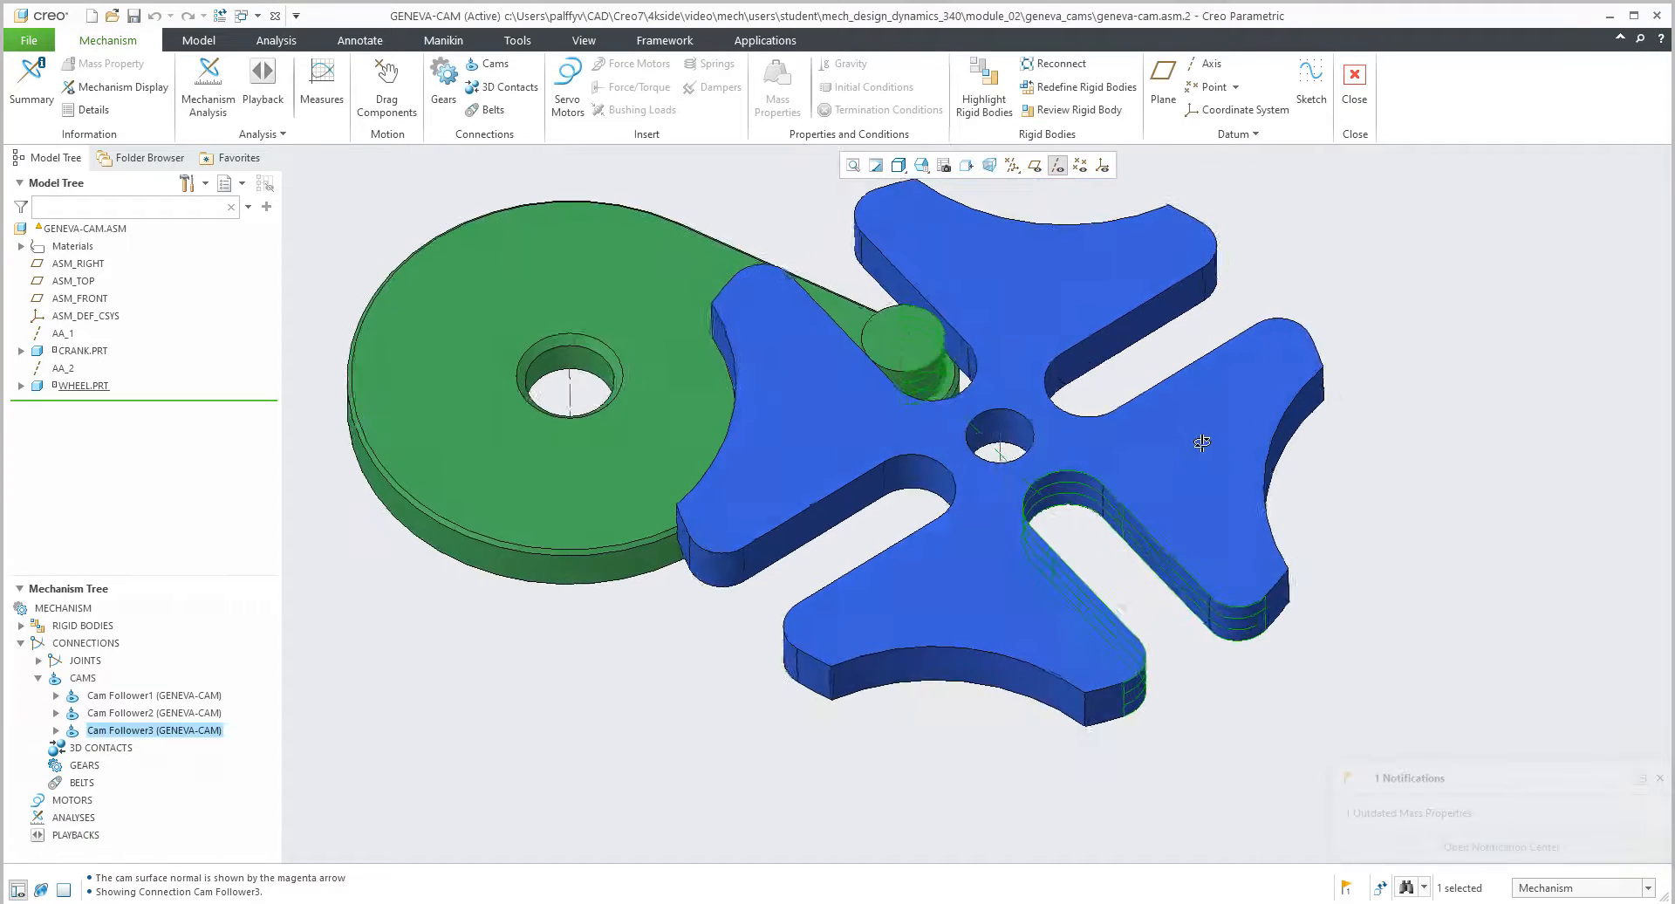
Create Cam Follower4 from the crank pin to another wheel slot with liftoff enabled
left_click(494, 63)
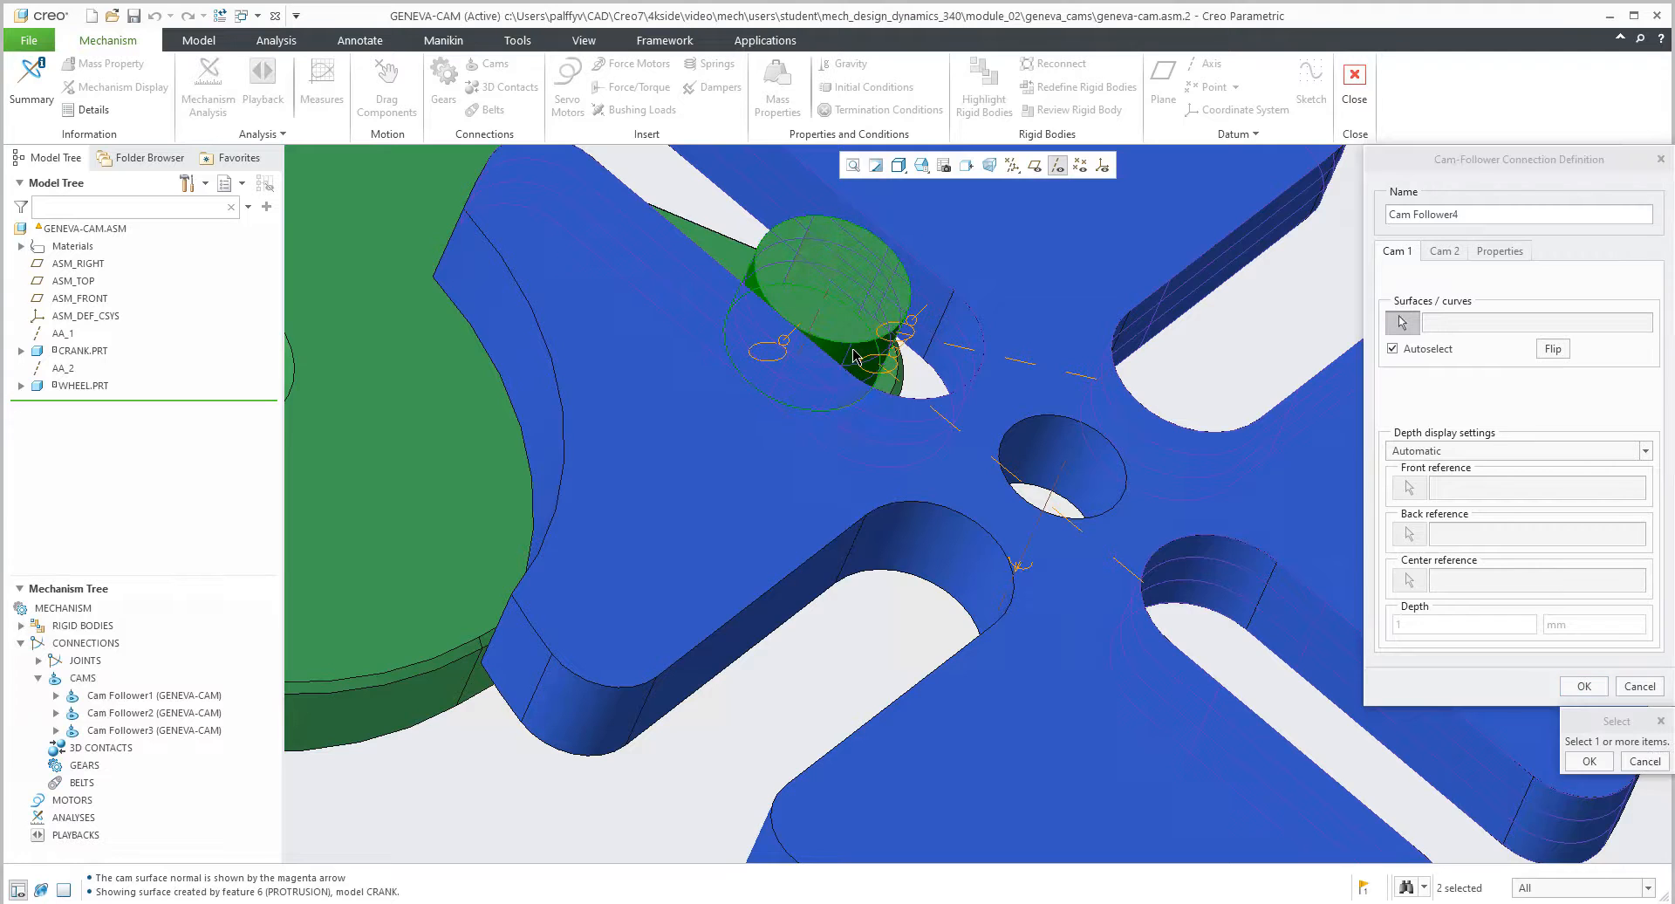
left_click(855, 358)
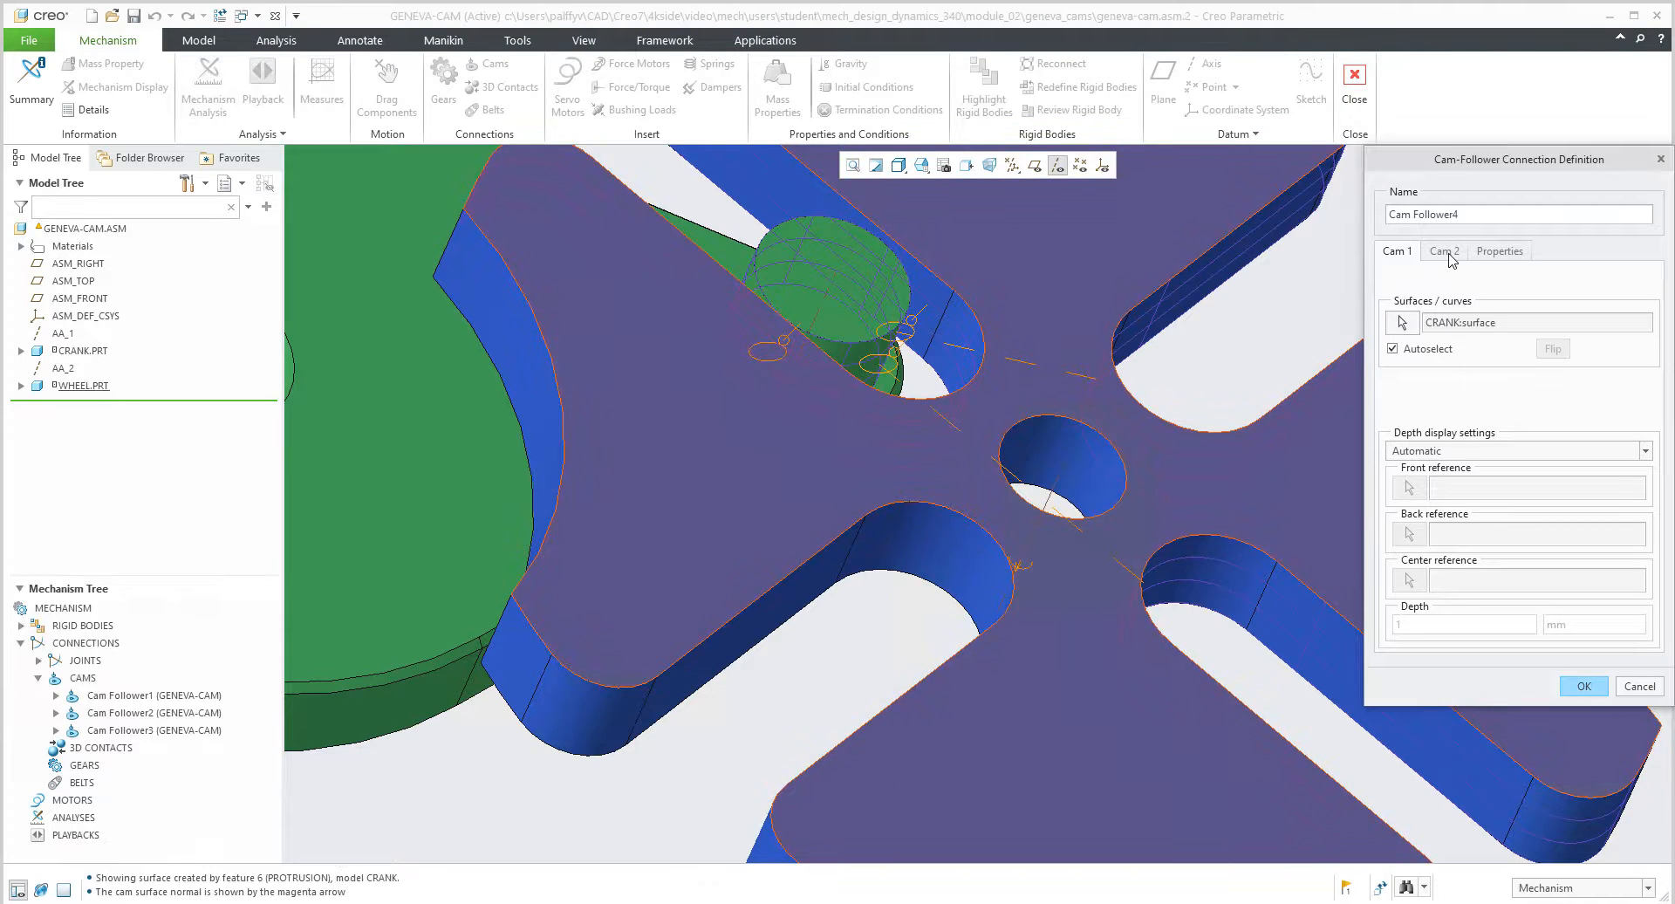
left_click(1443, 250)
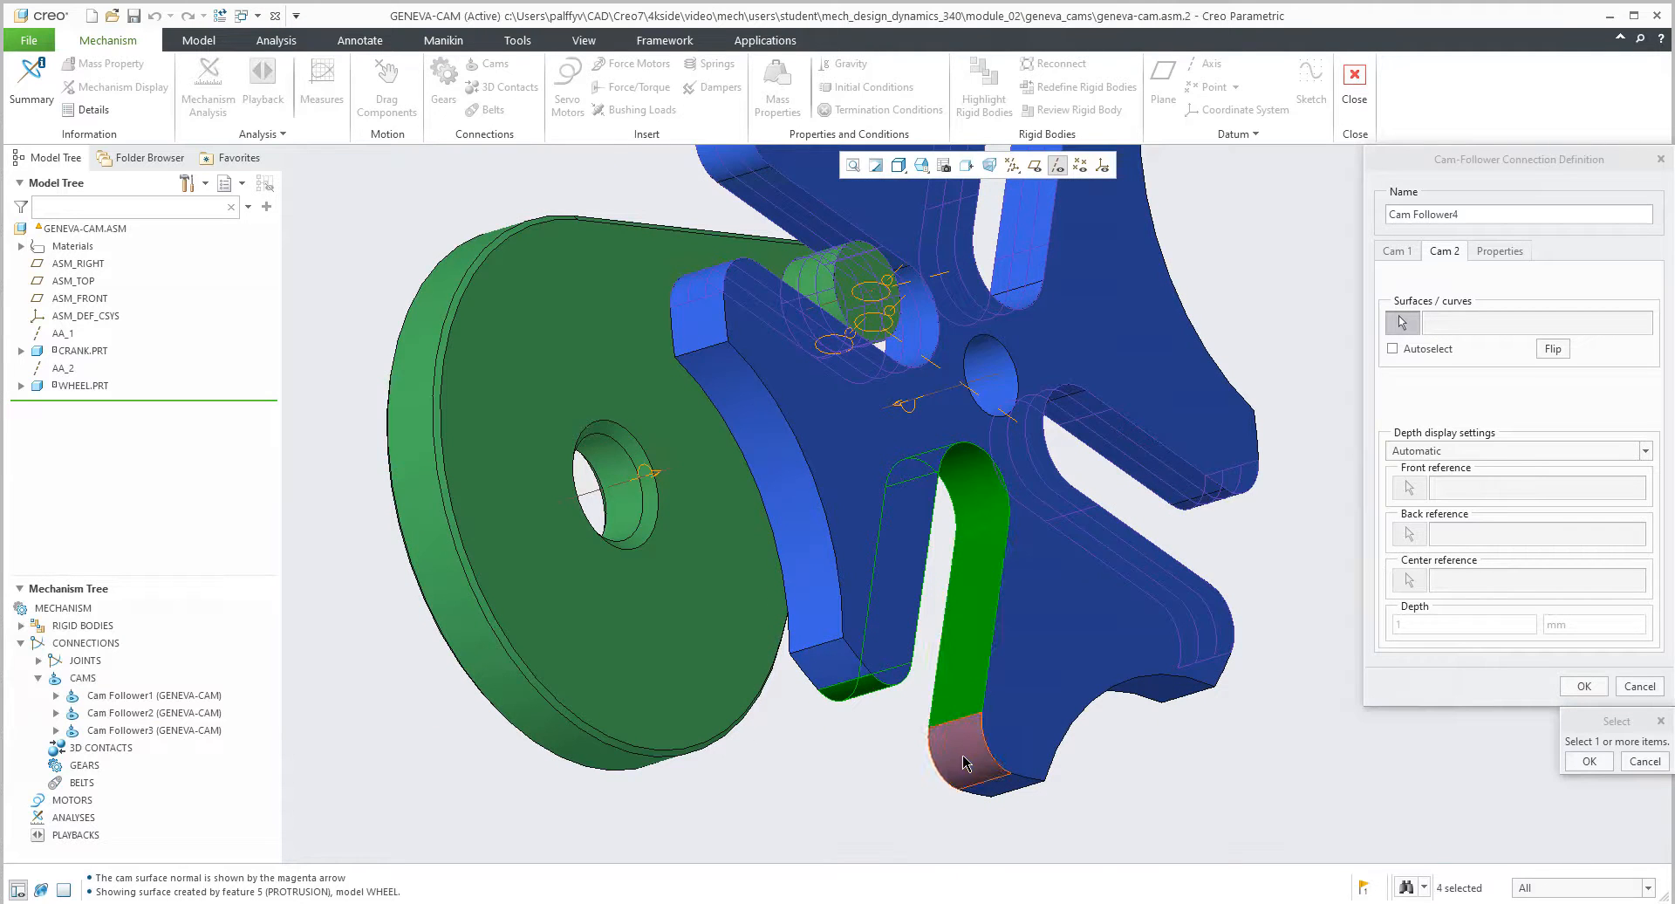
left_click(962, 765)
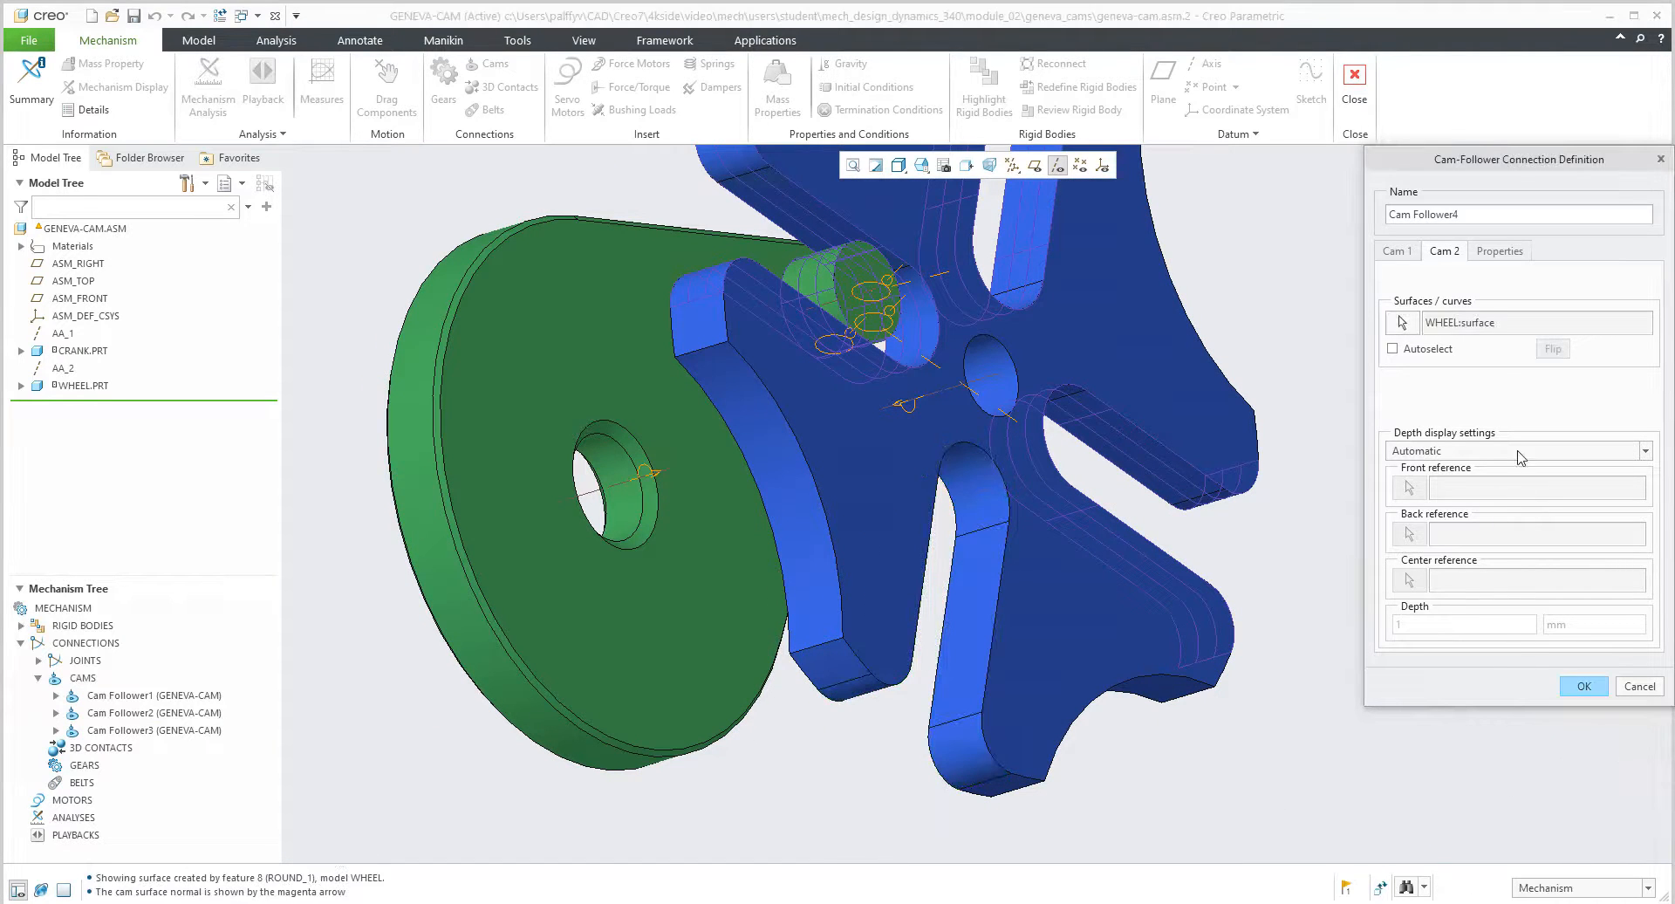
left_click(1498, 250)
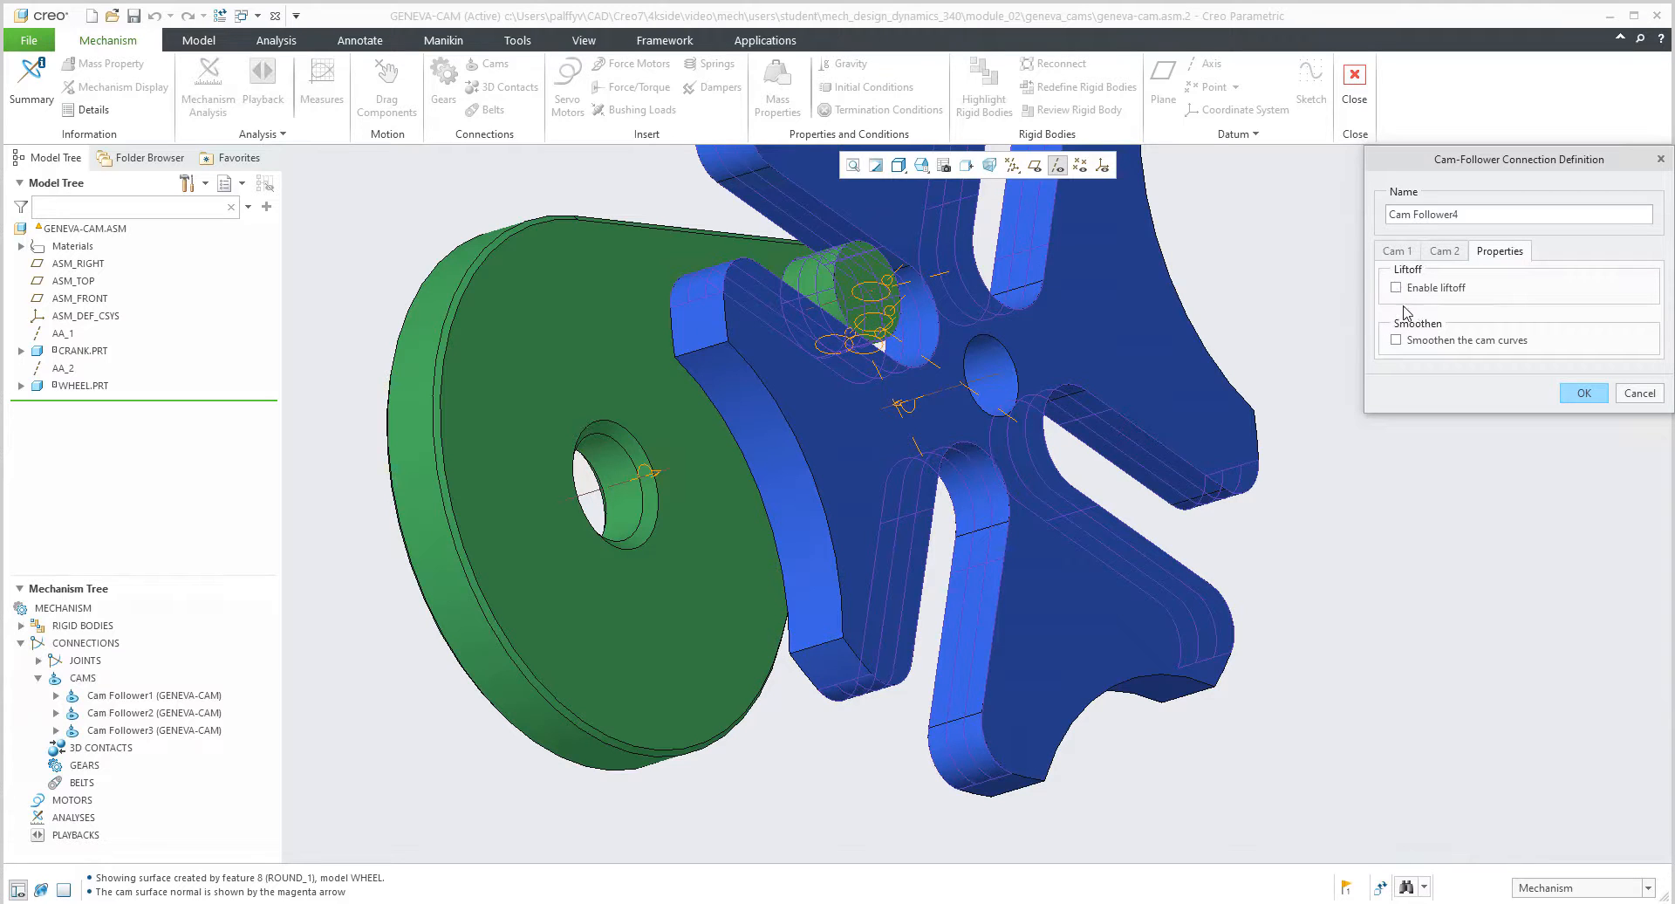
left_click(1396, 287)
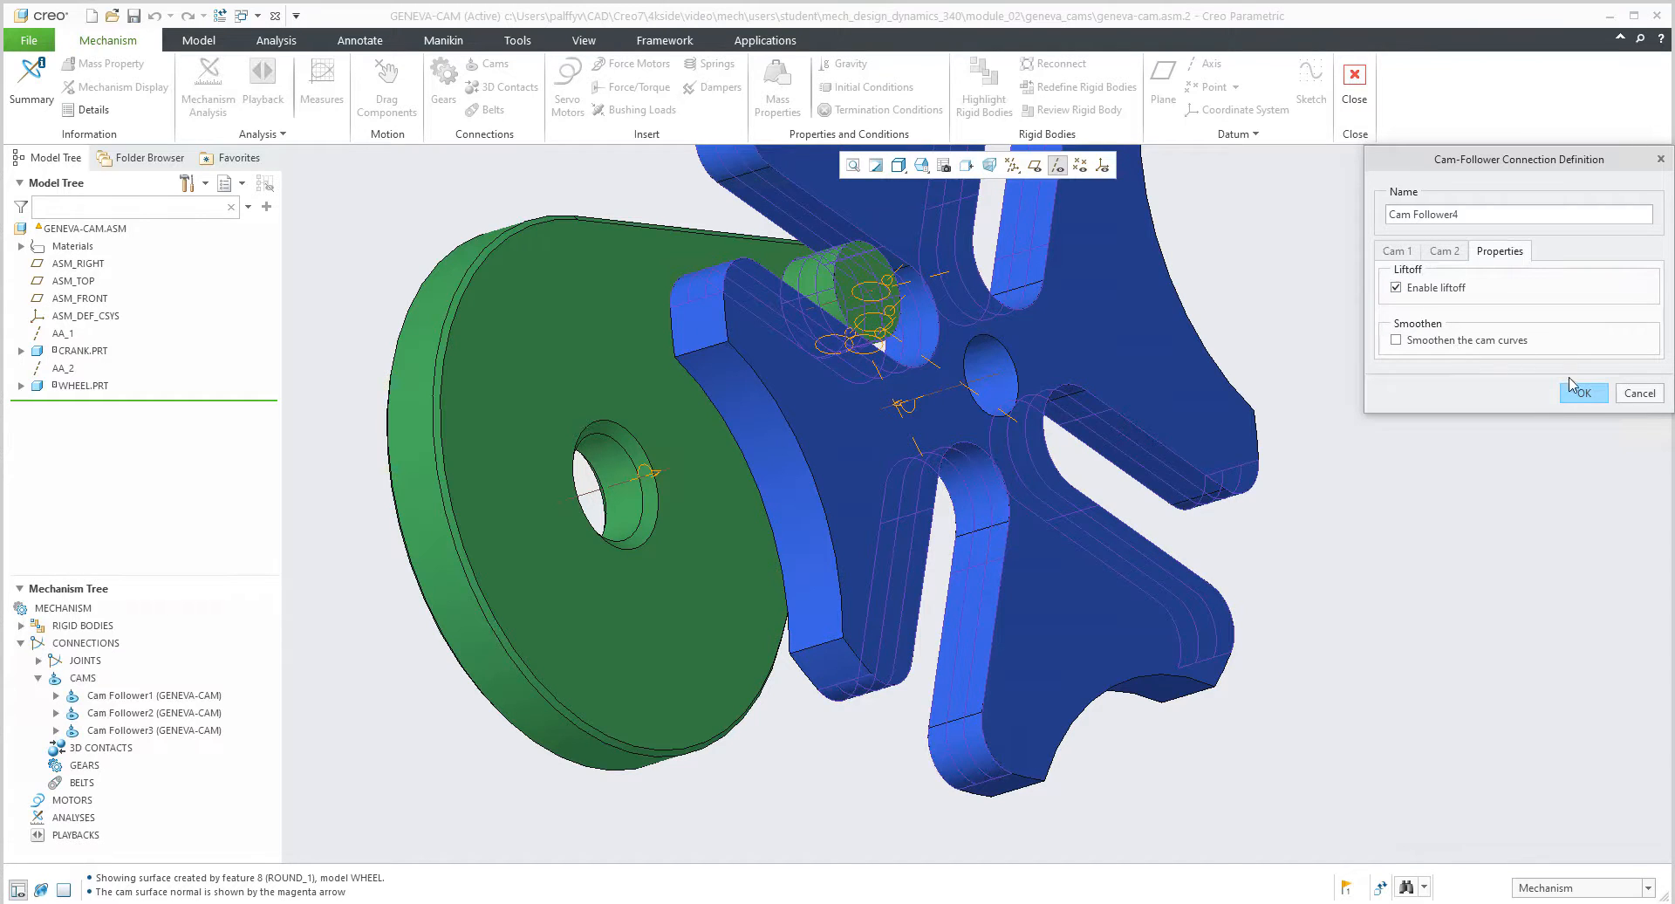
left_click(1584, 392)
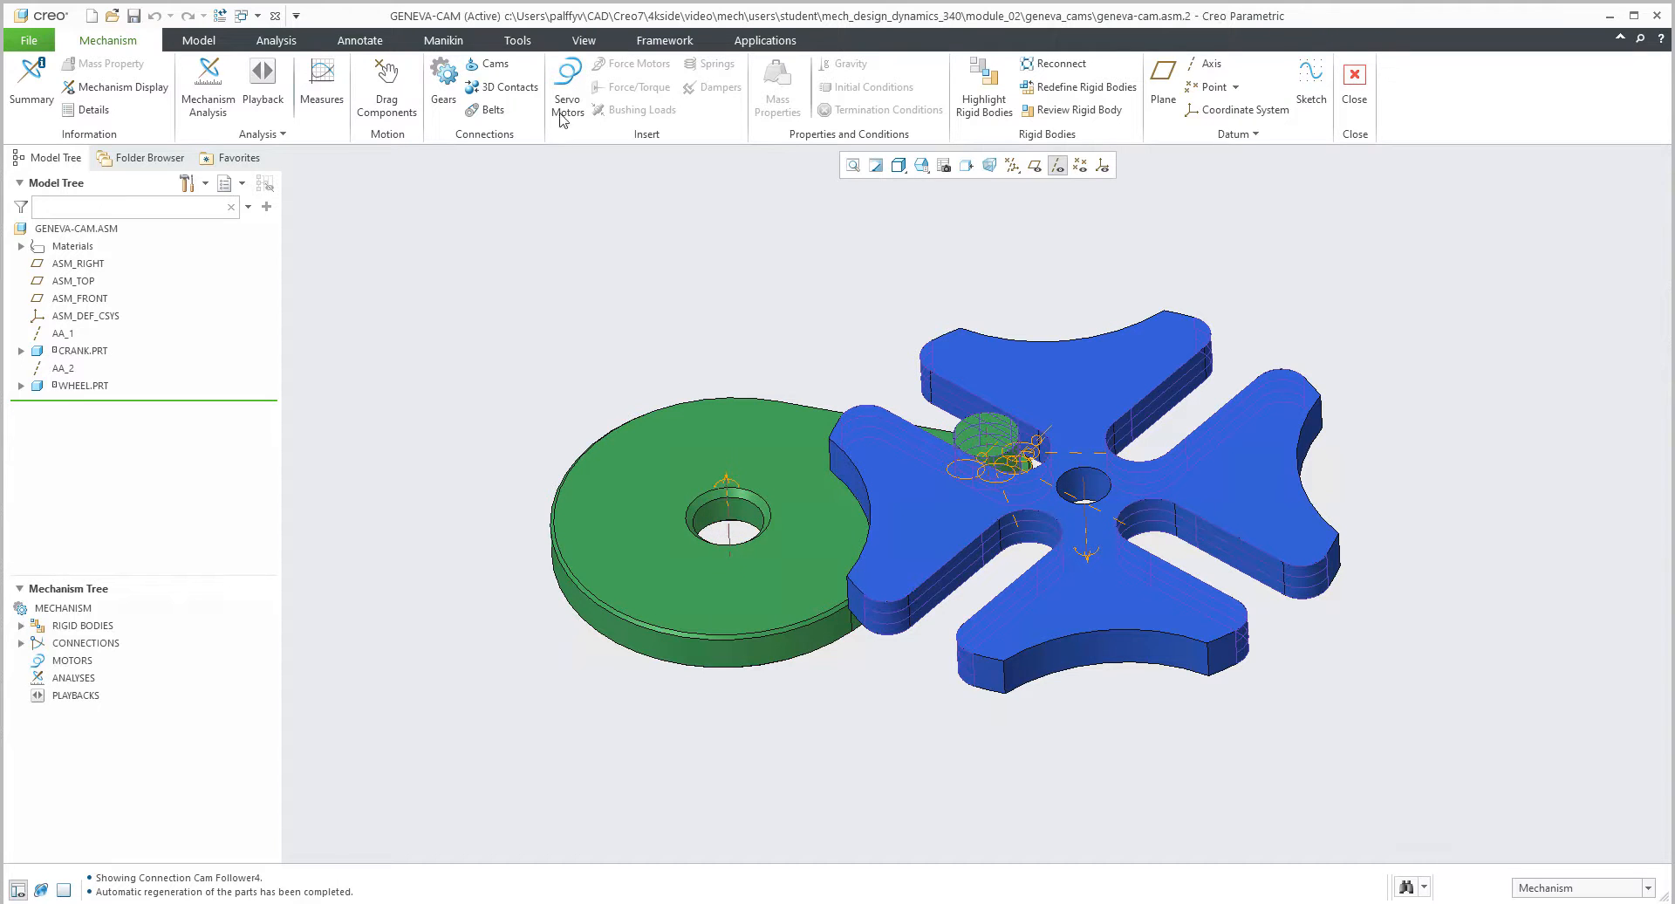
Create servo motor Motor_1 driving the crank joint by angular velocity at a constant 90 deg/sec
left_click(568, 86)
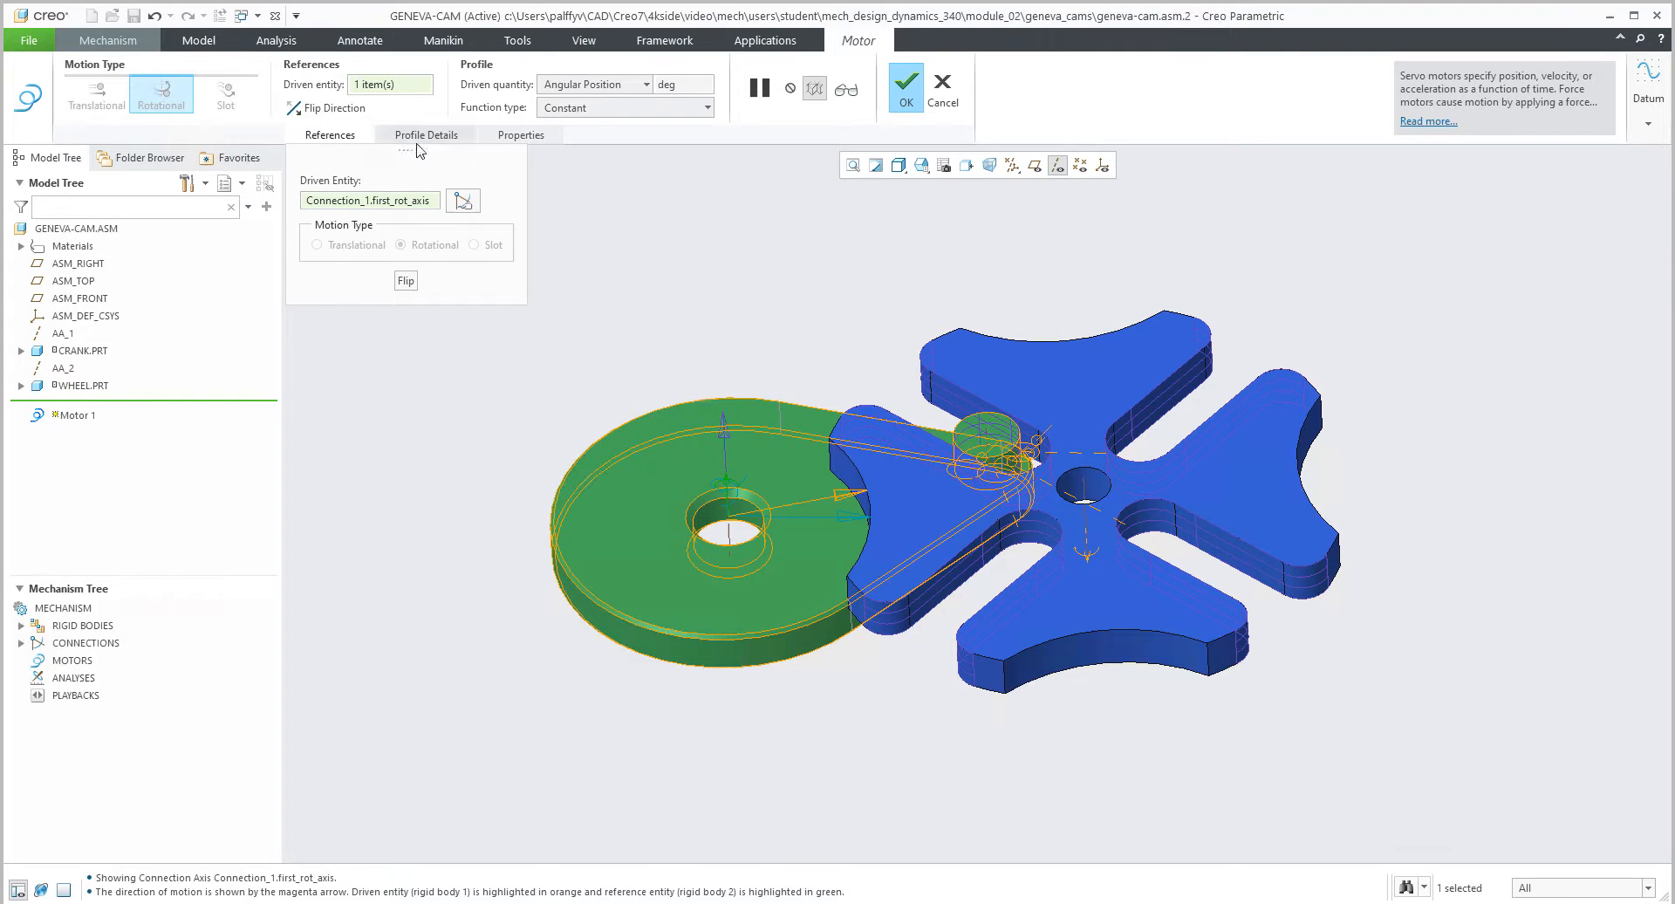
left_click(425, 134)
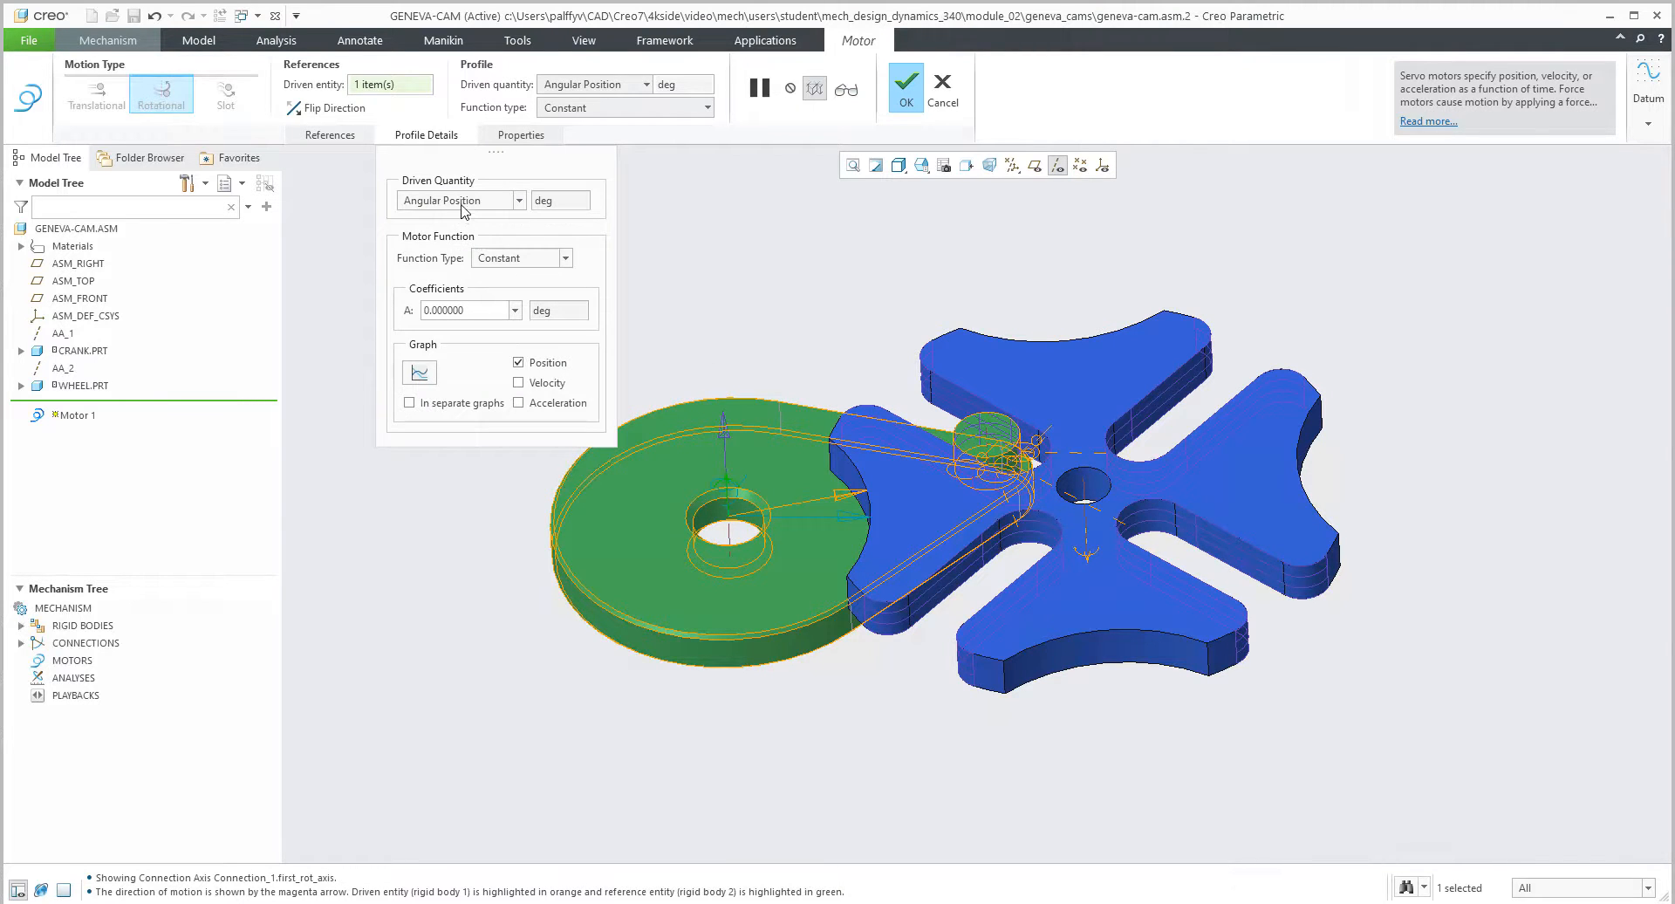
left_click(460, 200)
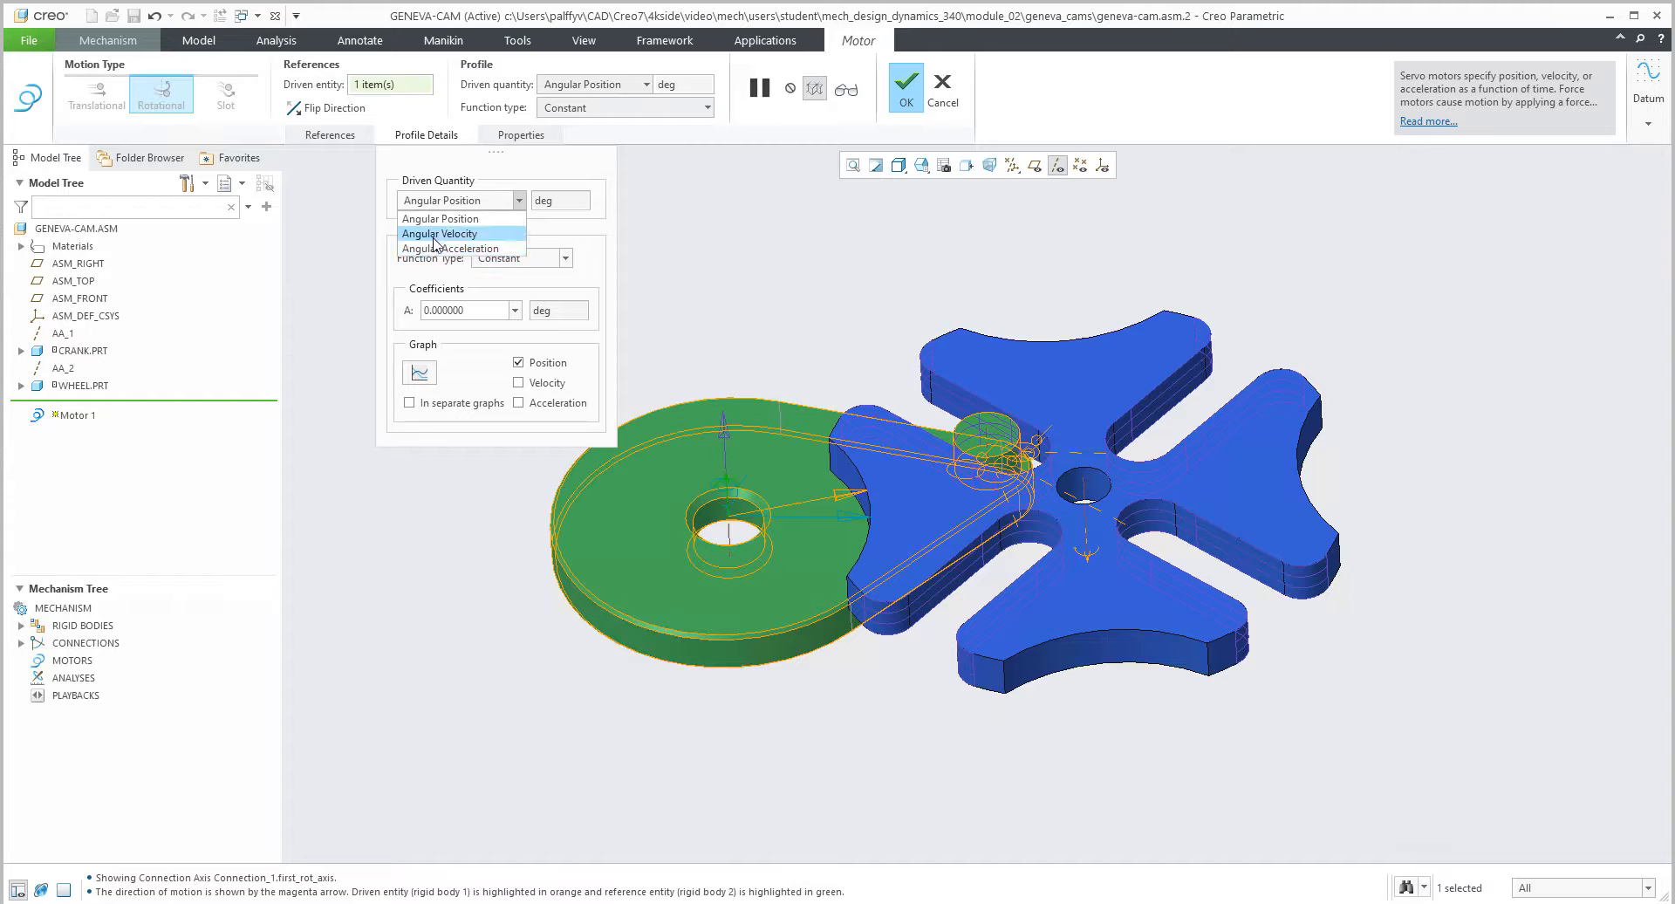
left_click(439, 233)
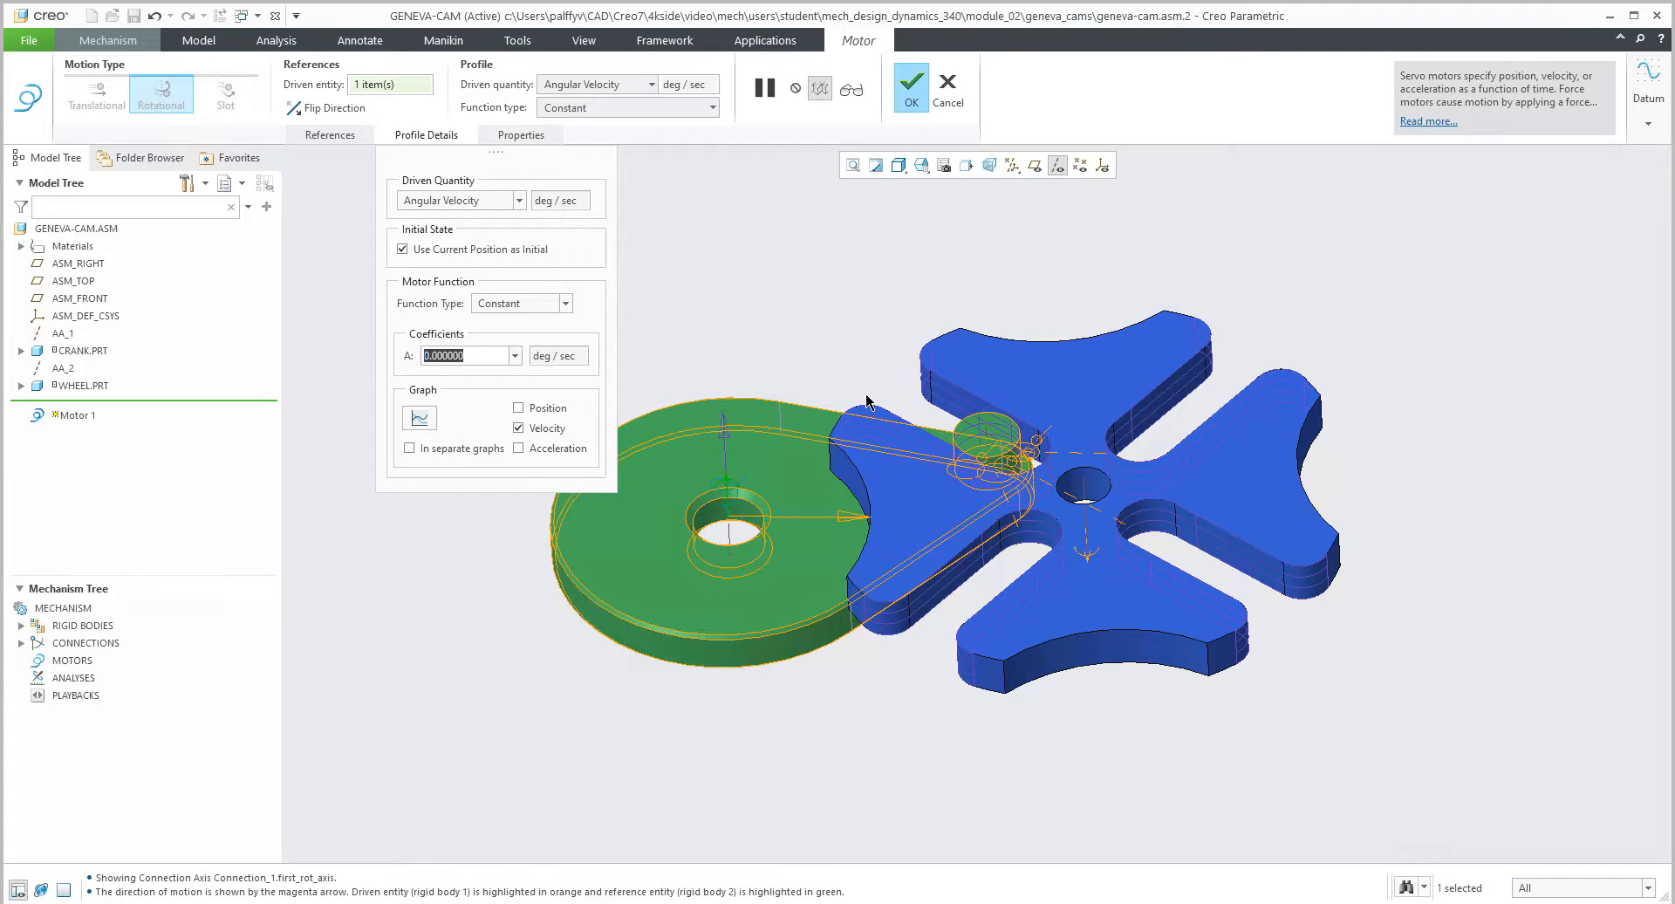
type("90")
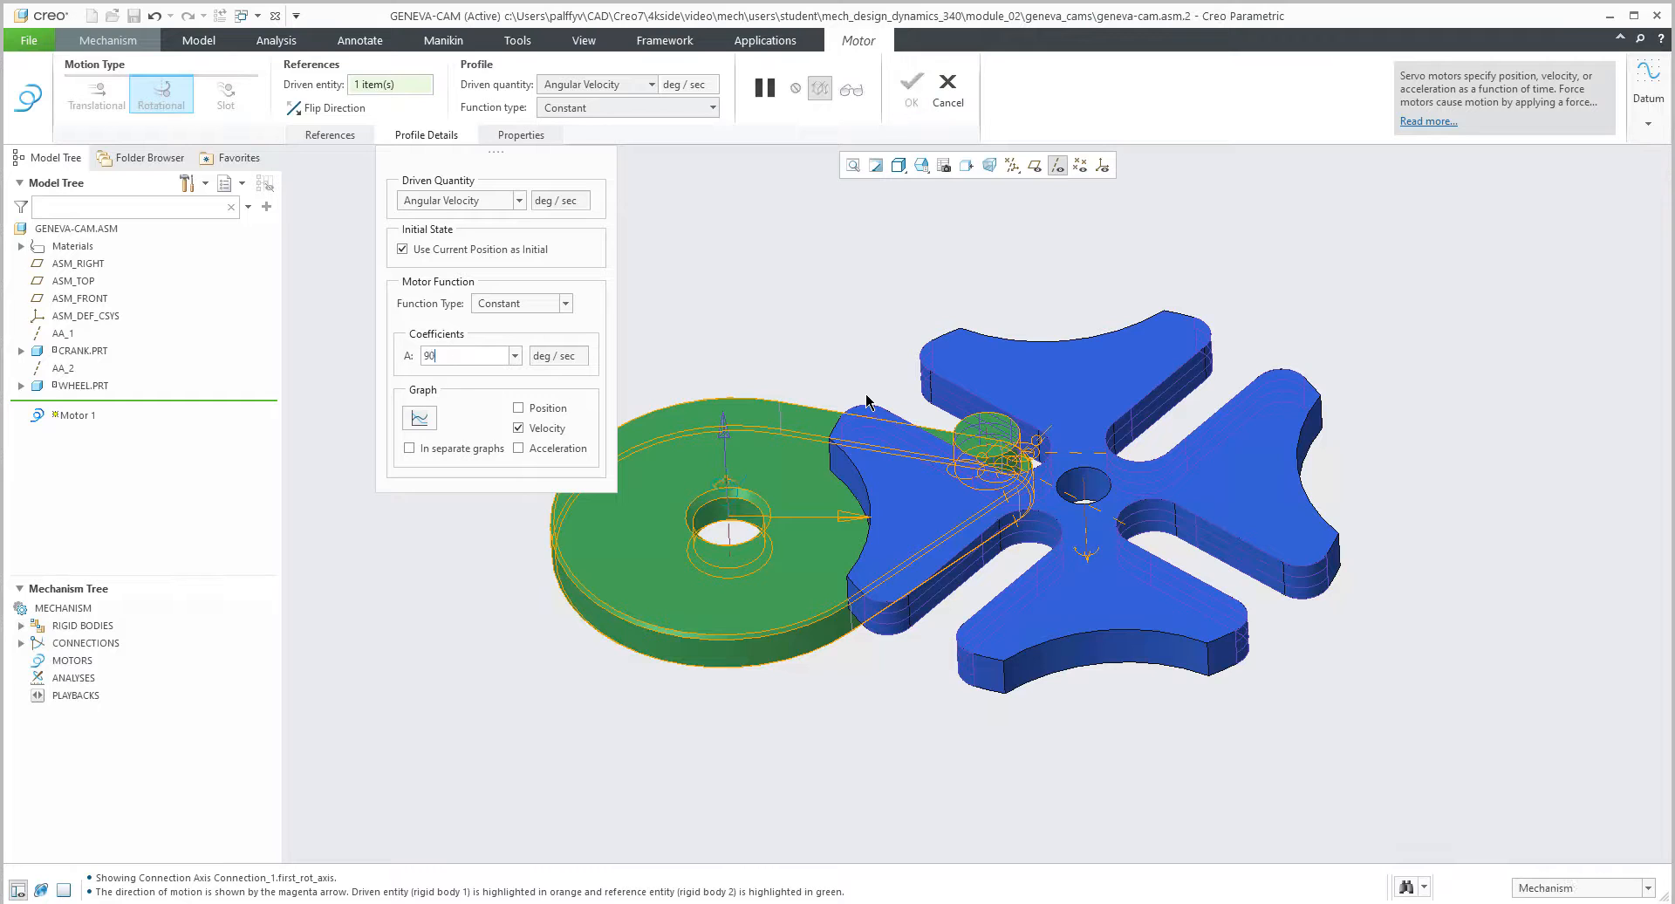
left_click(910, 84)
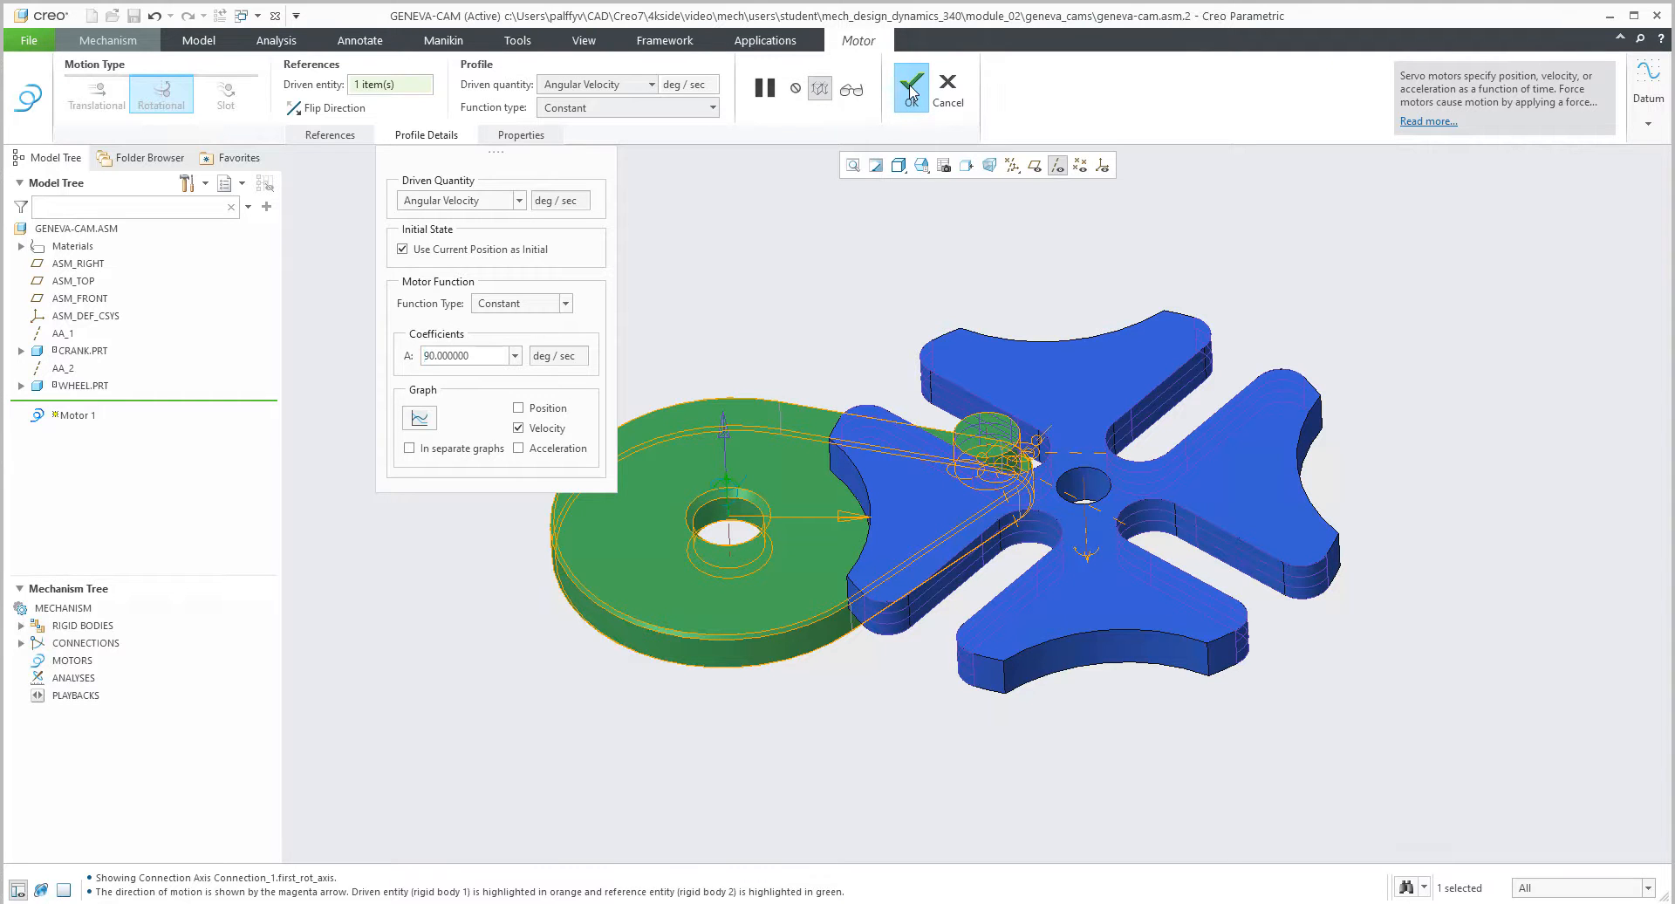
left_click(909, 84)
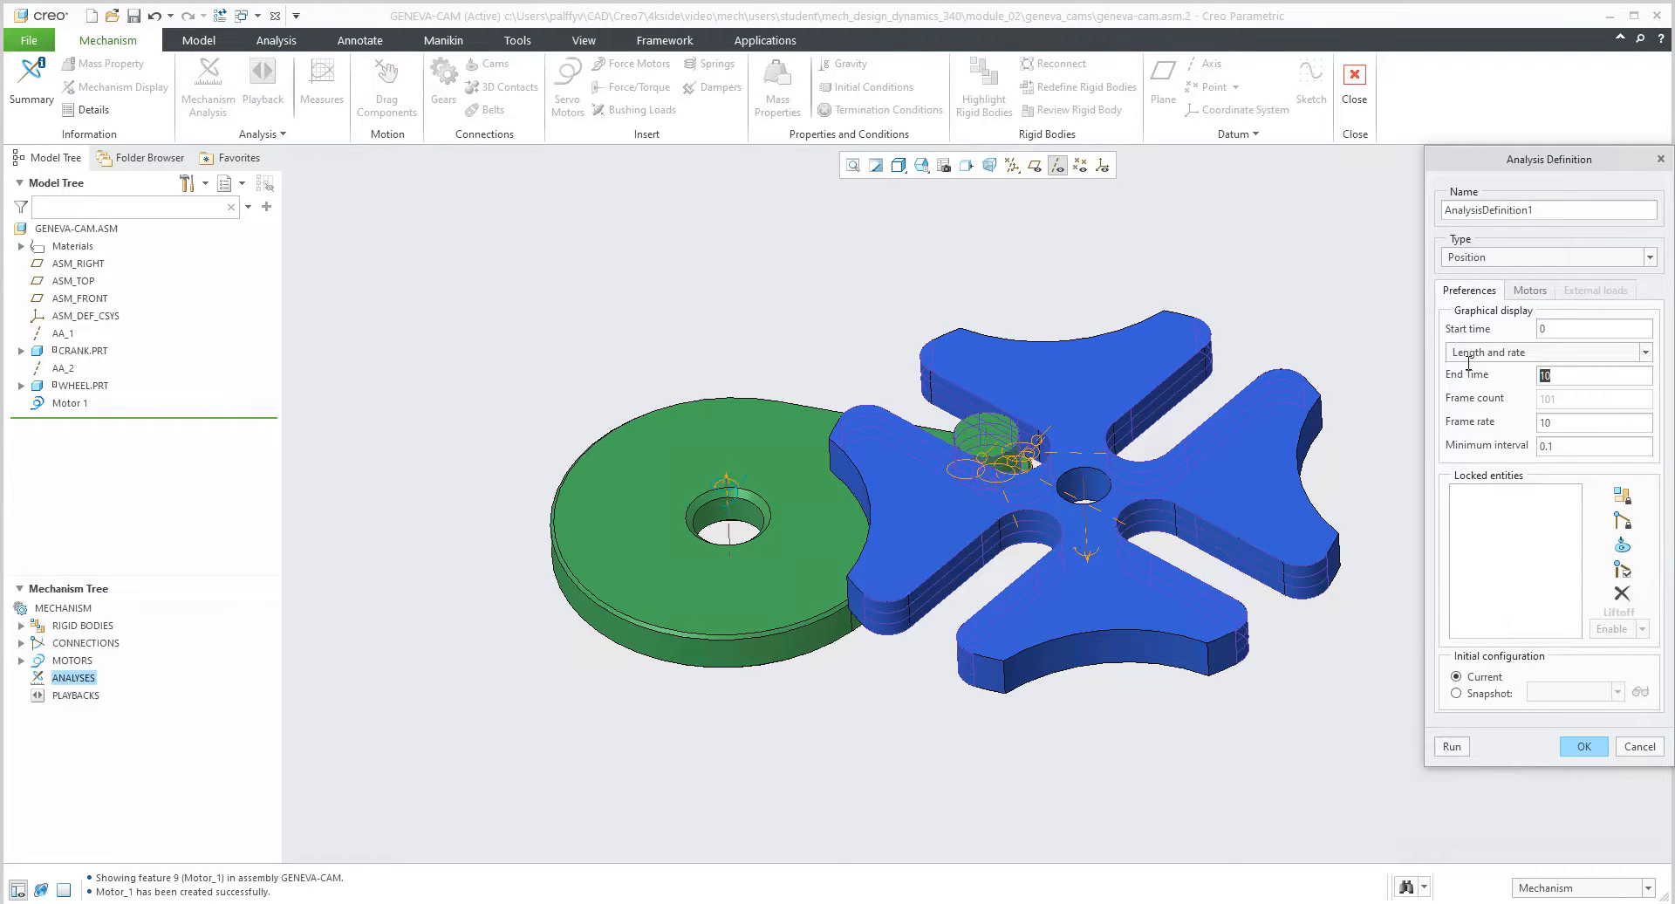
Run AnalysisDefinition1 with end time 15 s at 30 frames per second and save it
type("15")
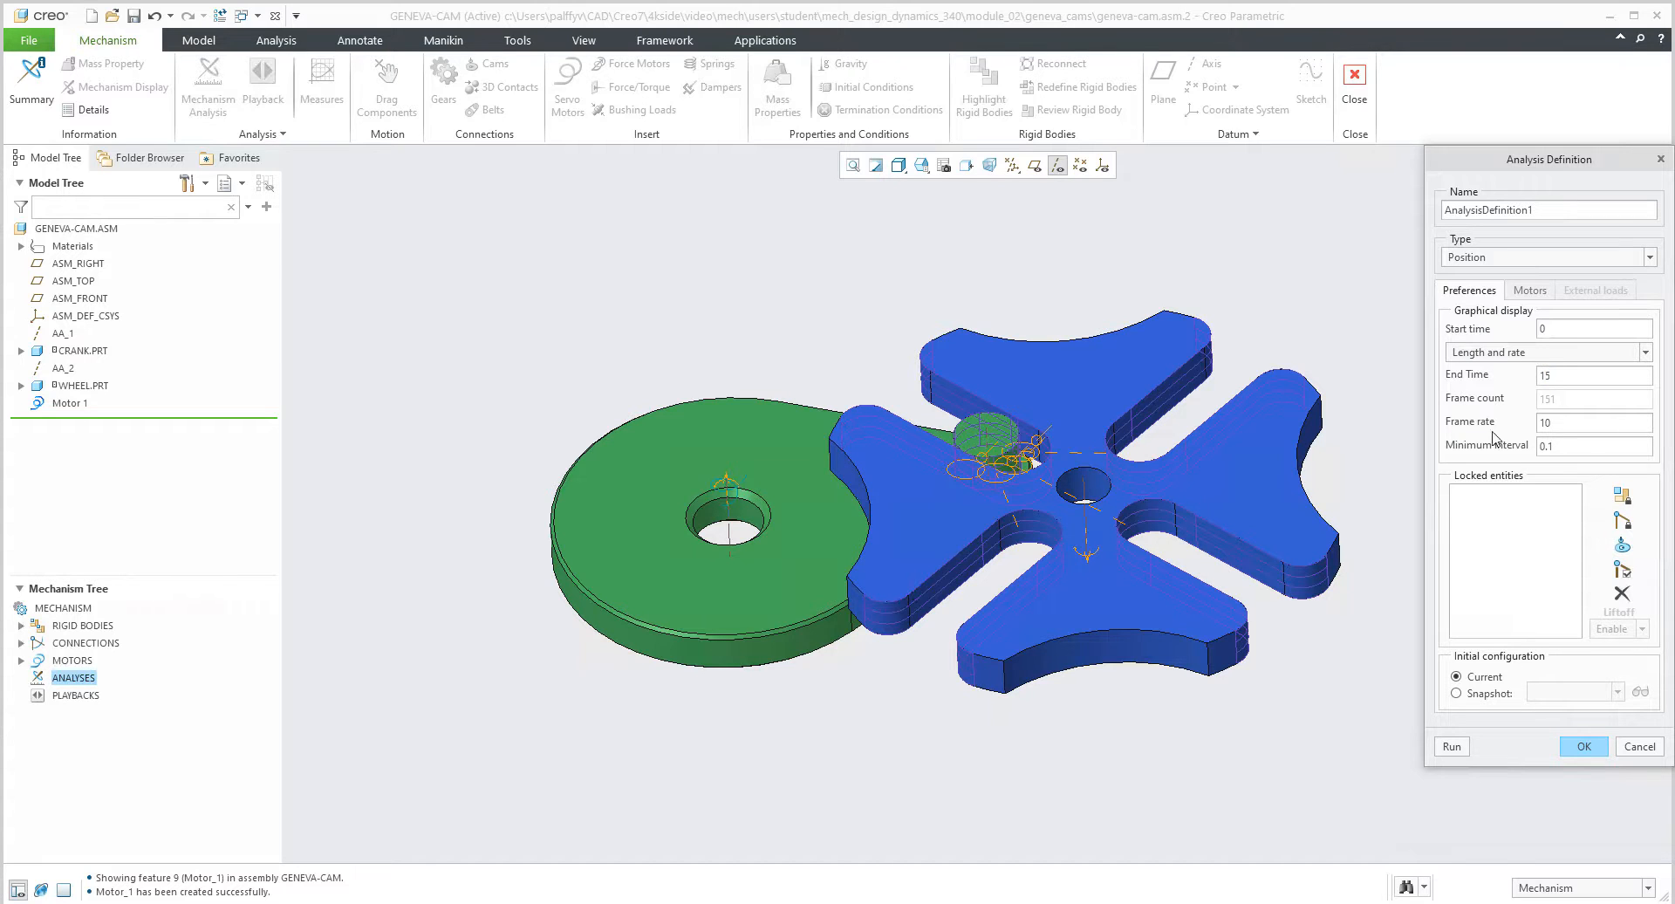
left_click(1594, 423)
type("30")
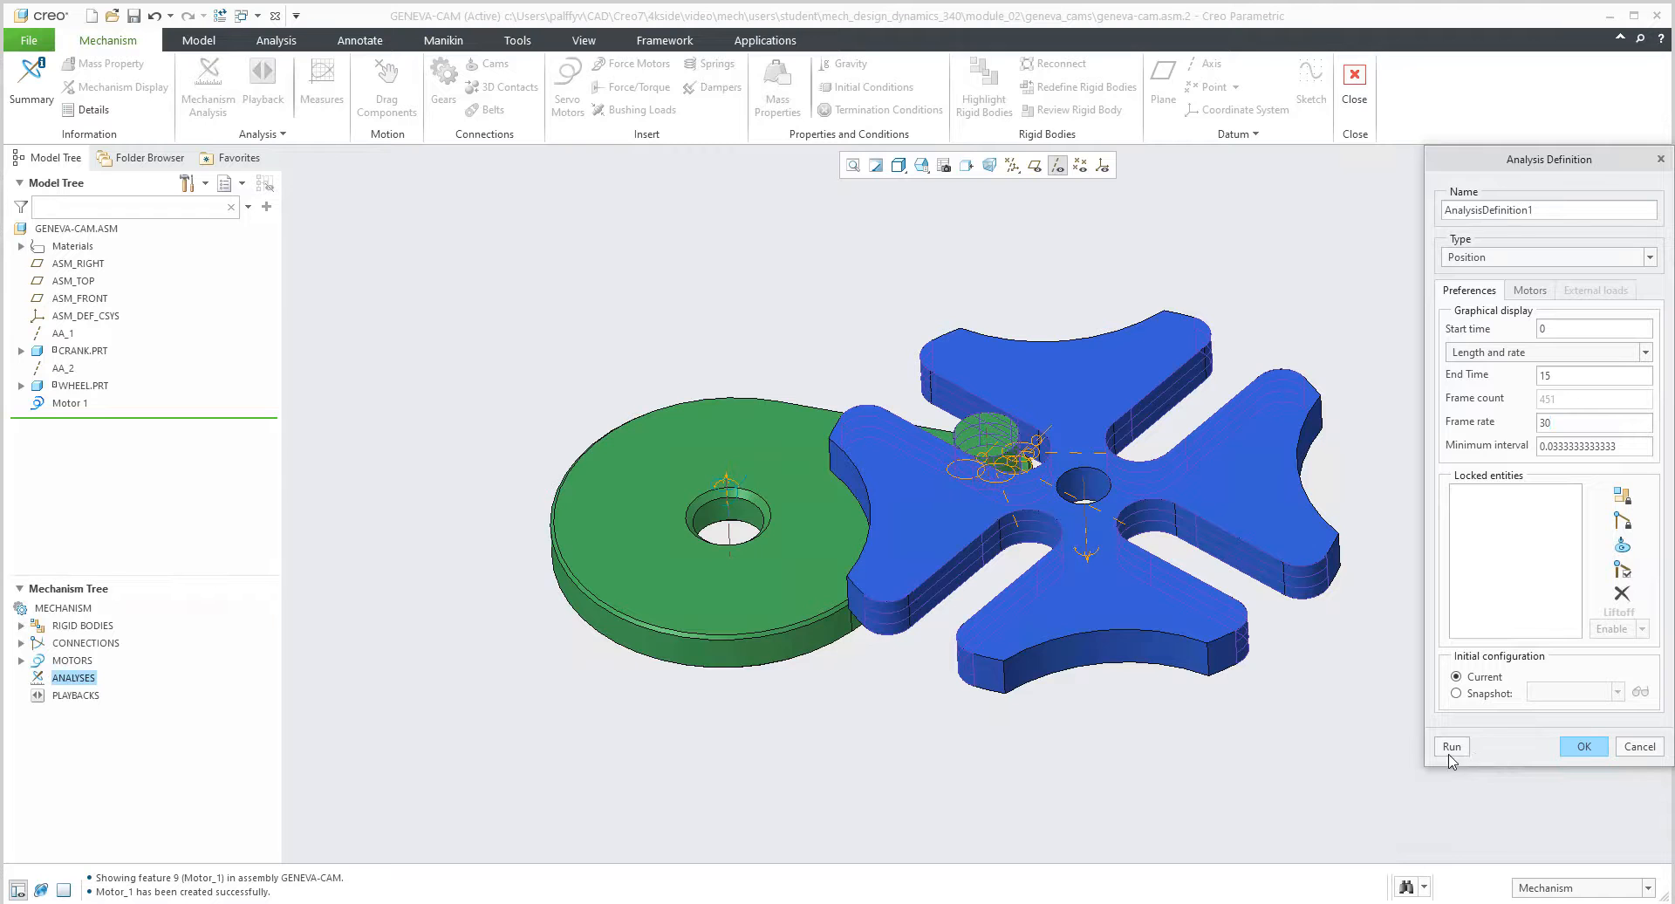
left_click(1450, 746)
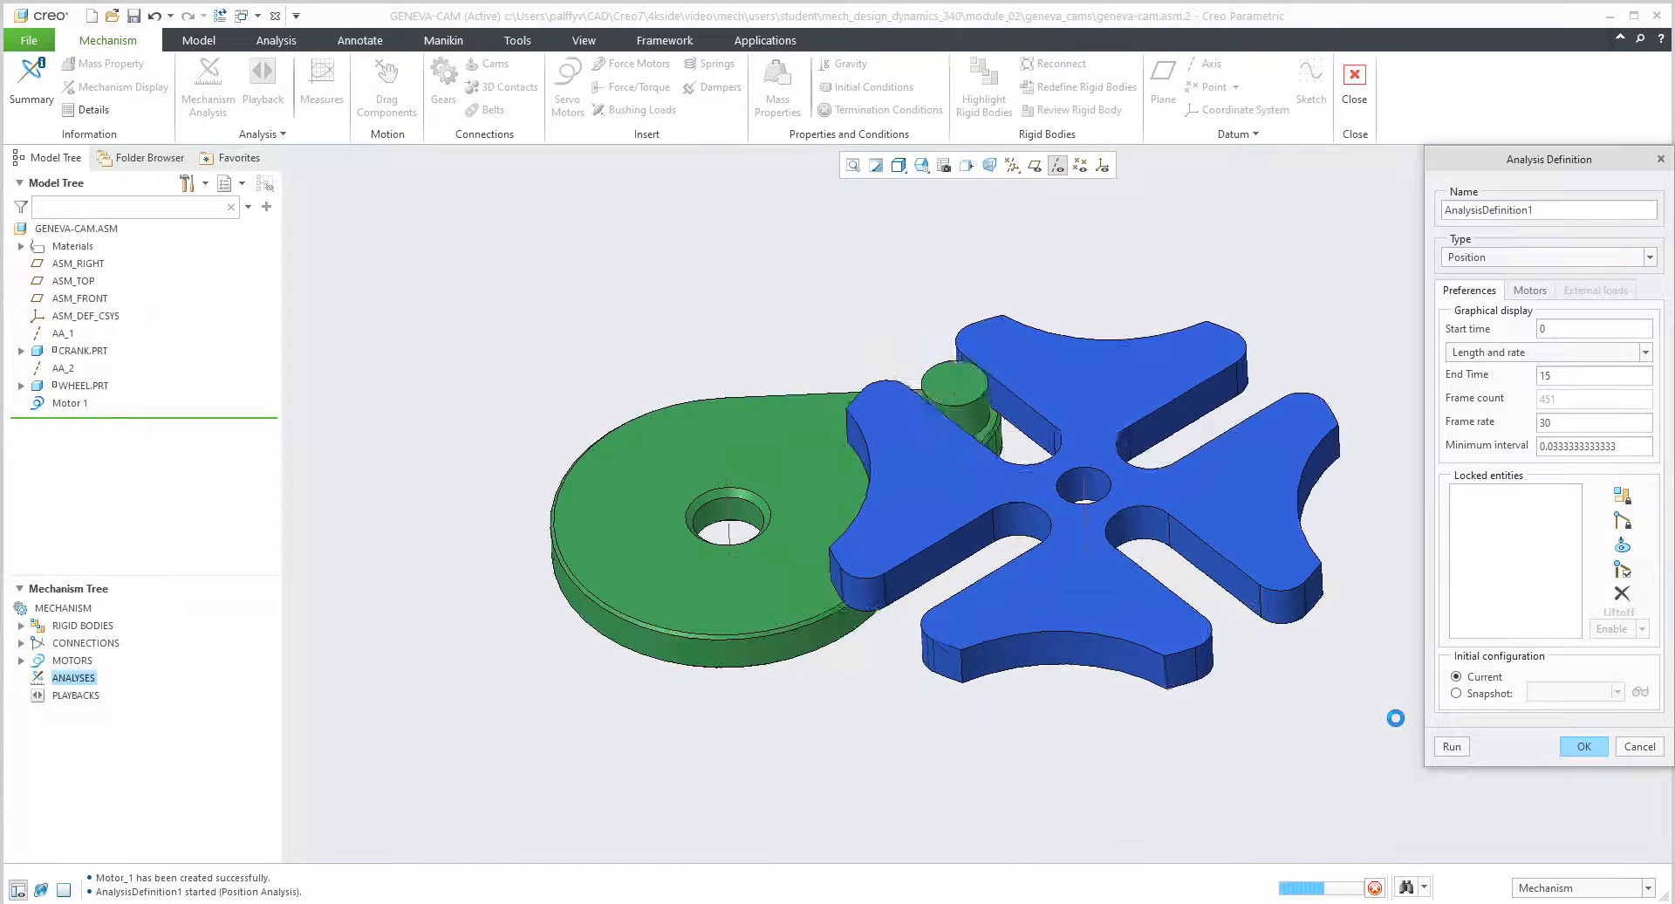
left_click(1582, 746)
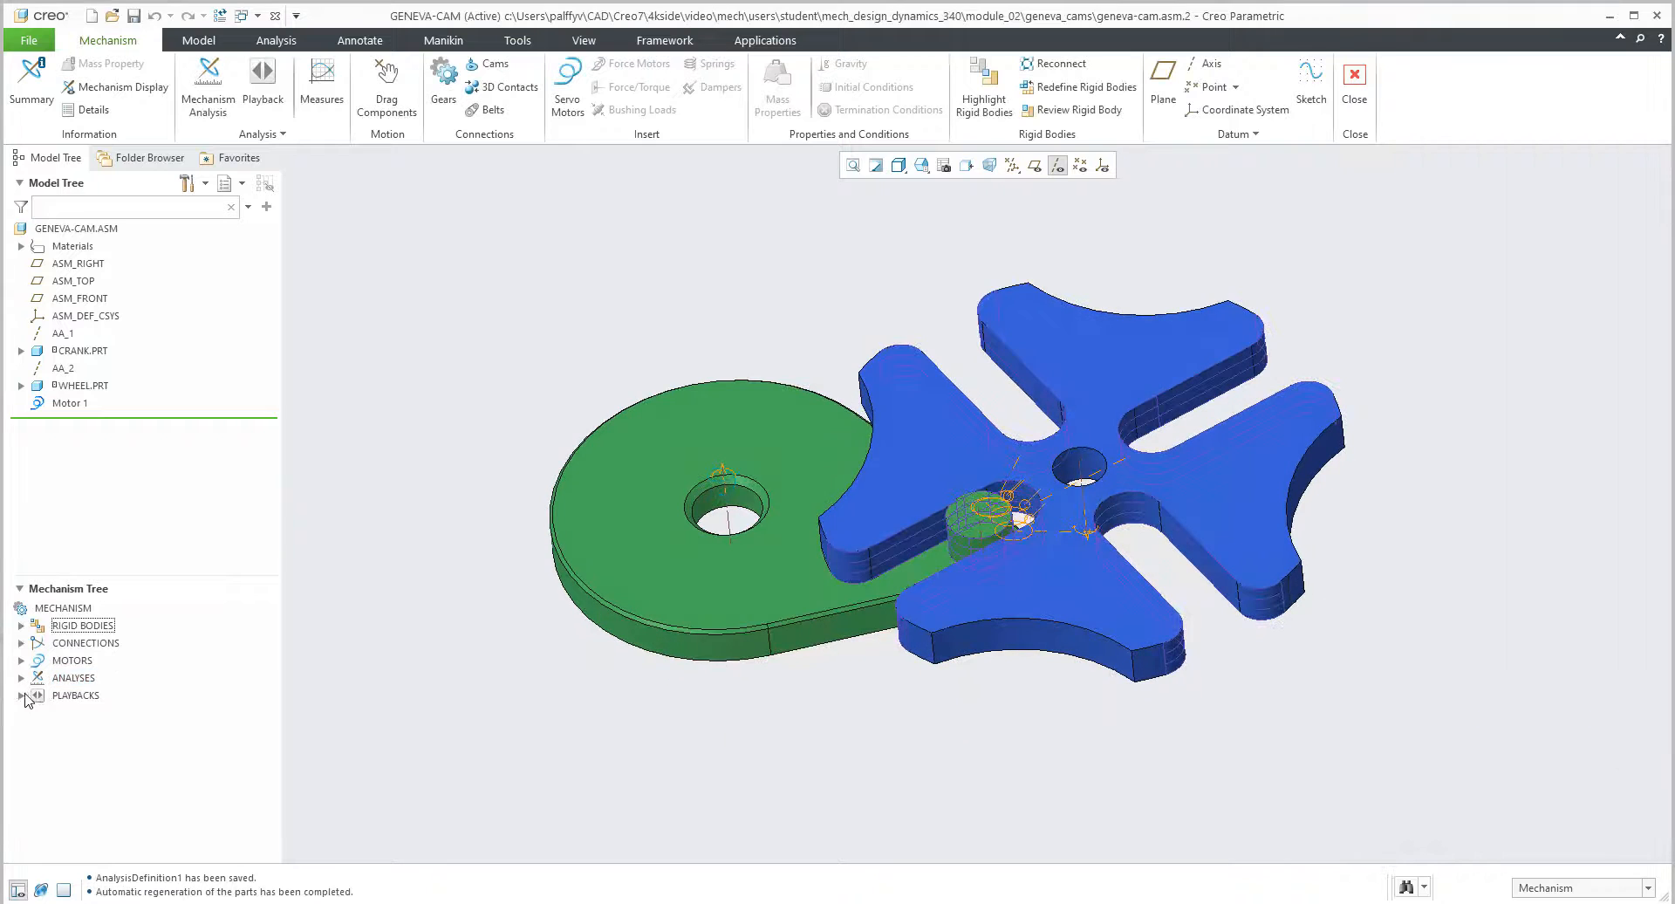
Play back AnalysisDefinition1 from Playbacks so the crank pin indexes the Geneva wheel repeatedly
left_click(20, 696)
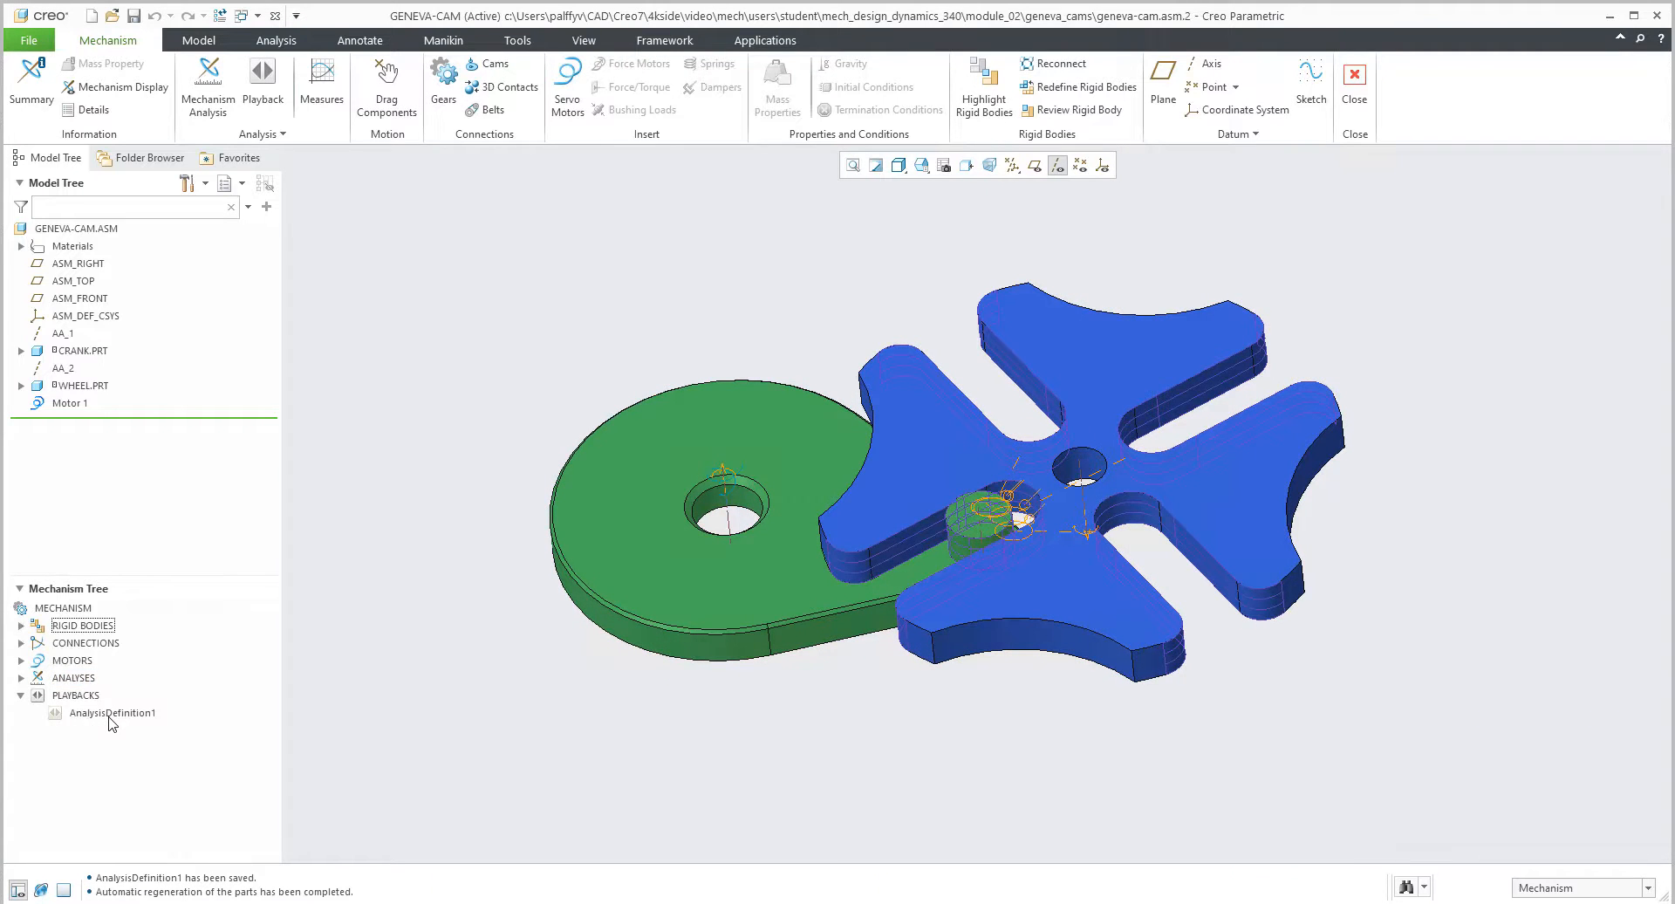
double_click(111, 712)
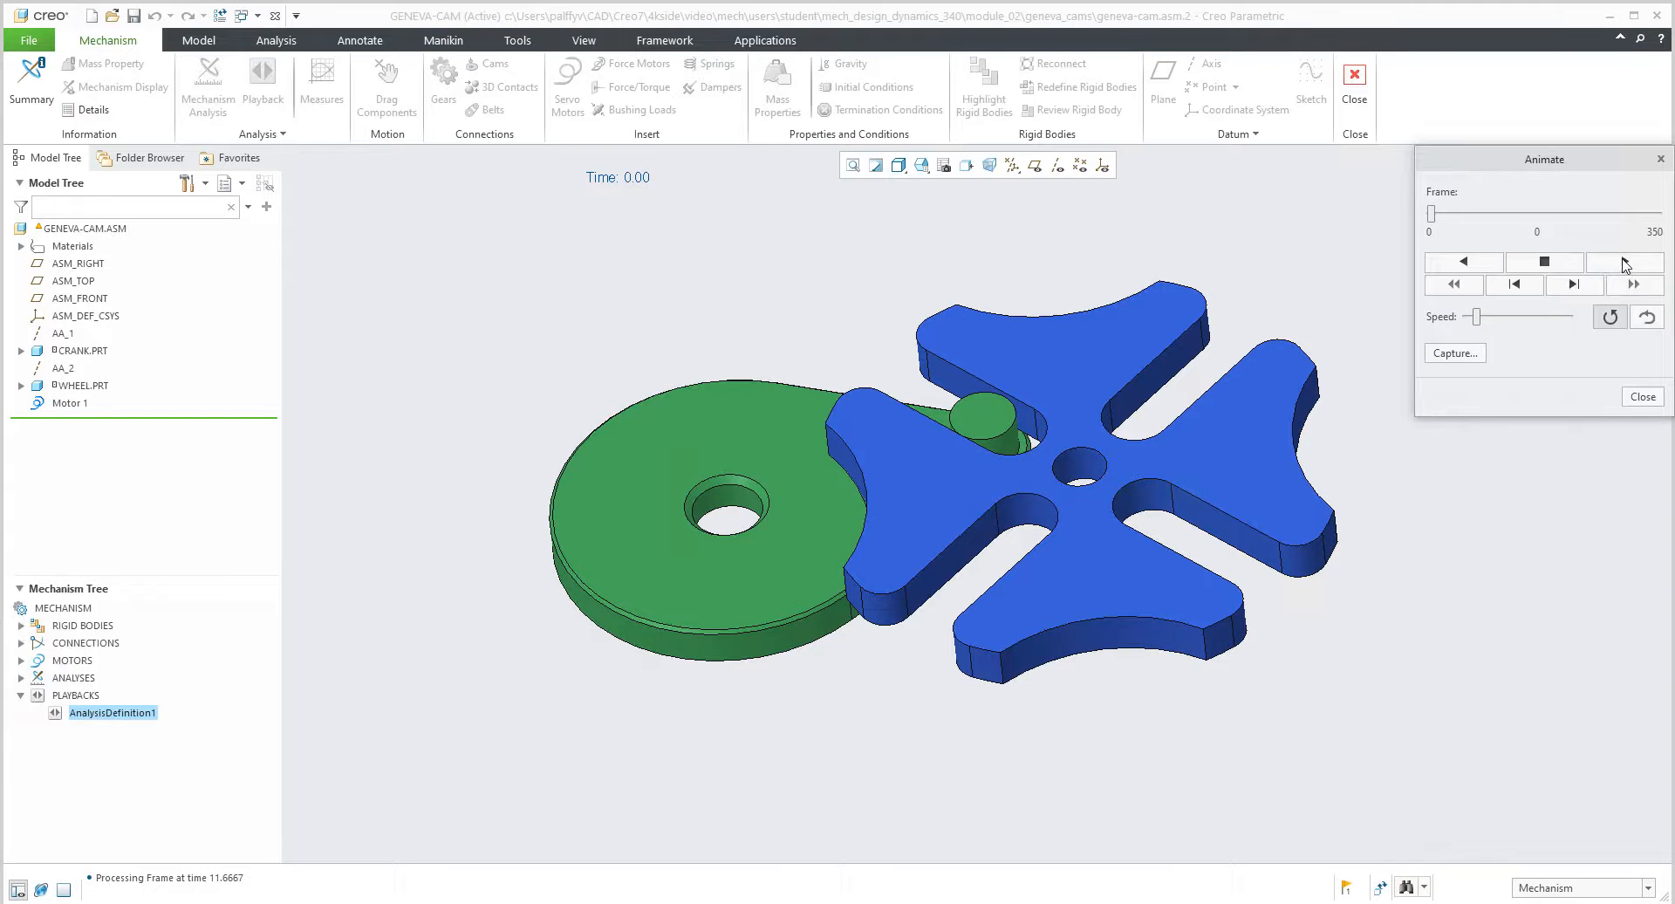
left_click(1623, 261)
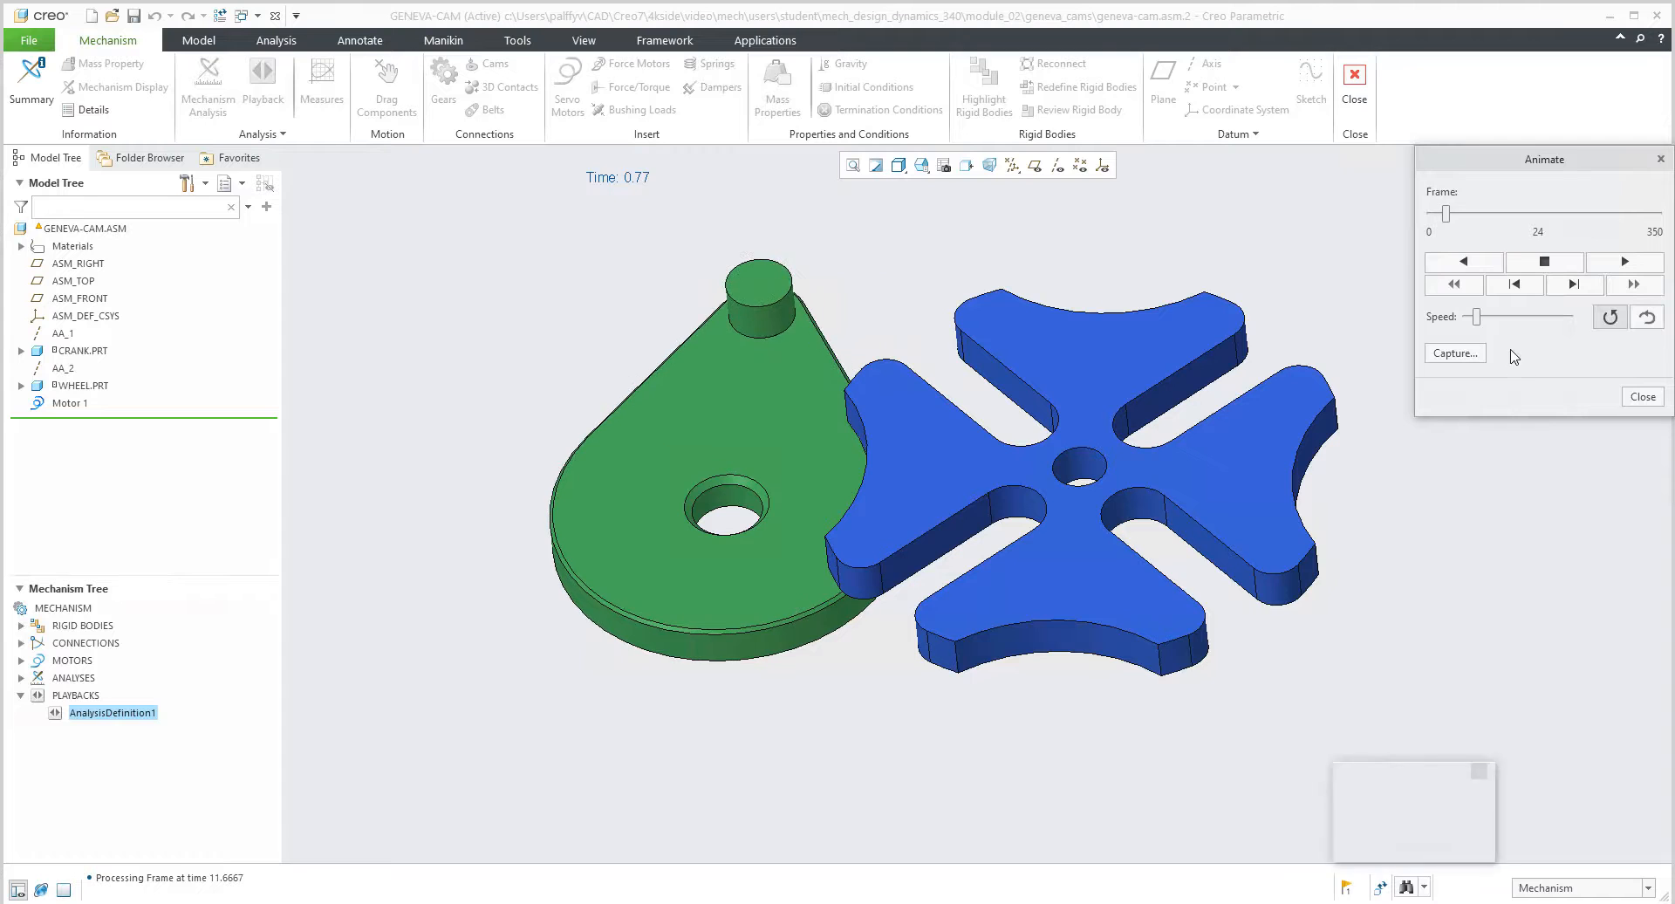
left_click(1623, 262)
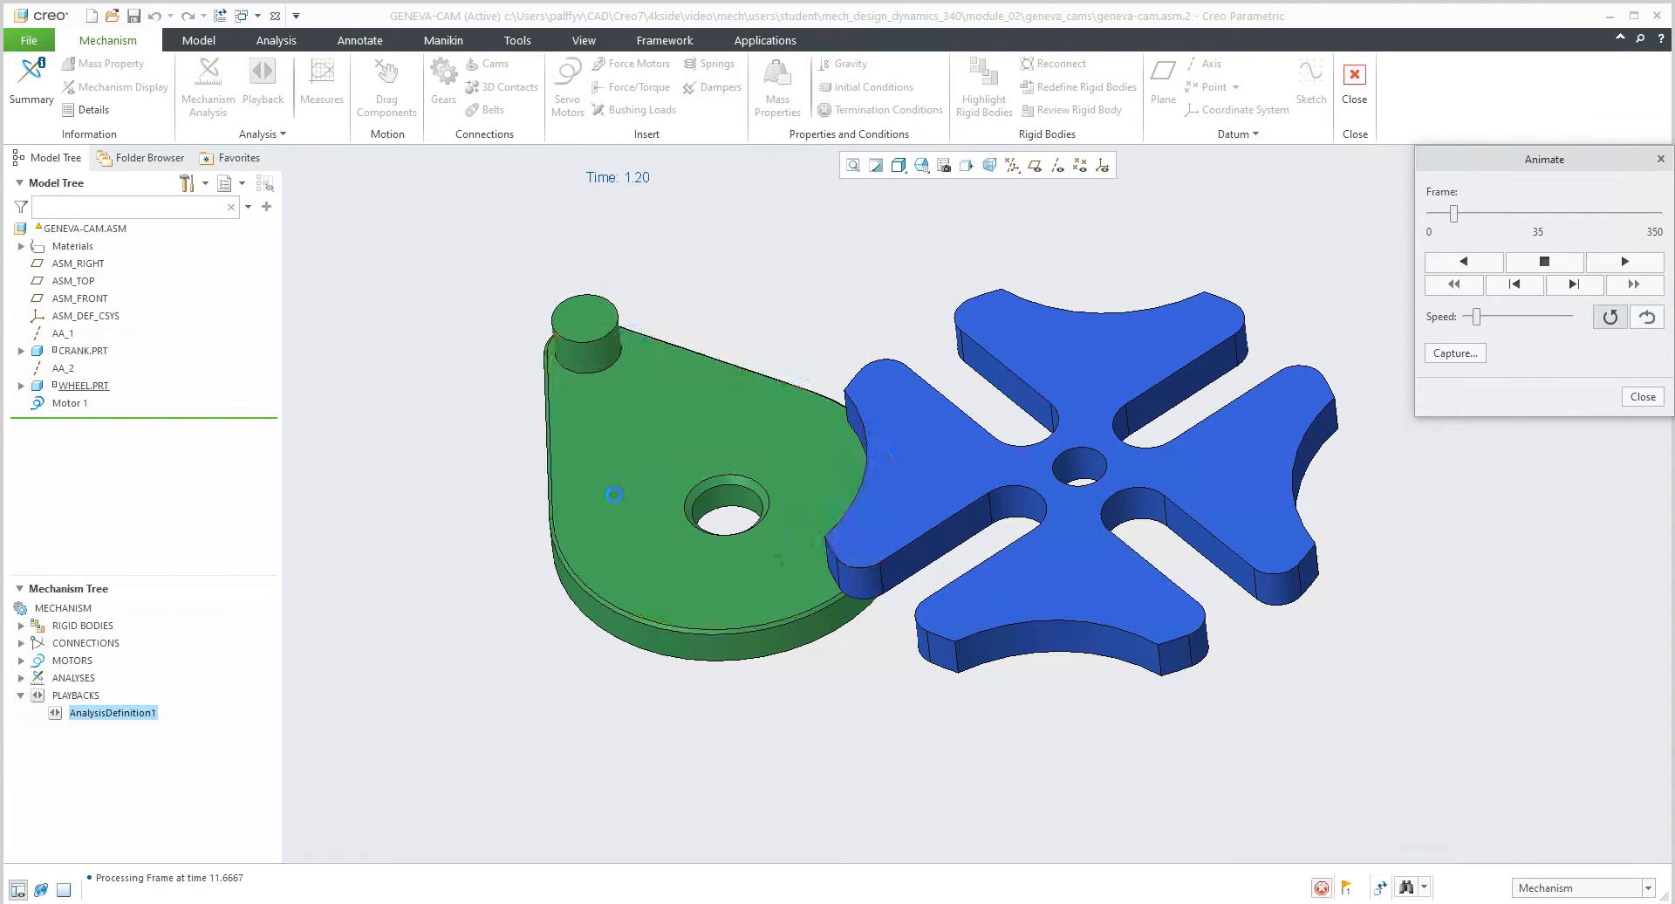
left_click(1624, 261)
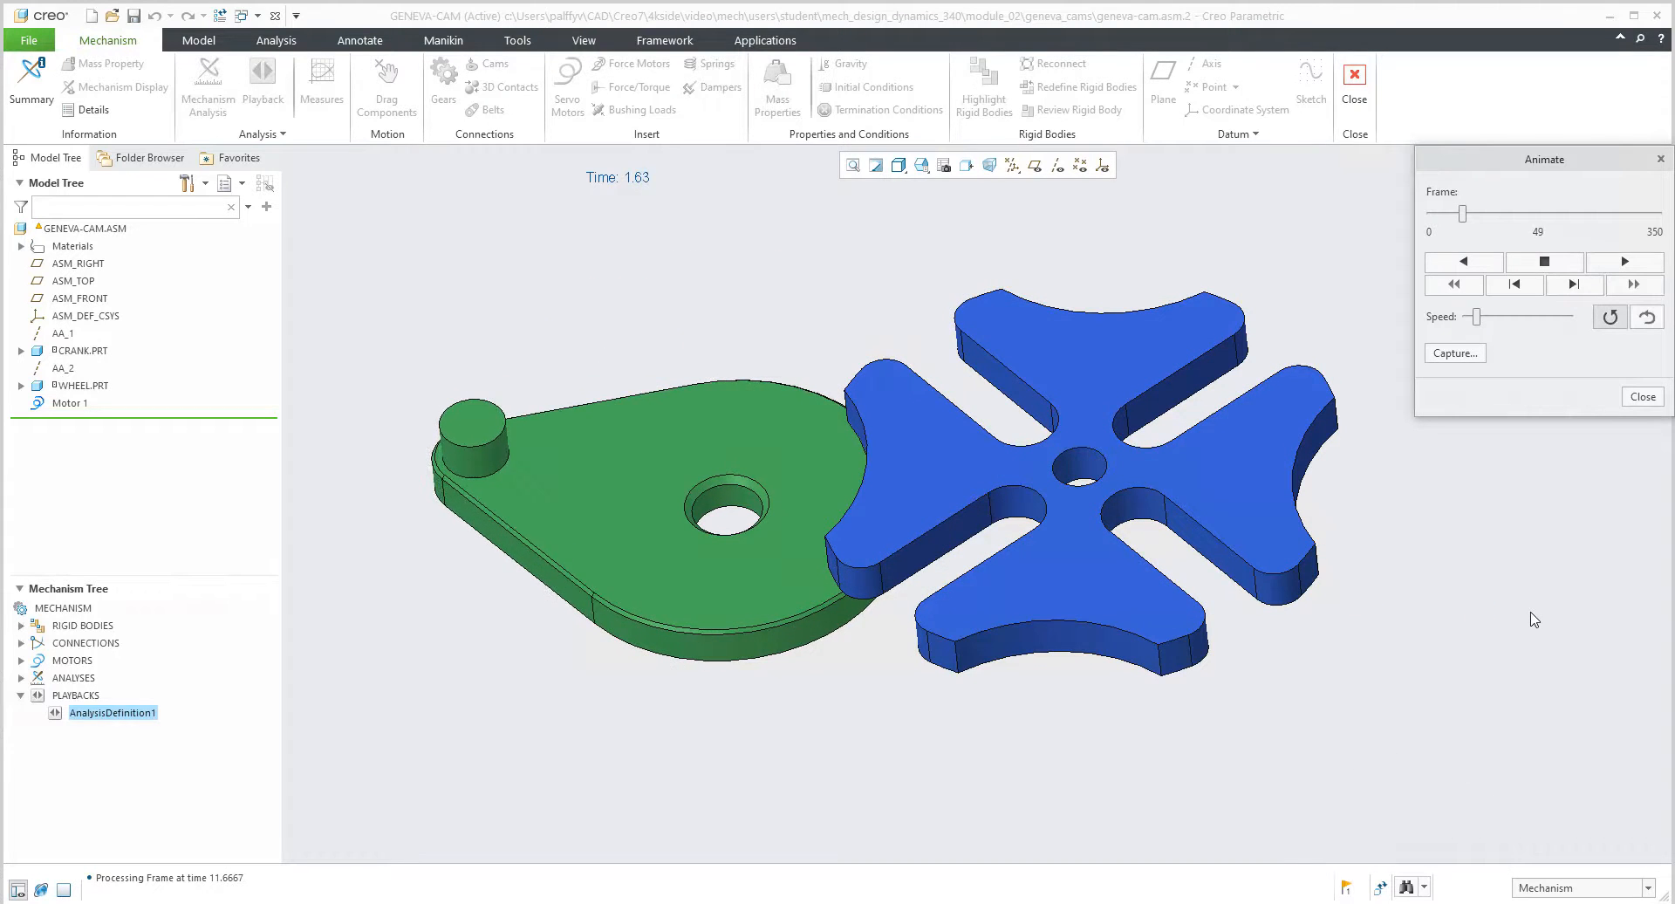
left_click(1623, 261)
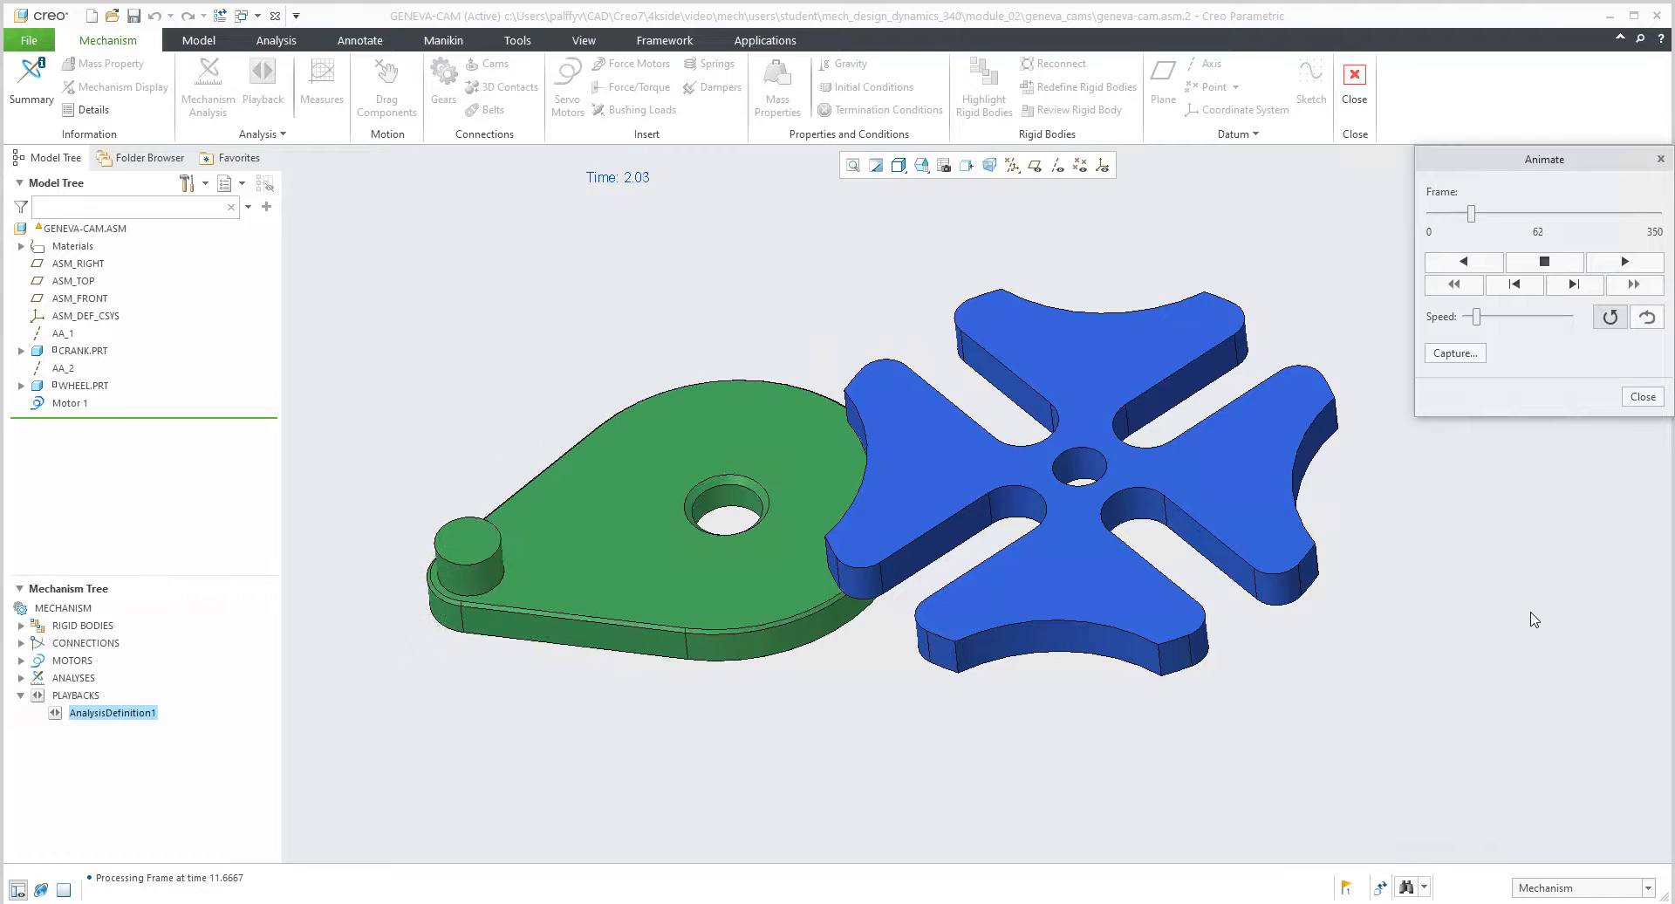
left_click(1623, 261)
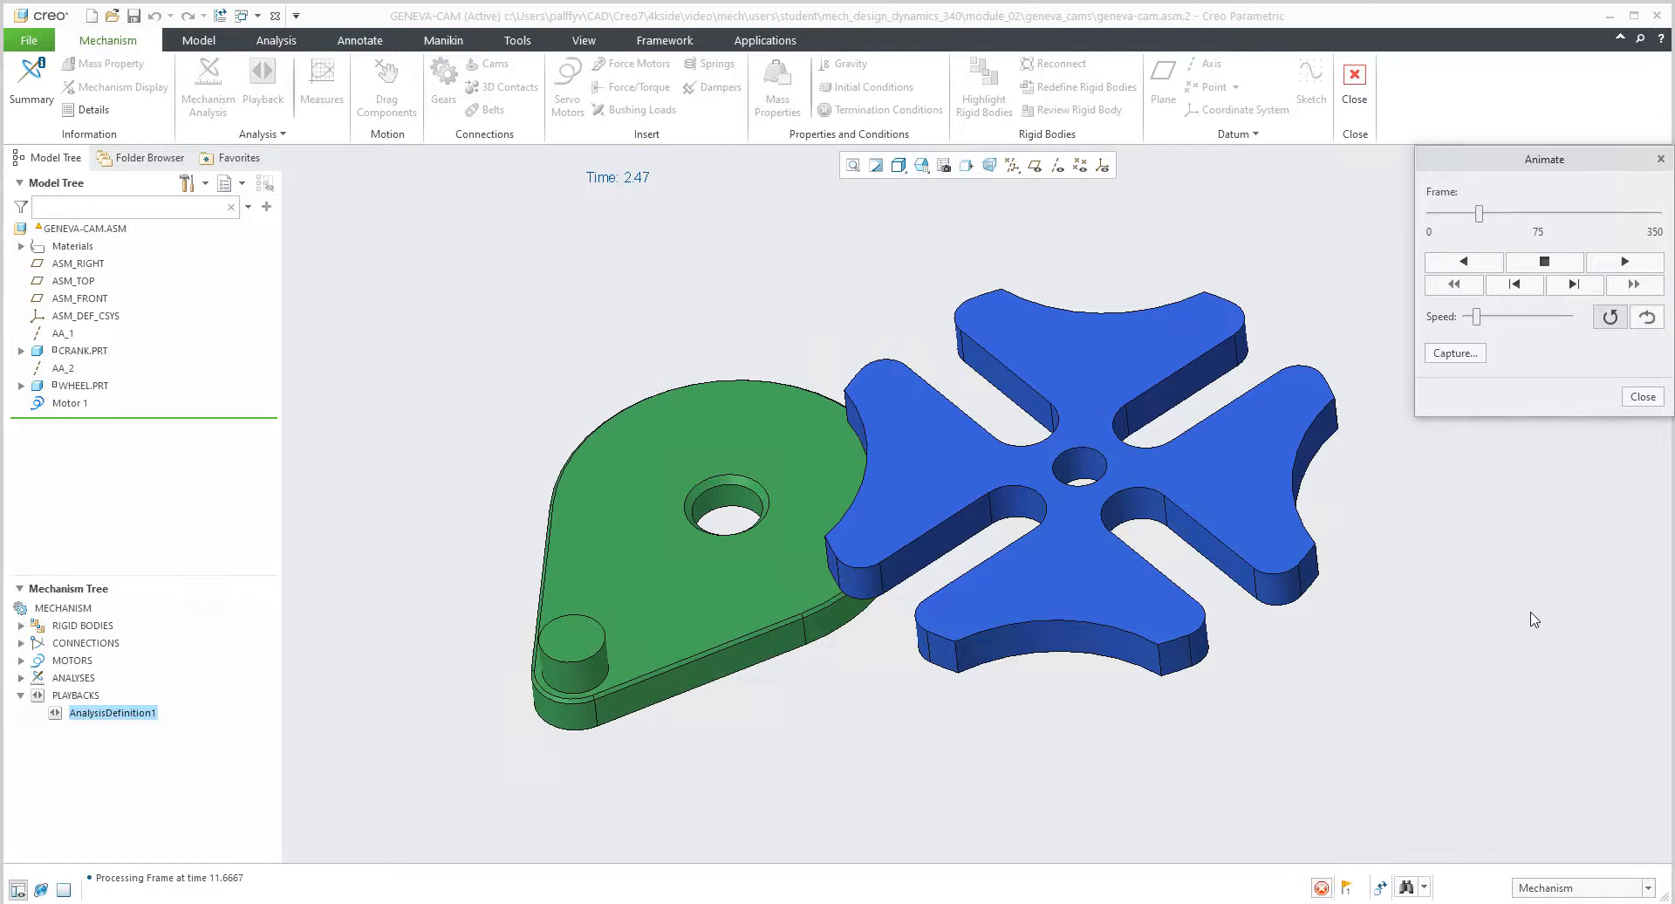
left_click(1624, 260)
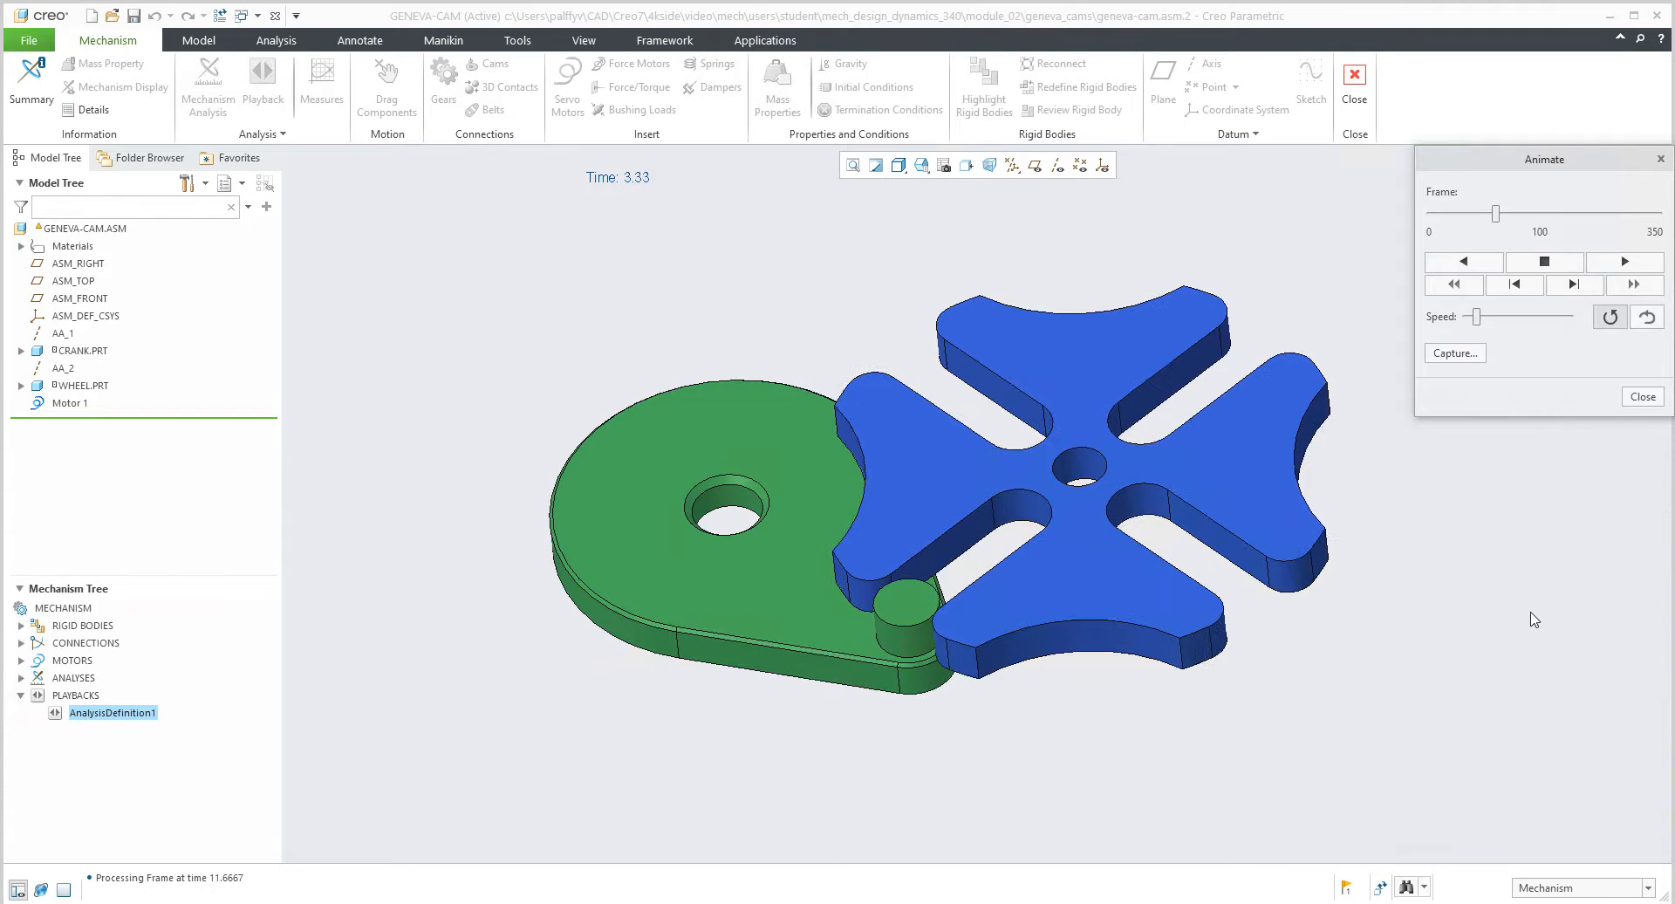
left_click(1623, 261)
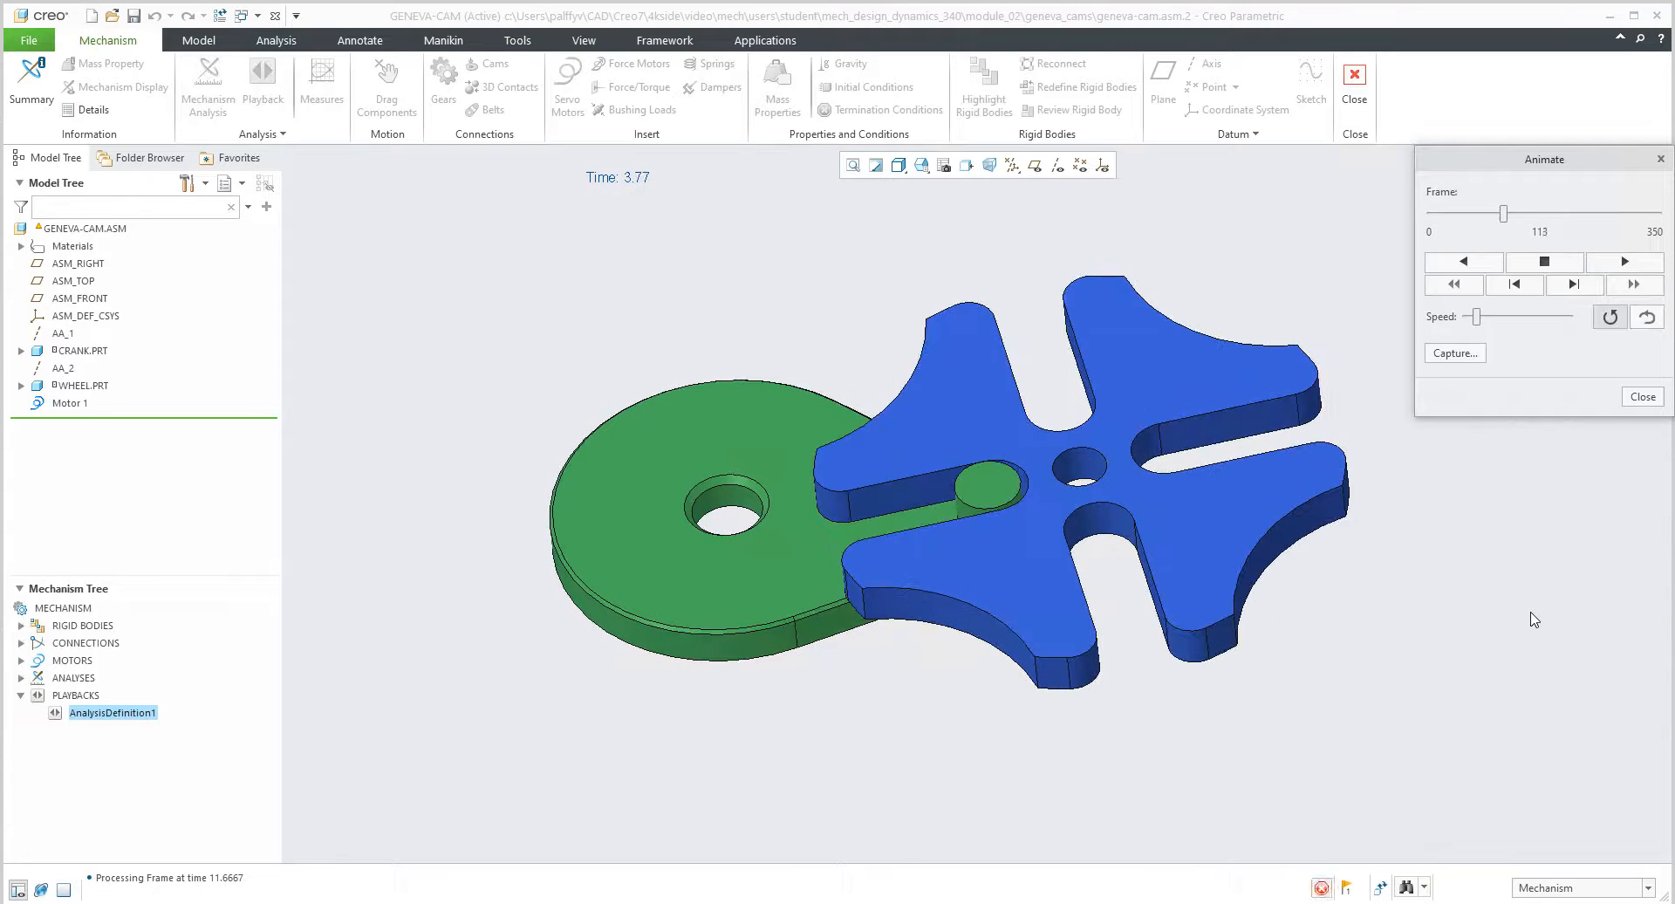
left_click(1623, 260)
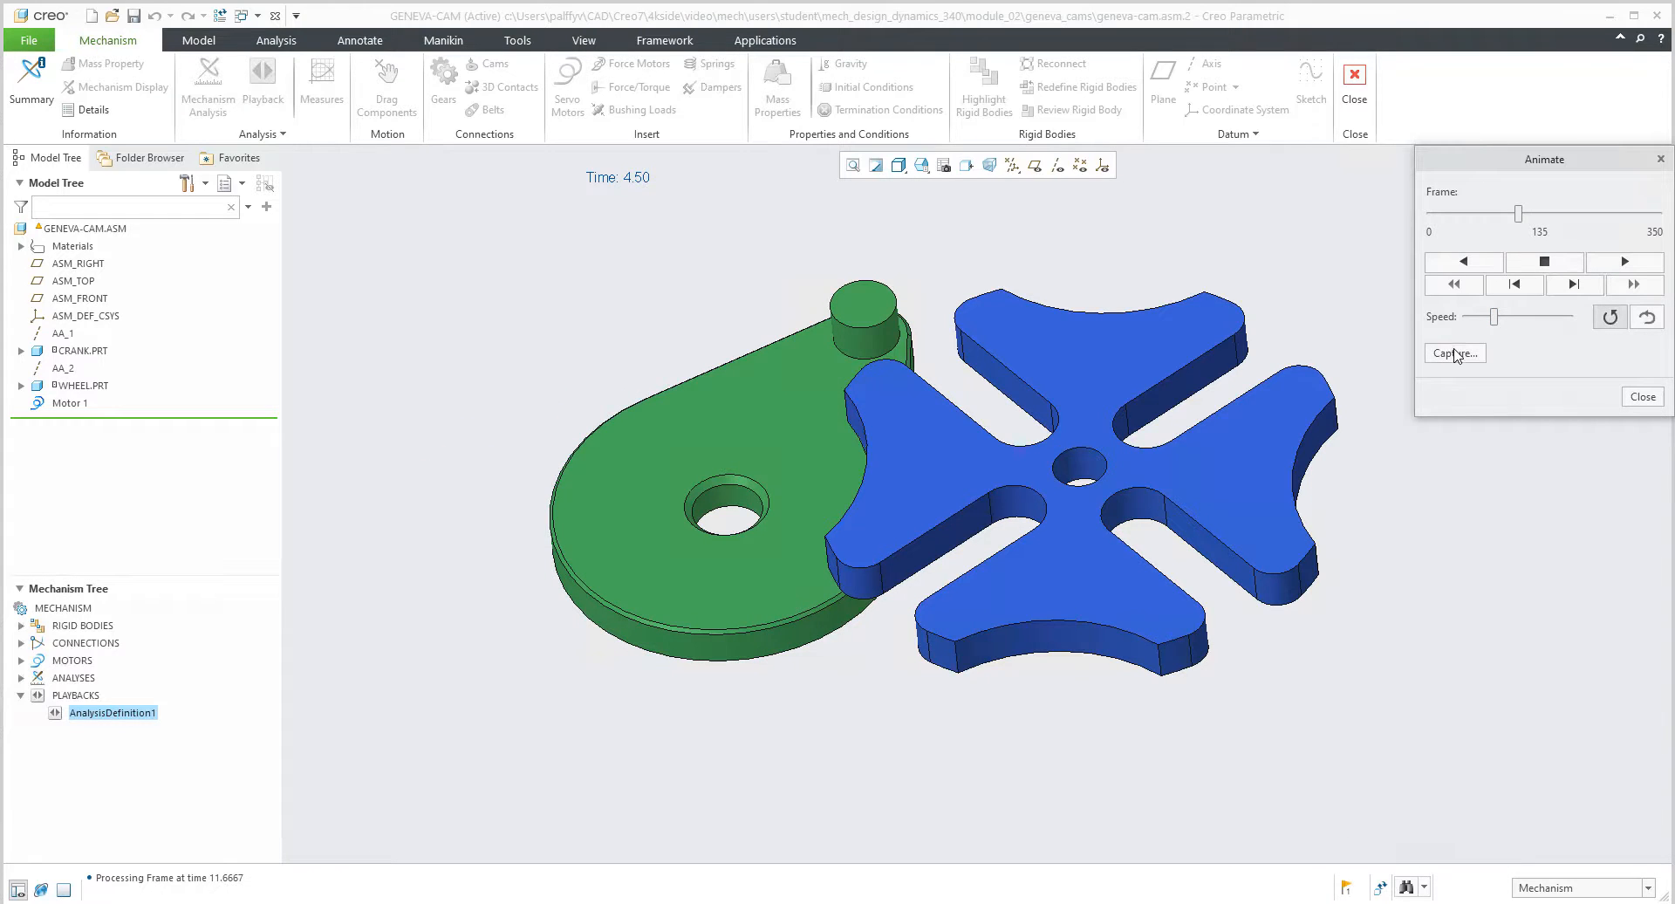
Set the GENEVA-CAM.mpg capture to MPEG format at 30 fps
left_click(1453, 352)
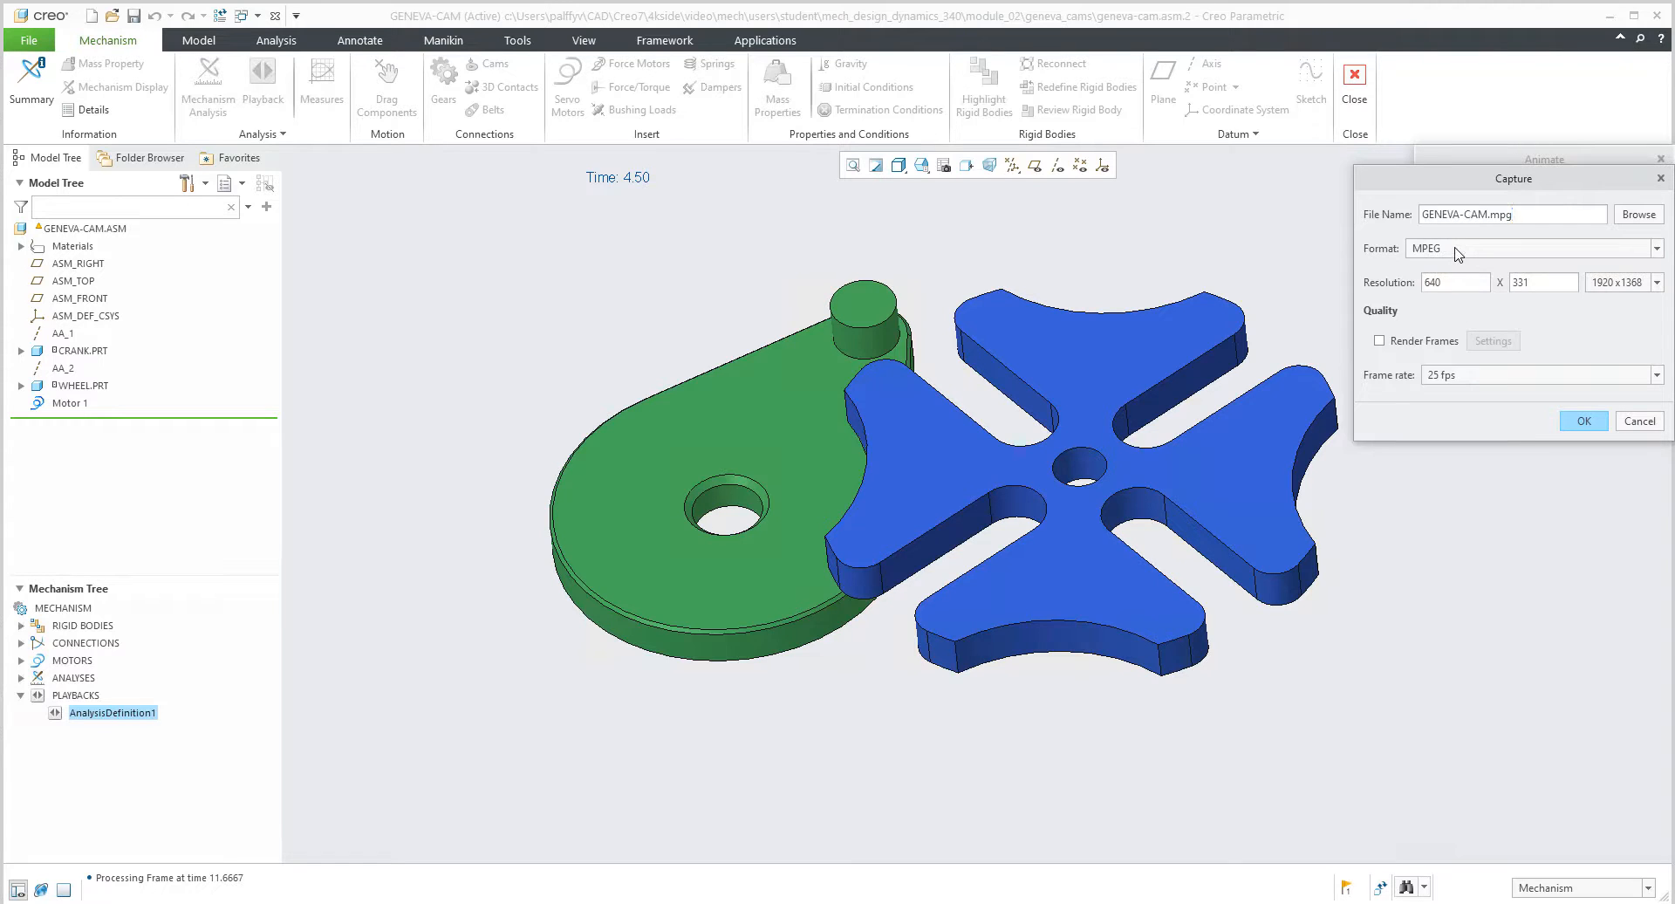
mouse_move(1442, 244)
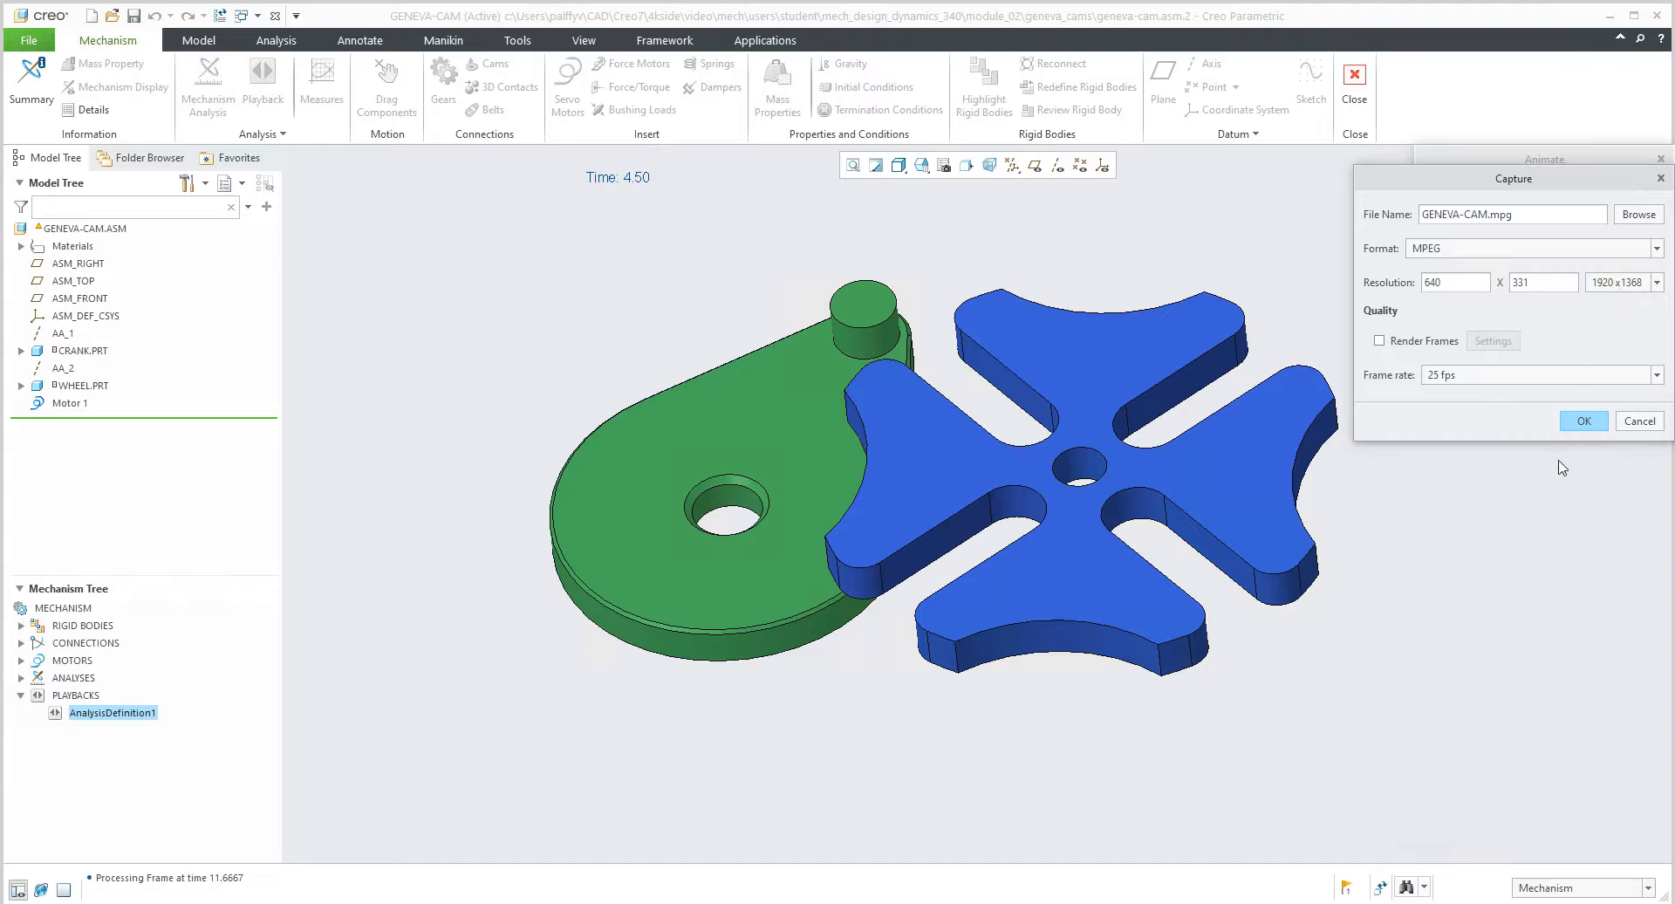
left_click(1657, 375)
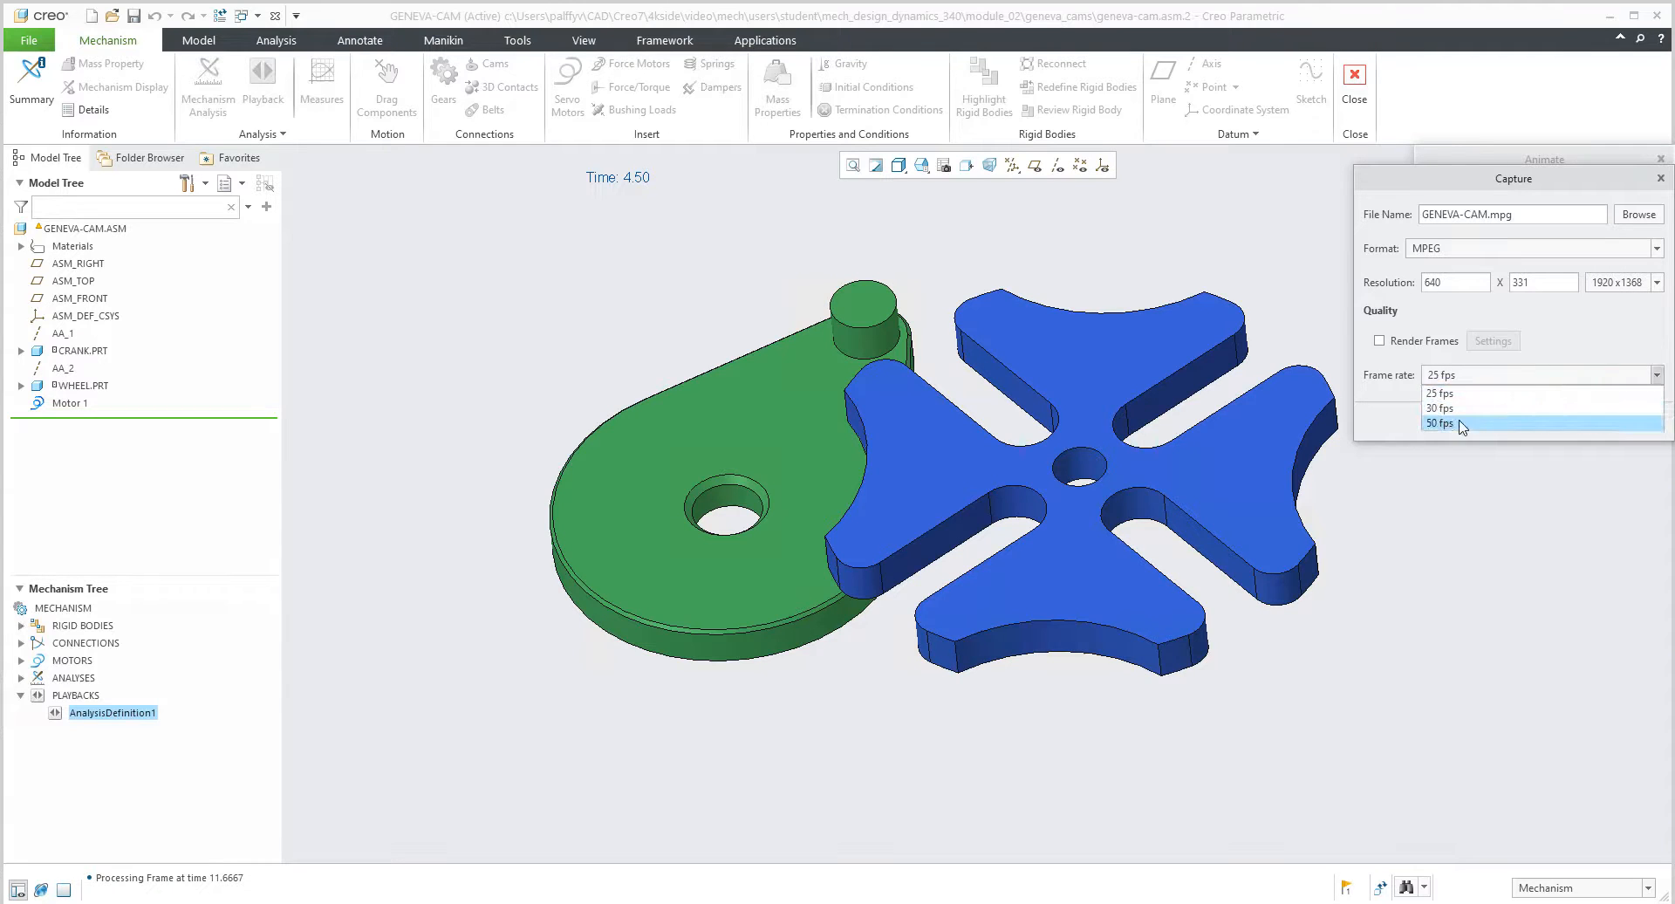
left_click(1441, 409)
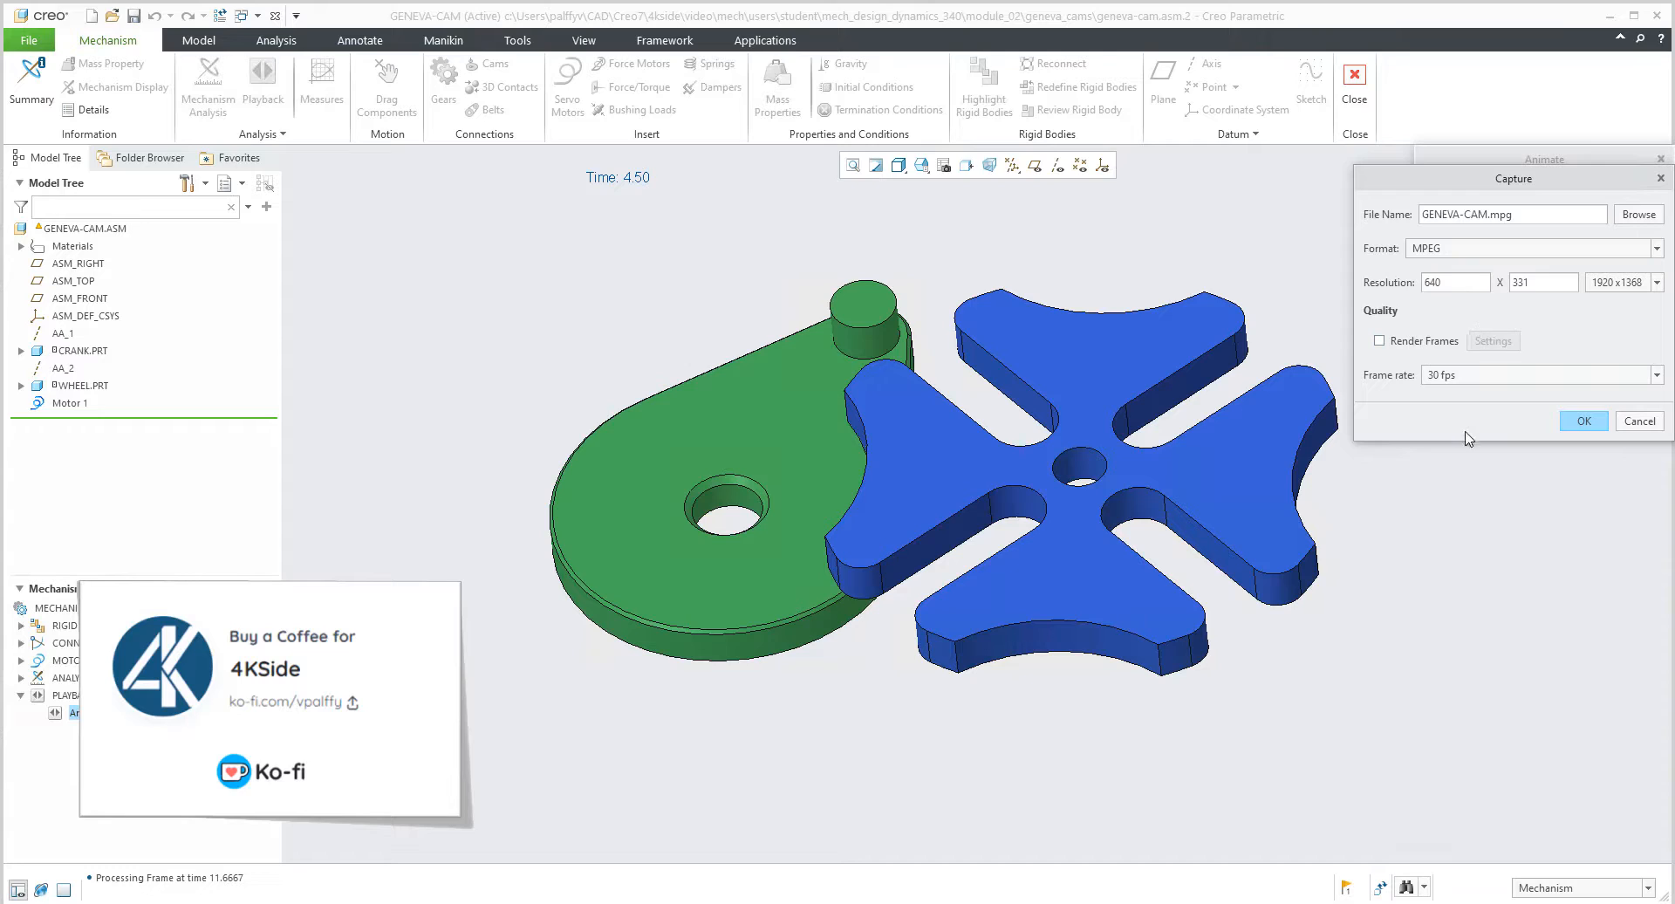
mouse_move(1564, 481)
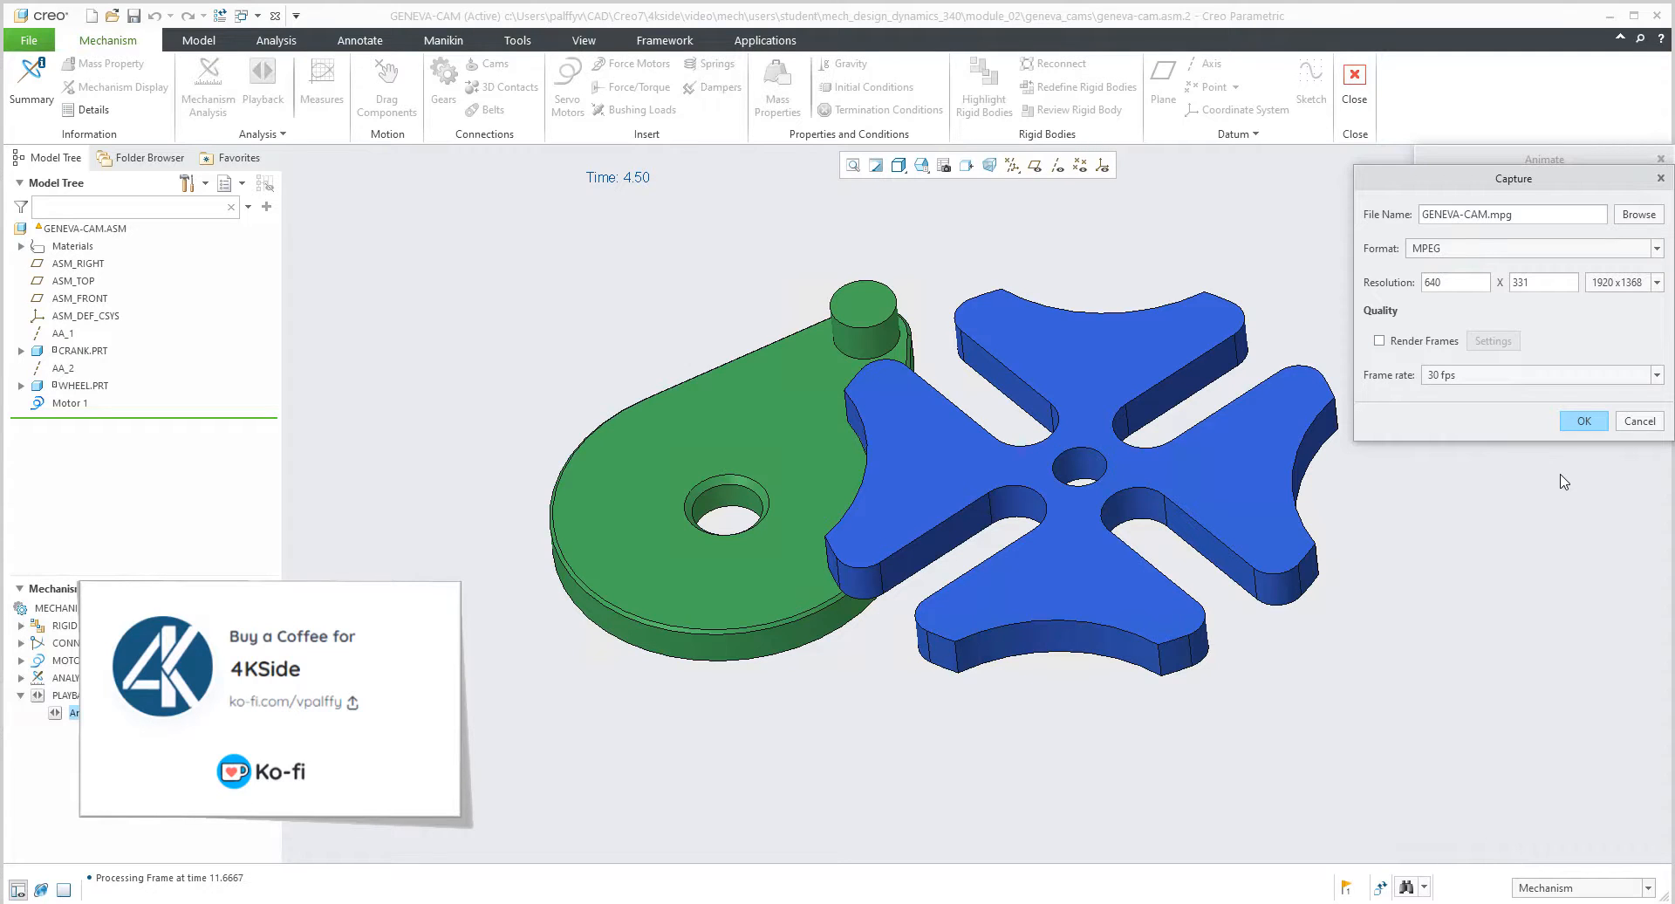